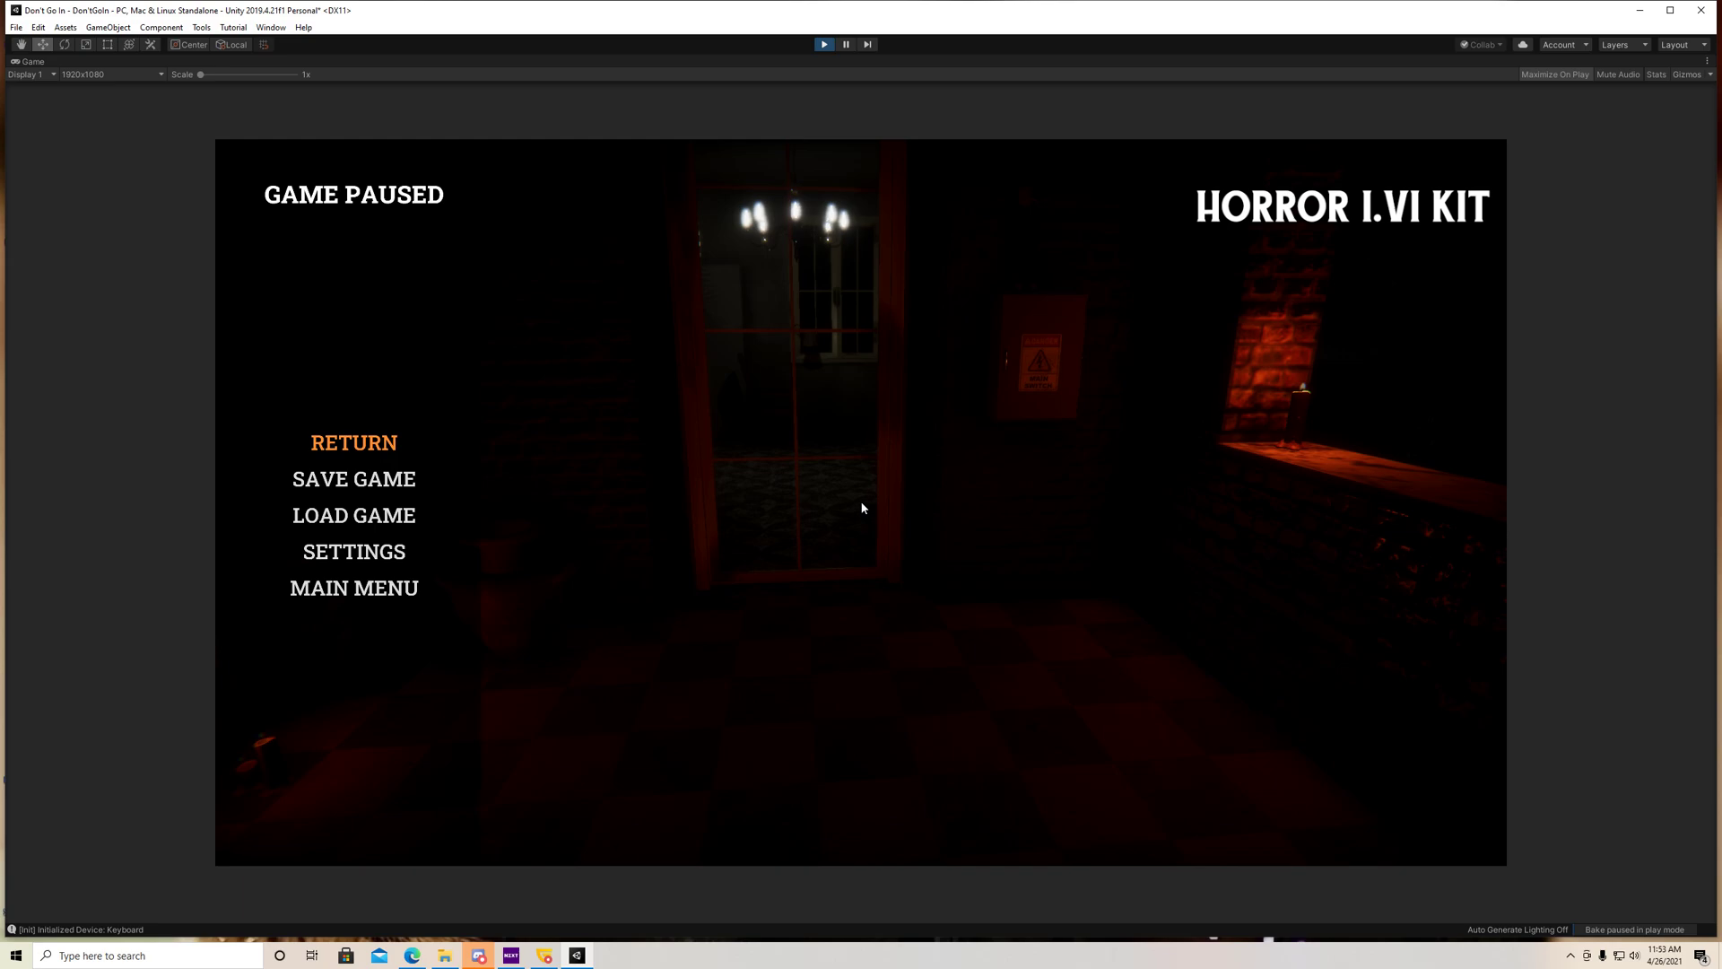
pyautogui.moveTo(357, 445)
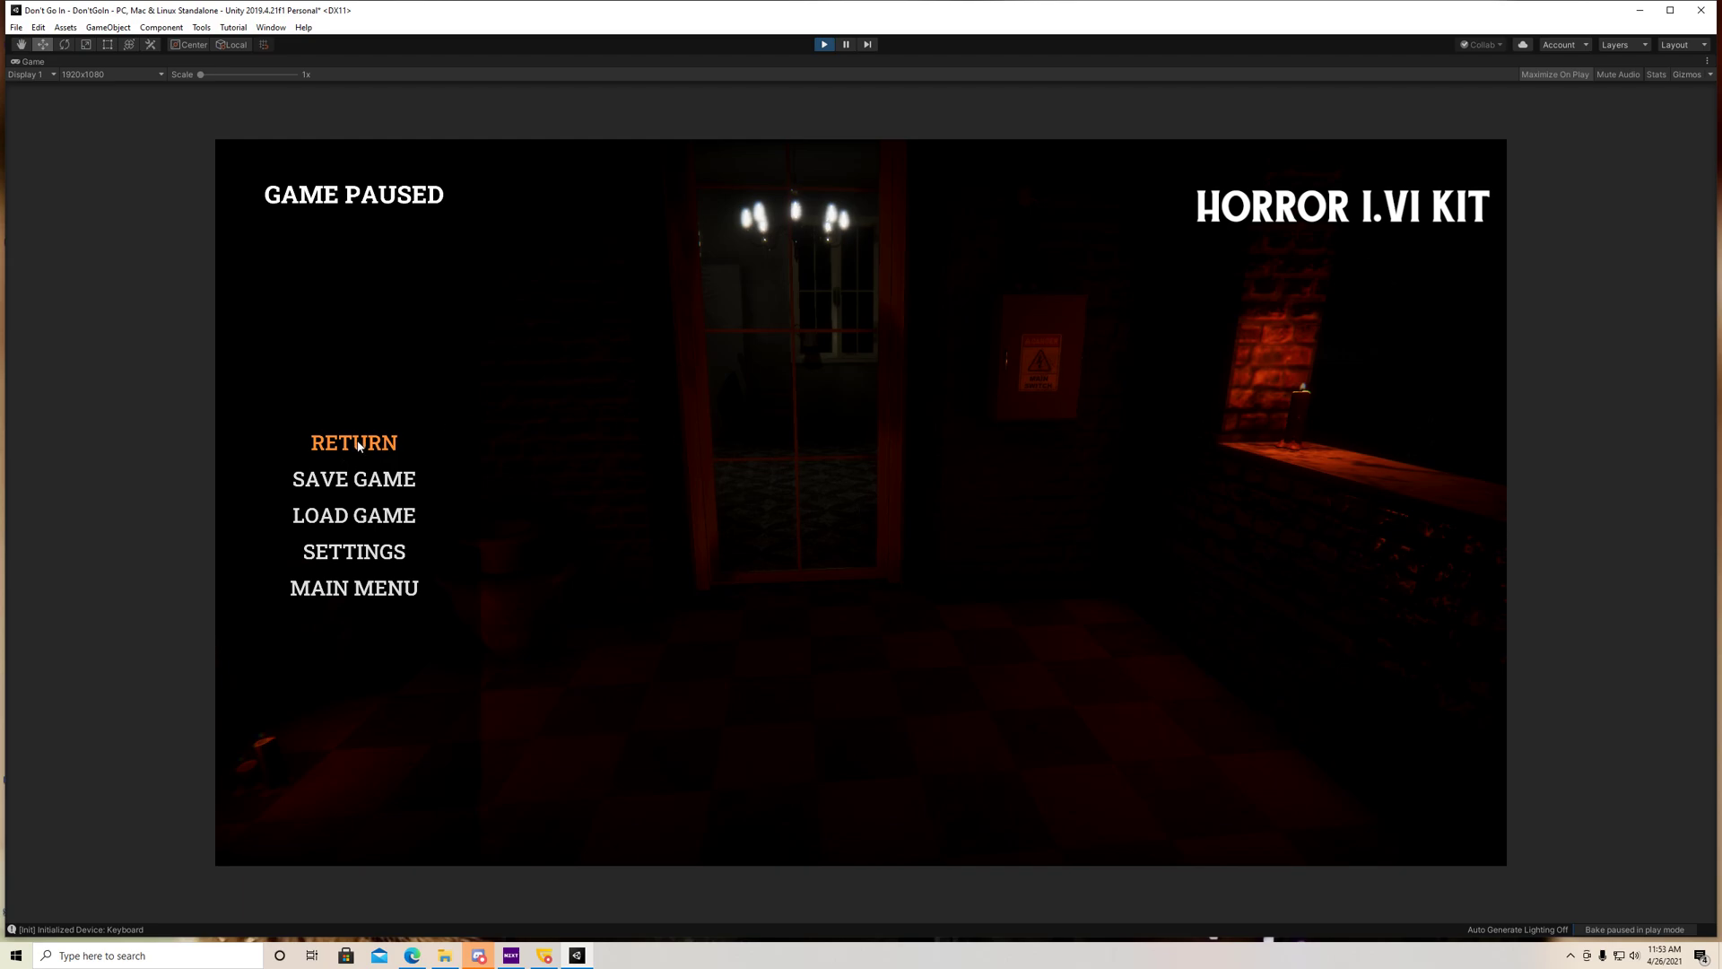
# Resume from the pause menu, walk through the lights-off trigger, then end the playtest
pyautogui.click(354, 443)
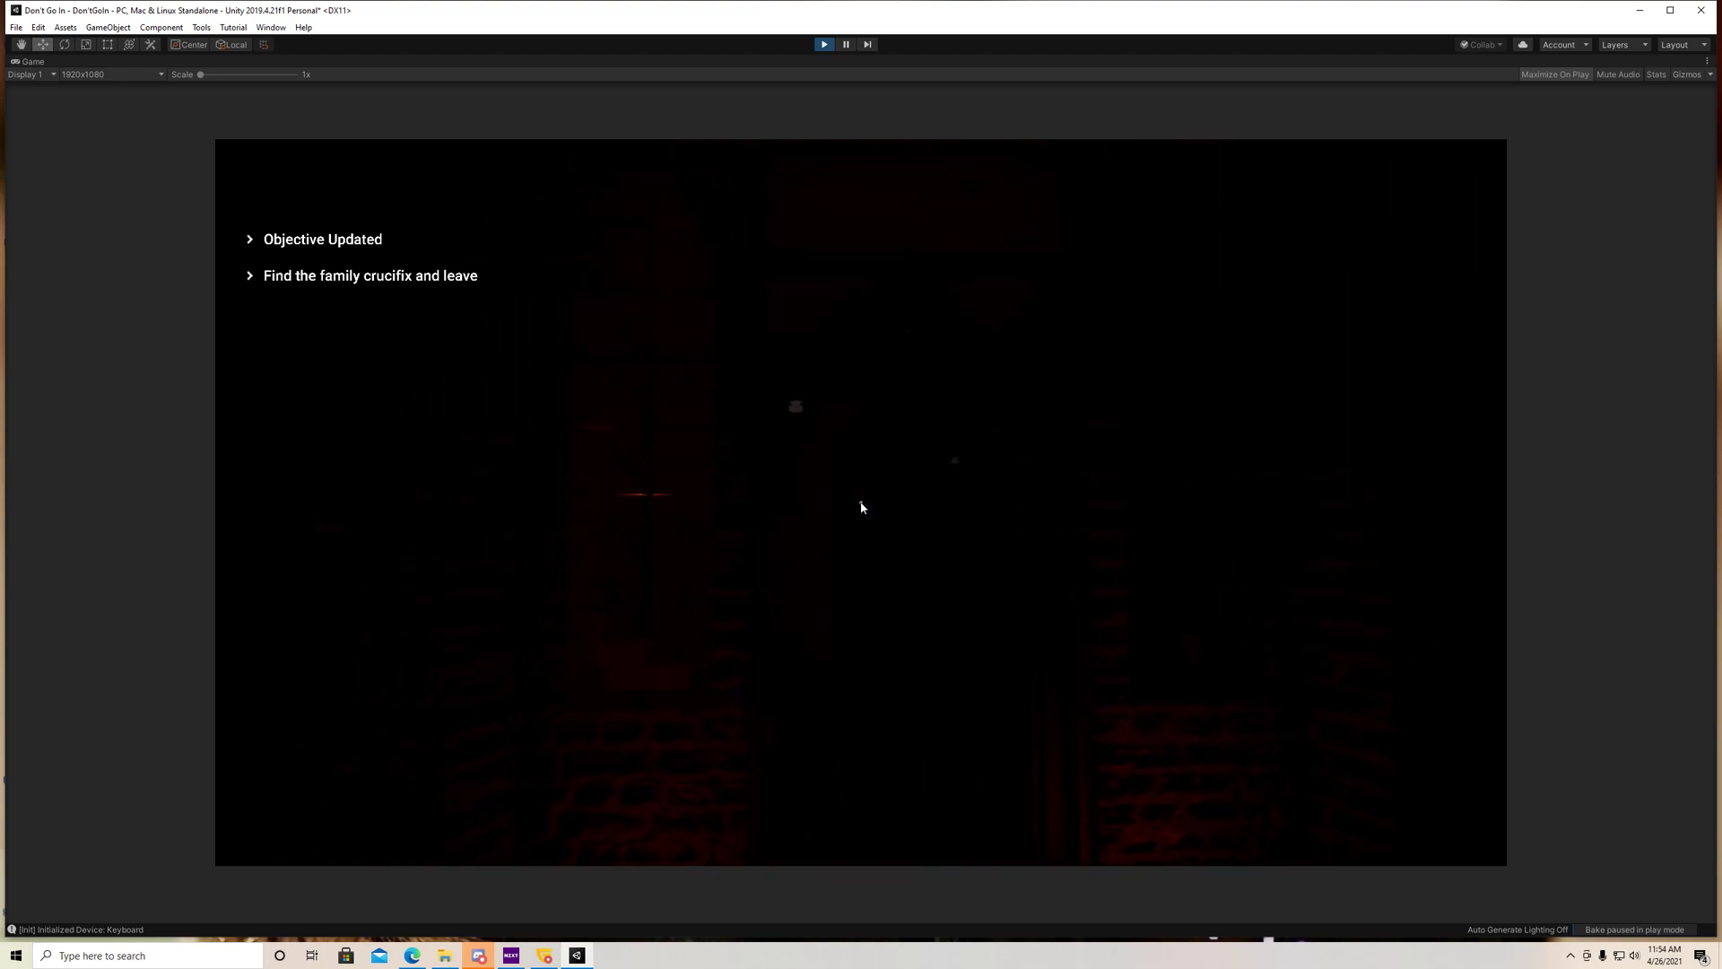
pyautogui.click(845, 43)
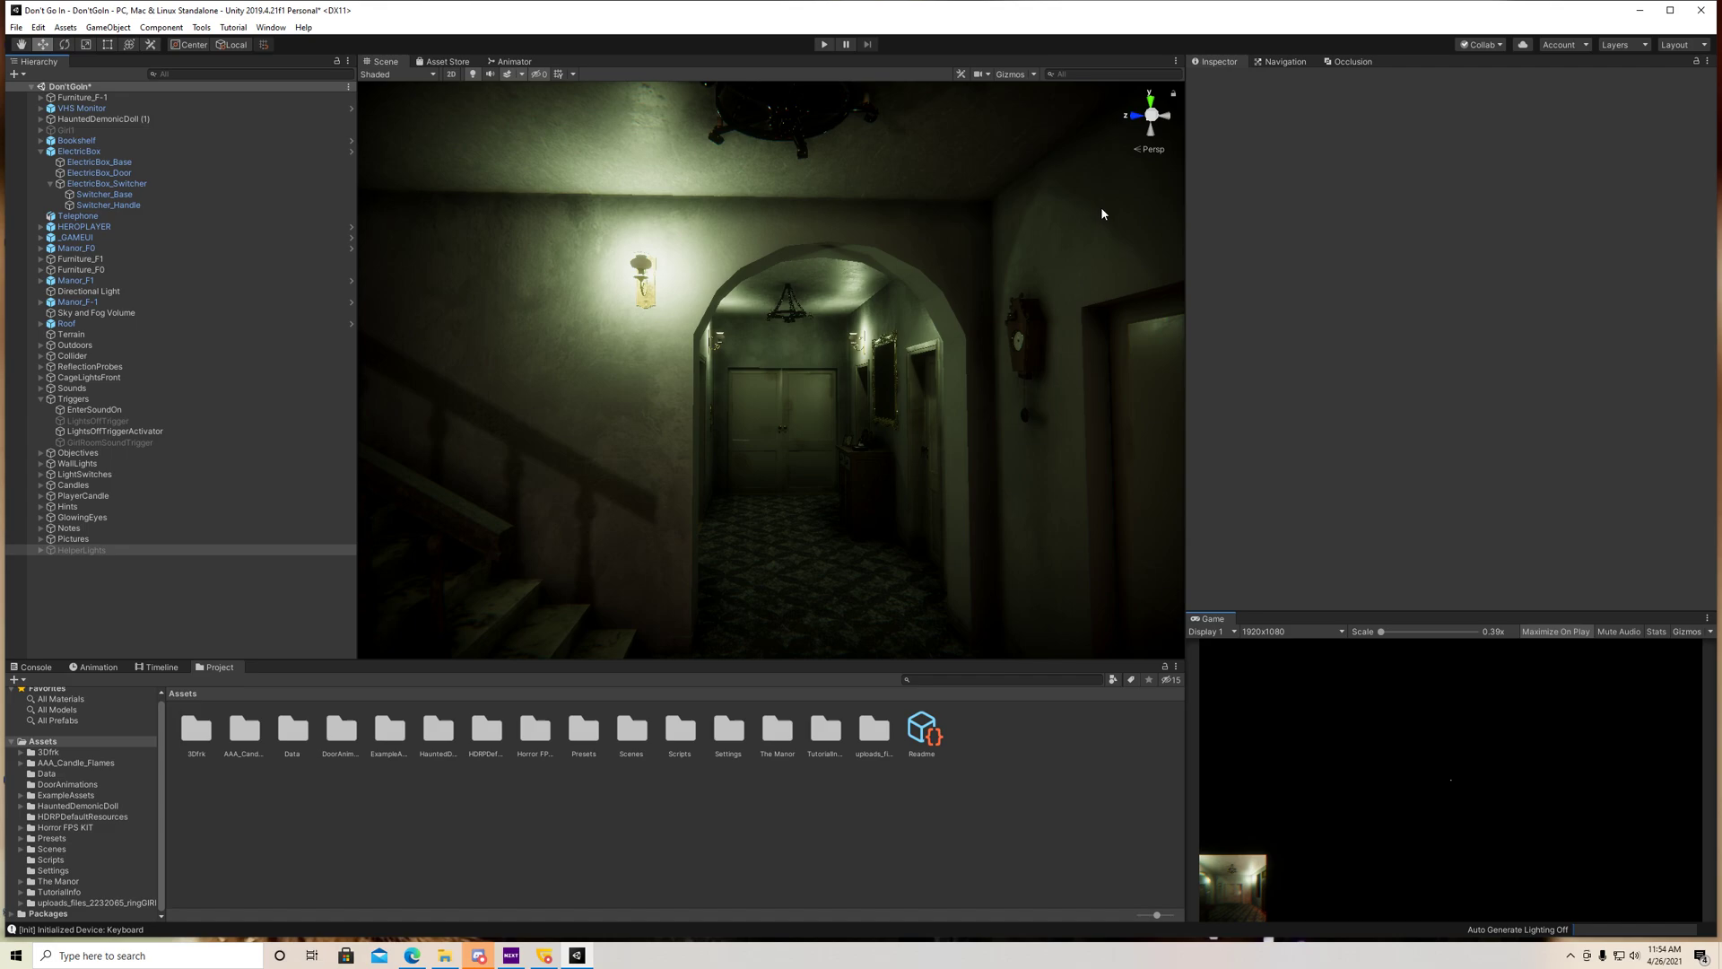
# Select LightsOffTrigger and LightsOffTriggerActivator in turn to review their Trigger Event components
pyautogui.click(81, 549)
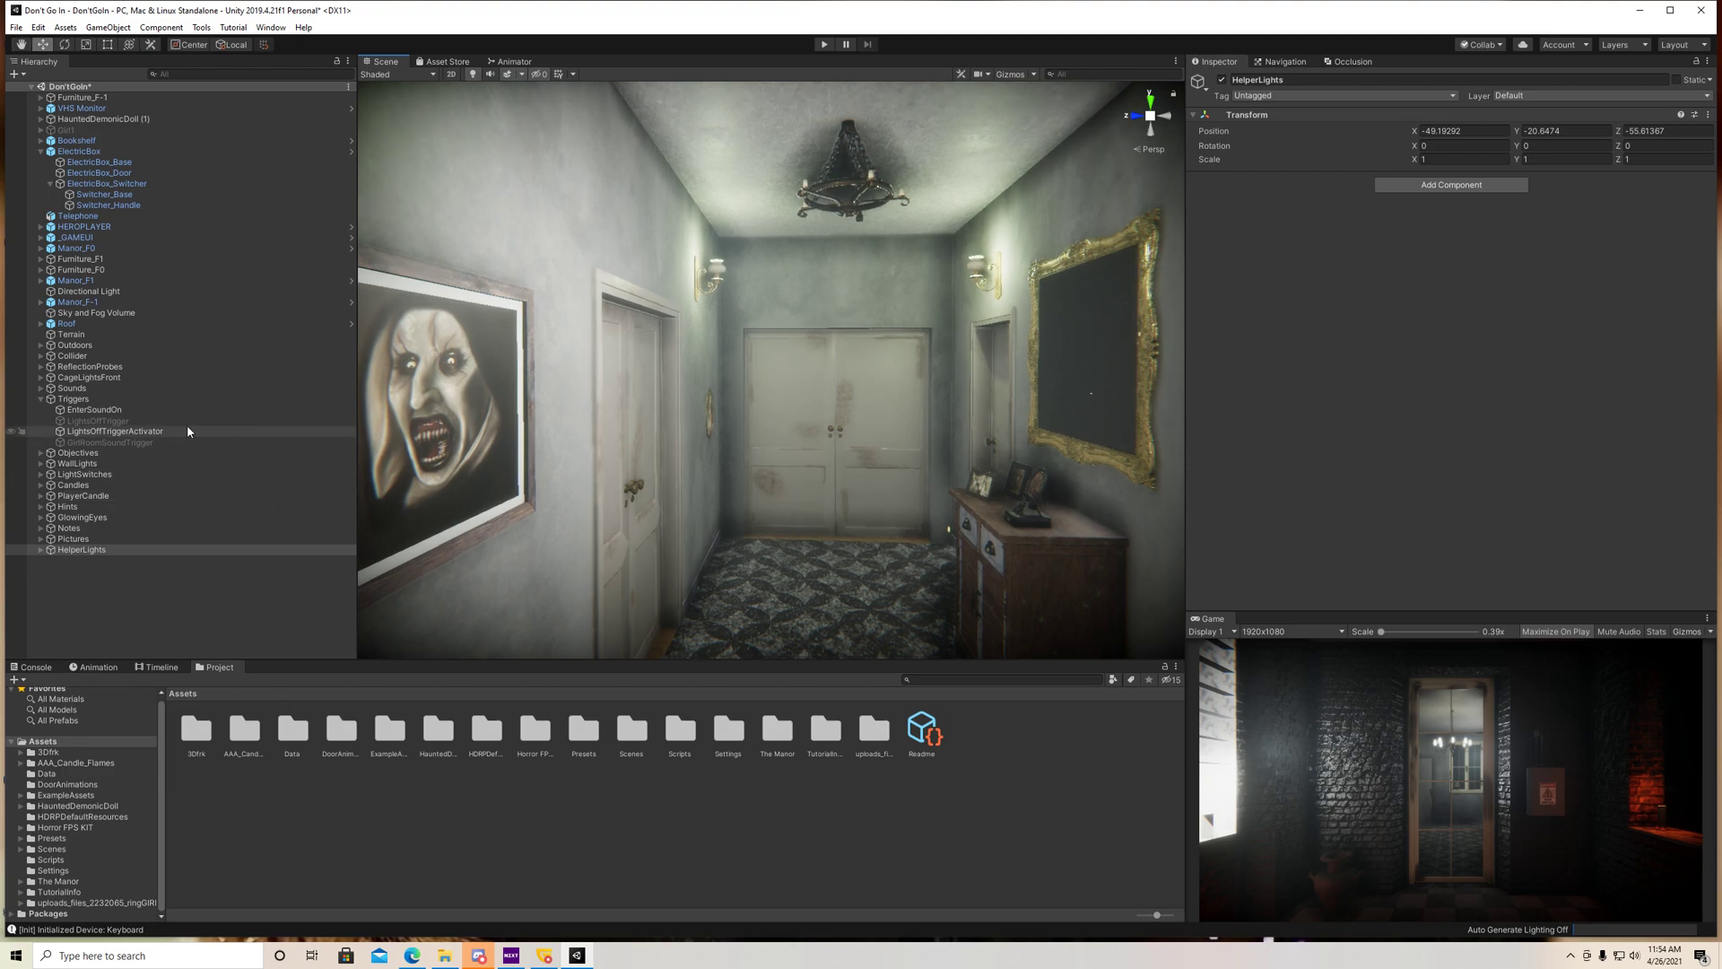
pyautogui.click(96, 420)
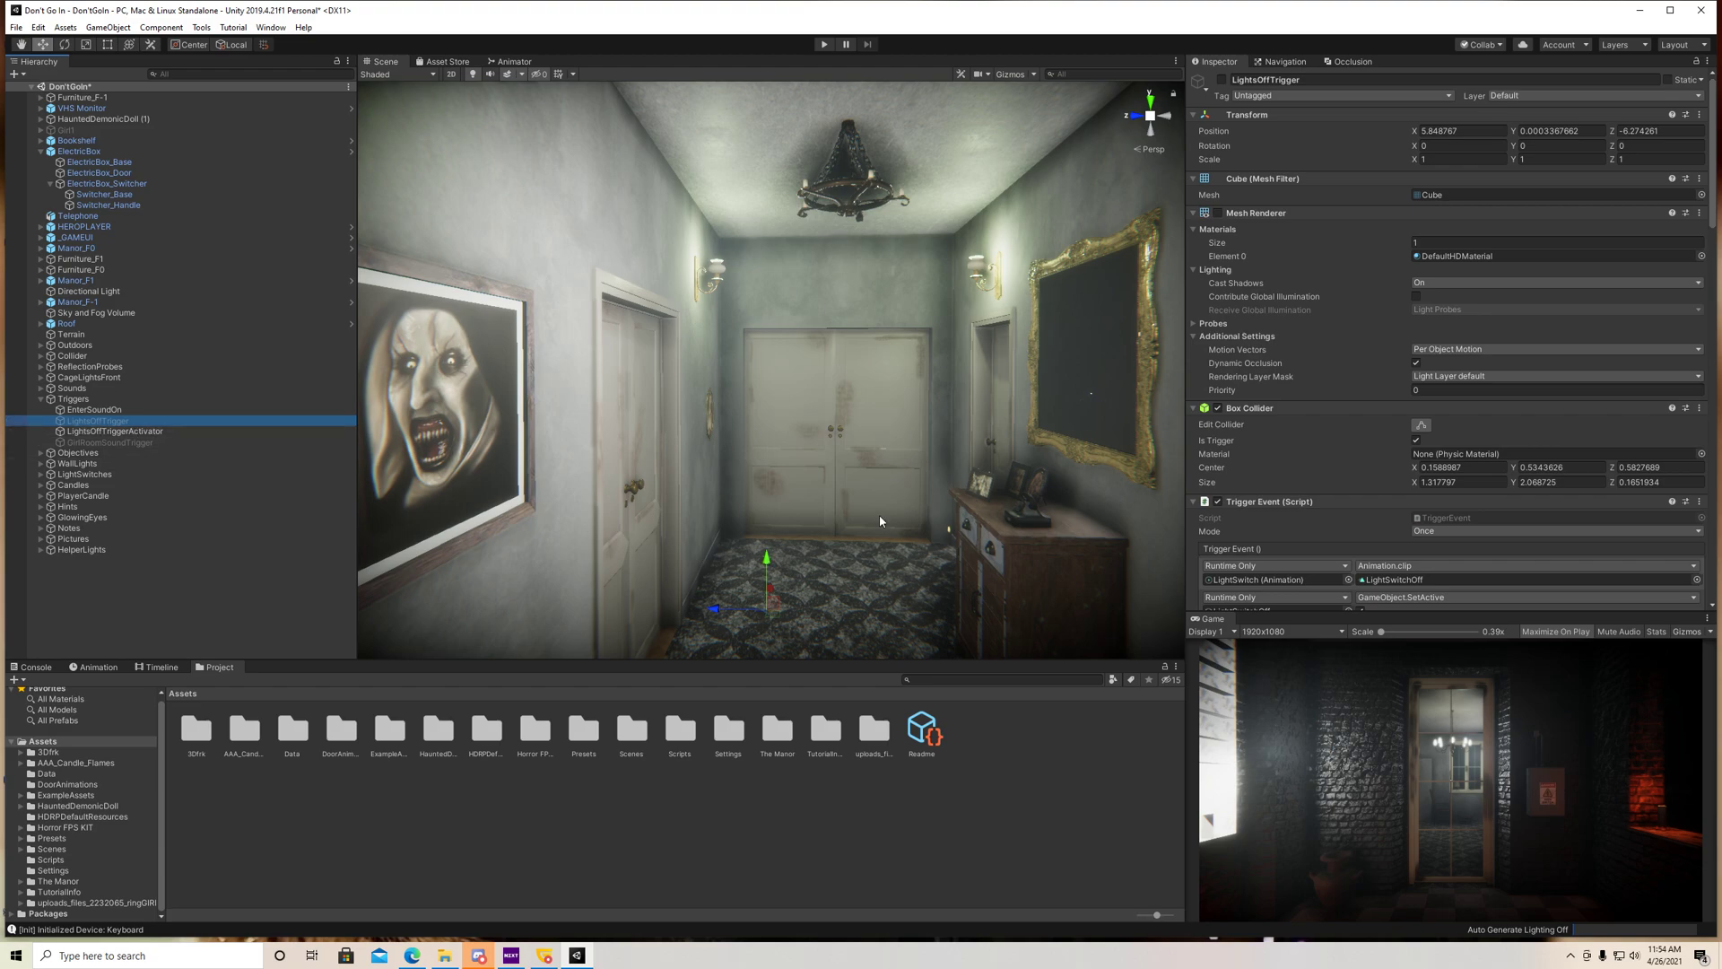
pyautogui.click(115, 430)
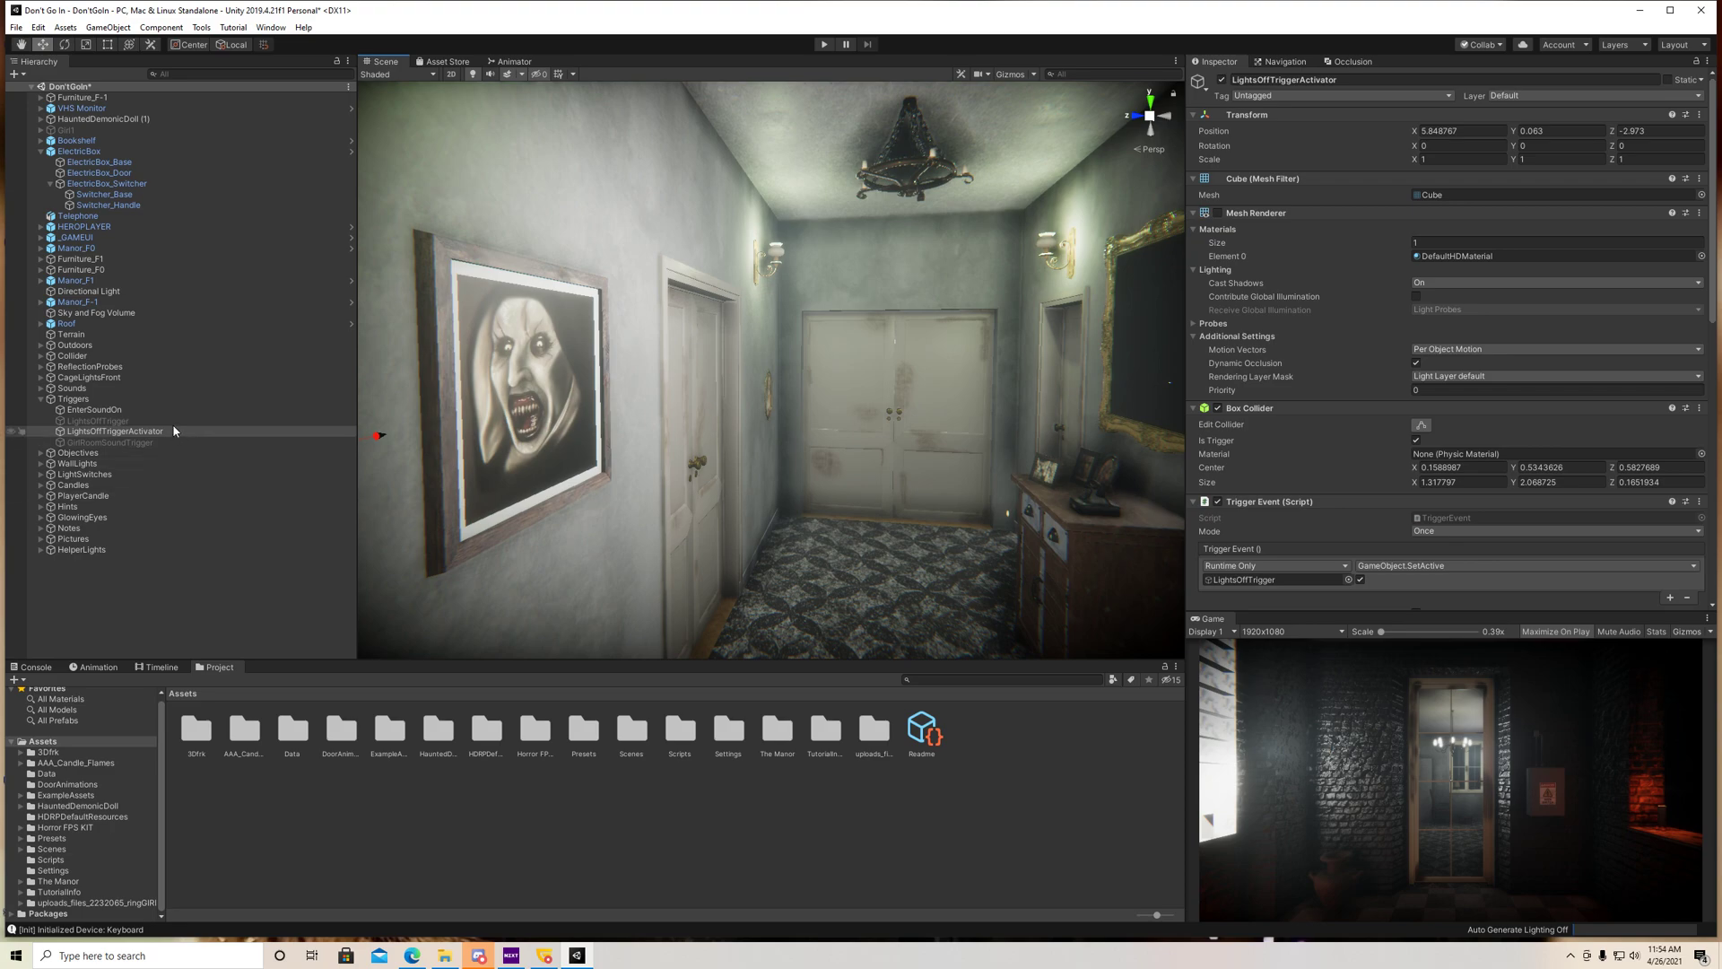
pyautogui.click(113, 431)
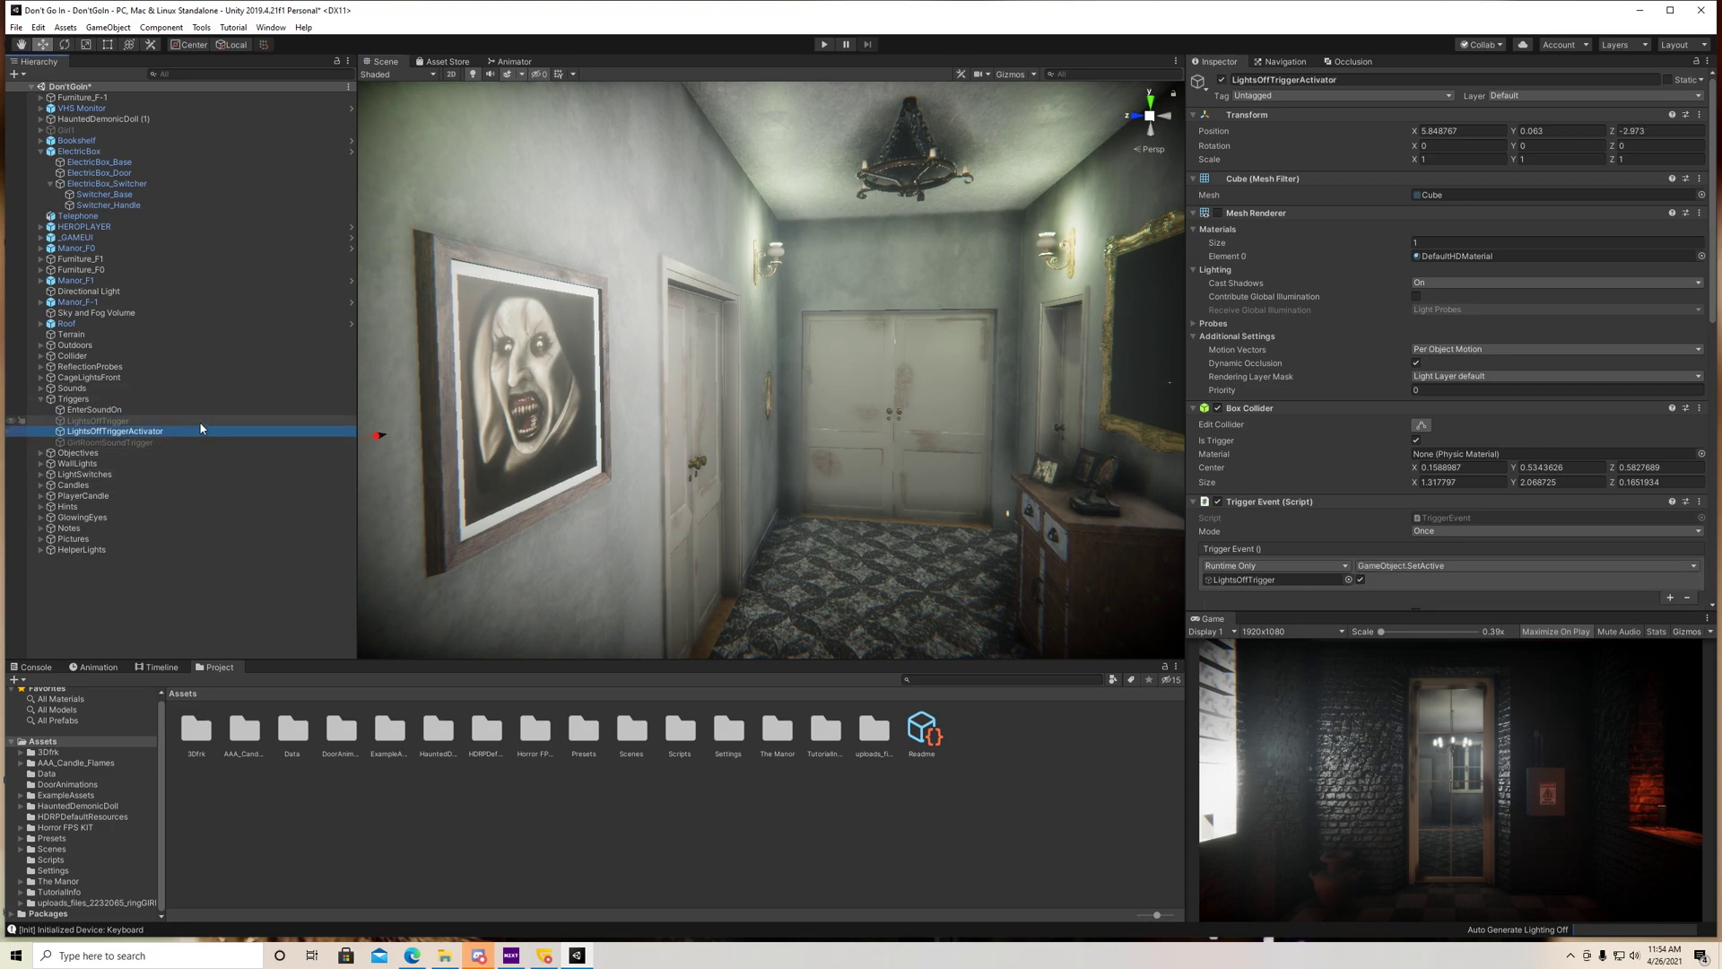
pyautogui.click(97, 420)
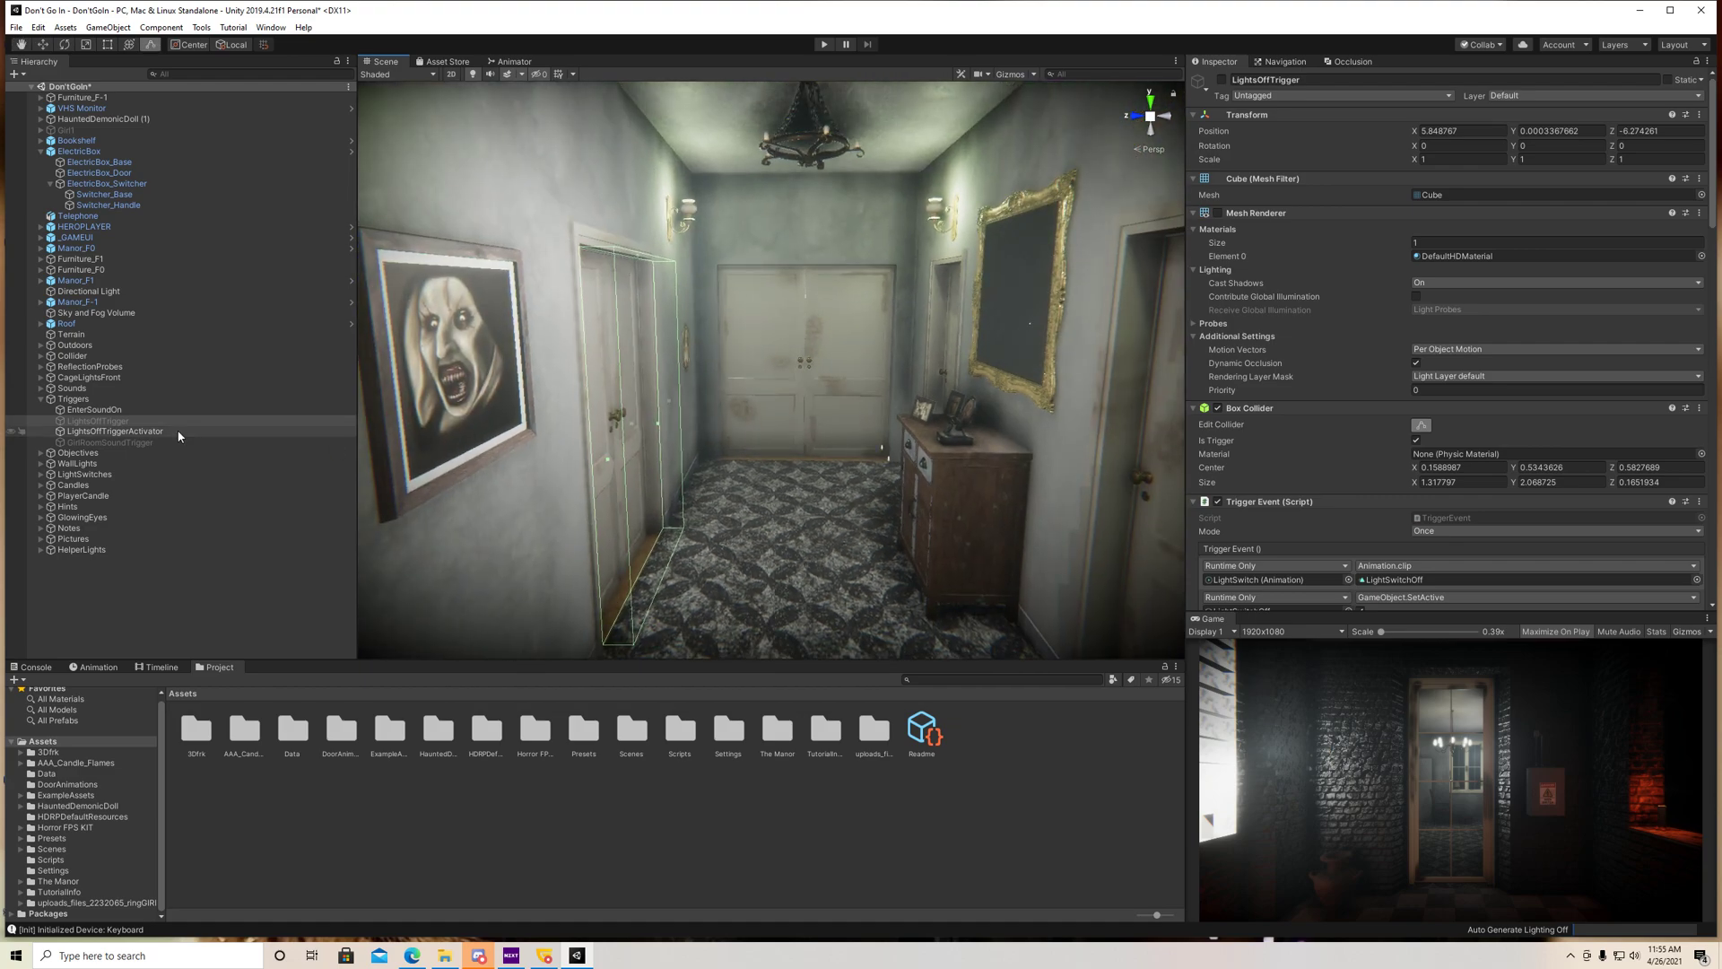
pyautogui.click(114, 431)
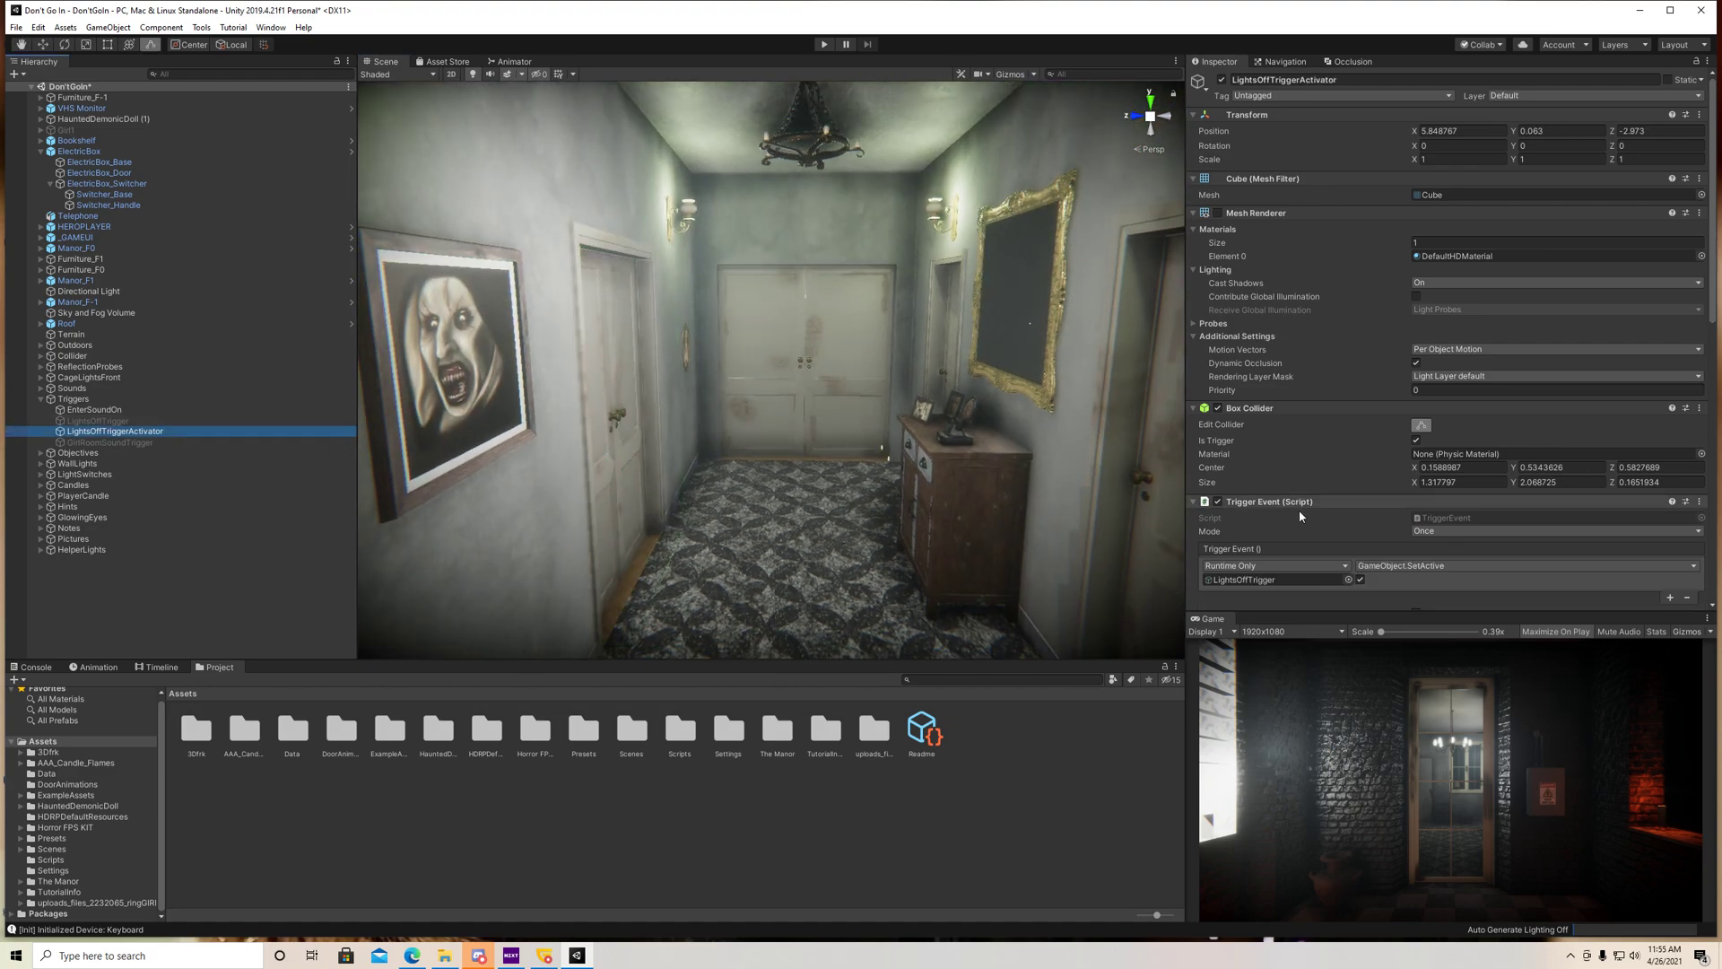
pyautogui.scroll(-3)
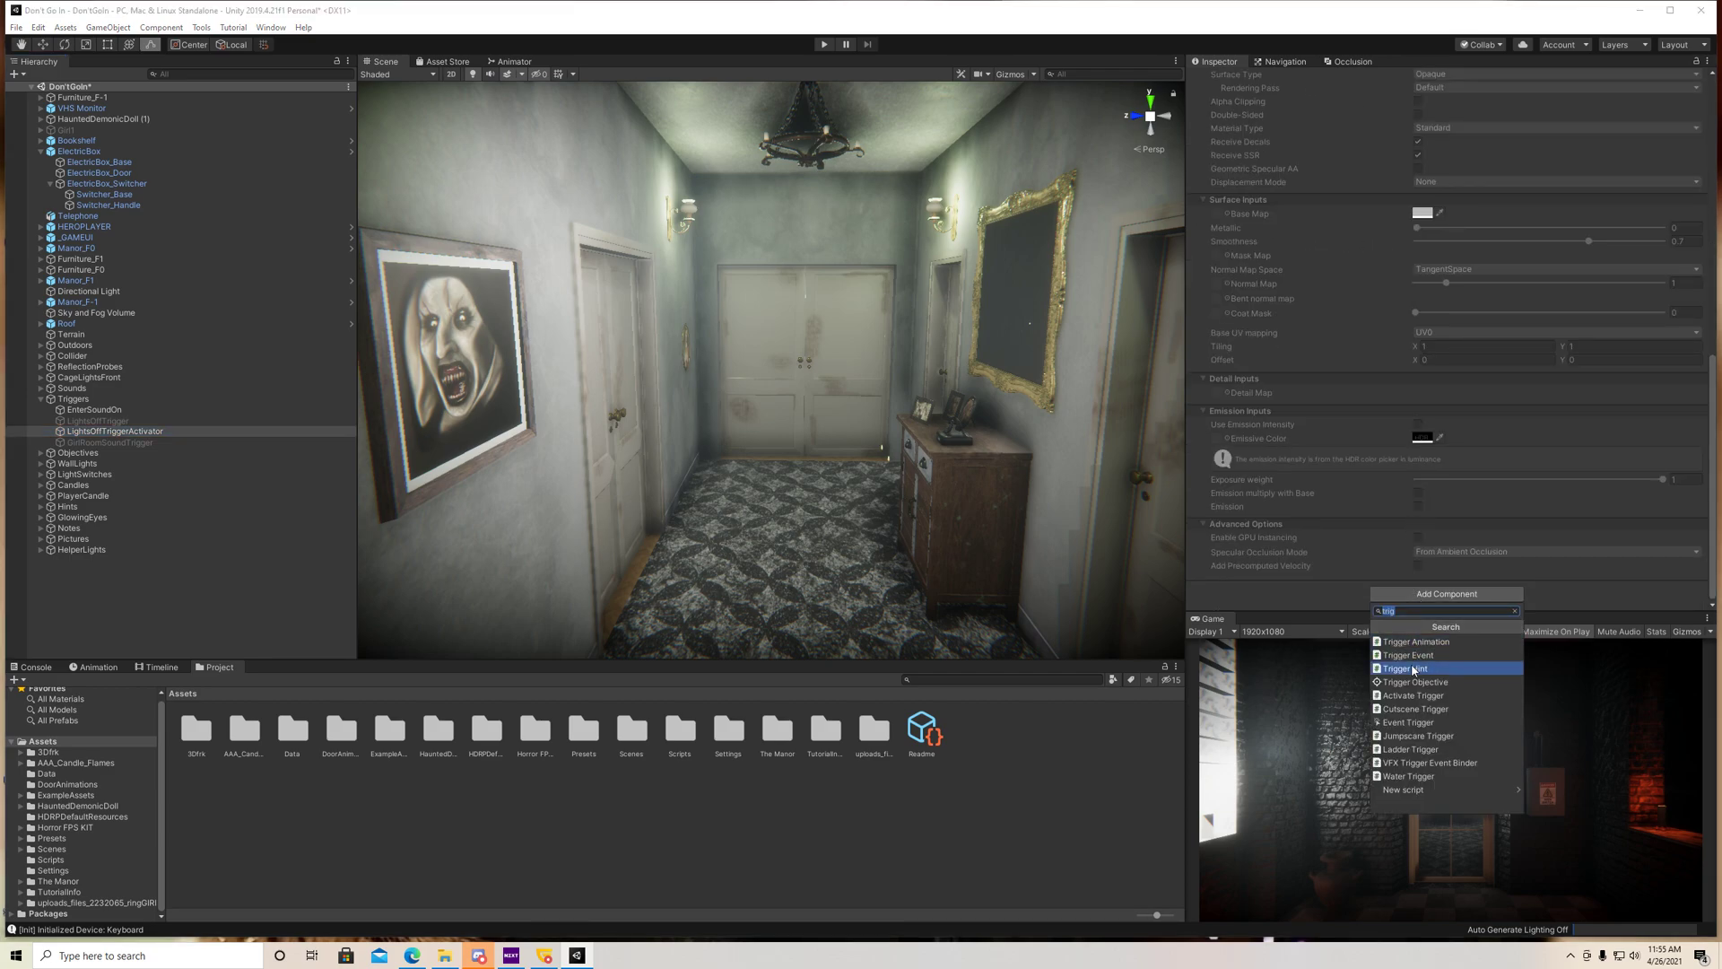
pyautogui.click(1409, 655)
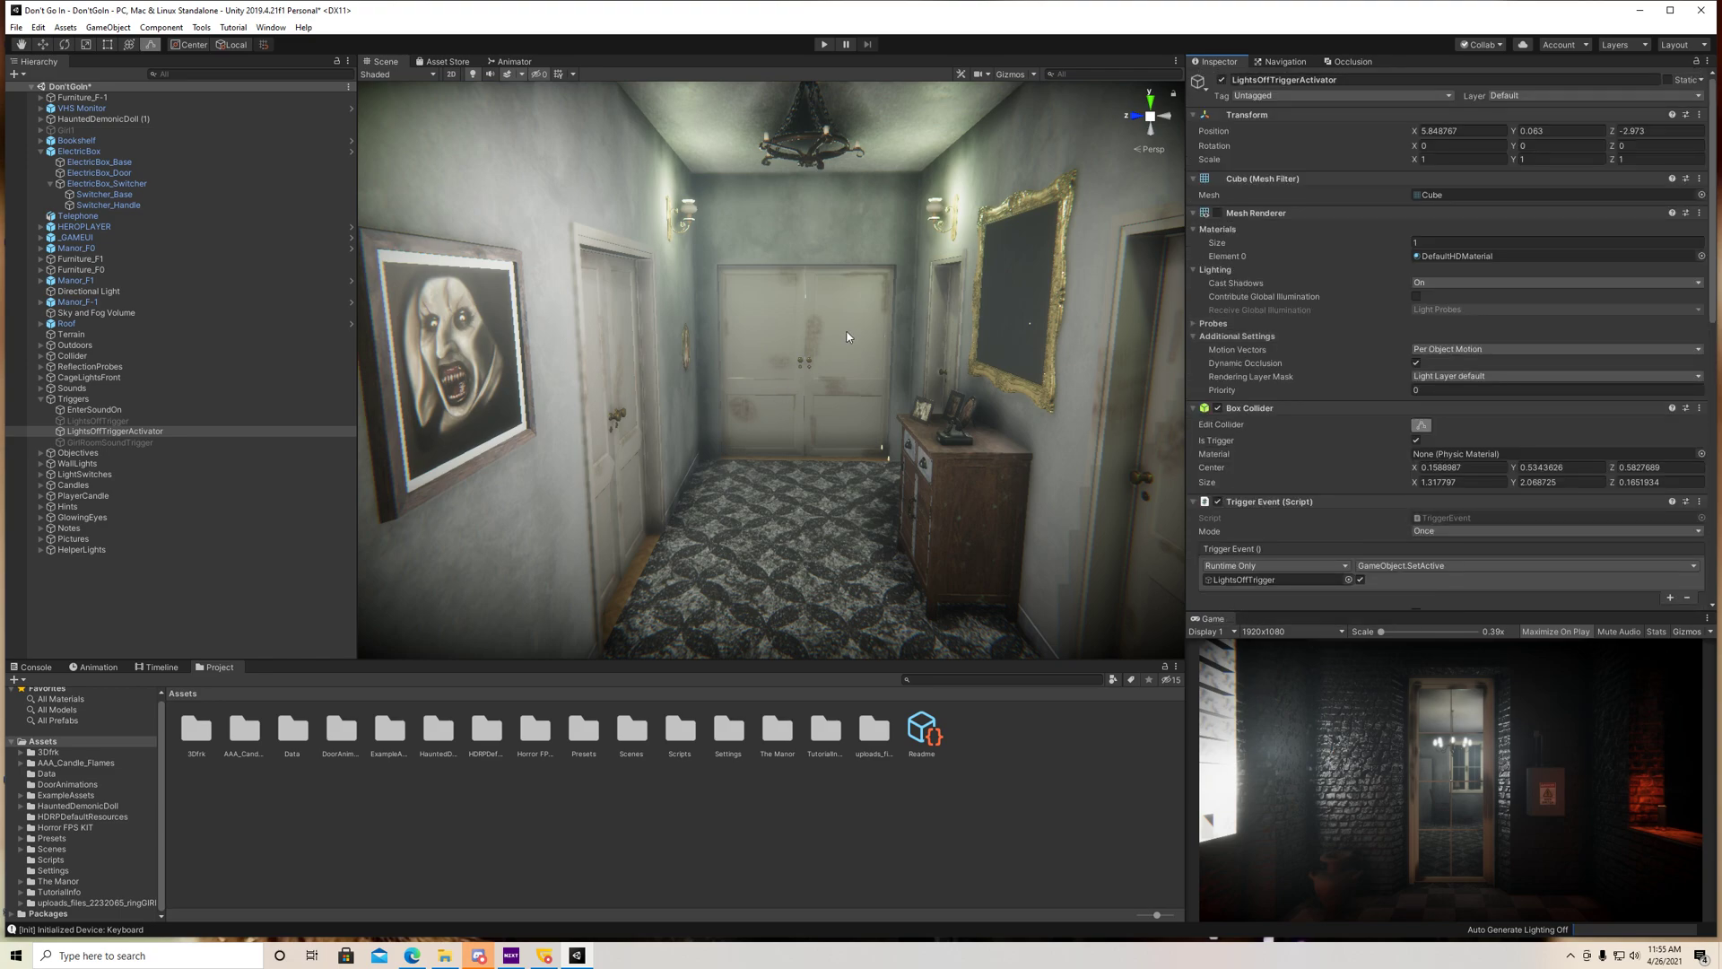
pyautogui.click(107, 27)
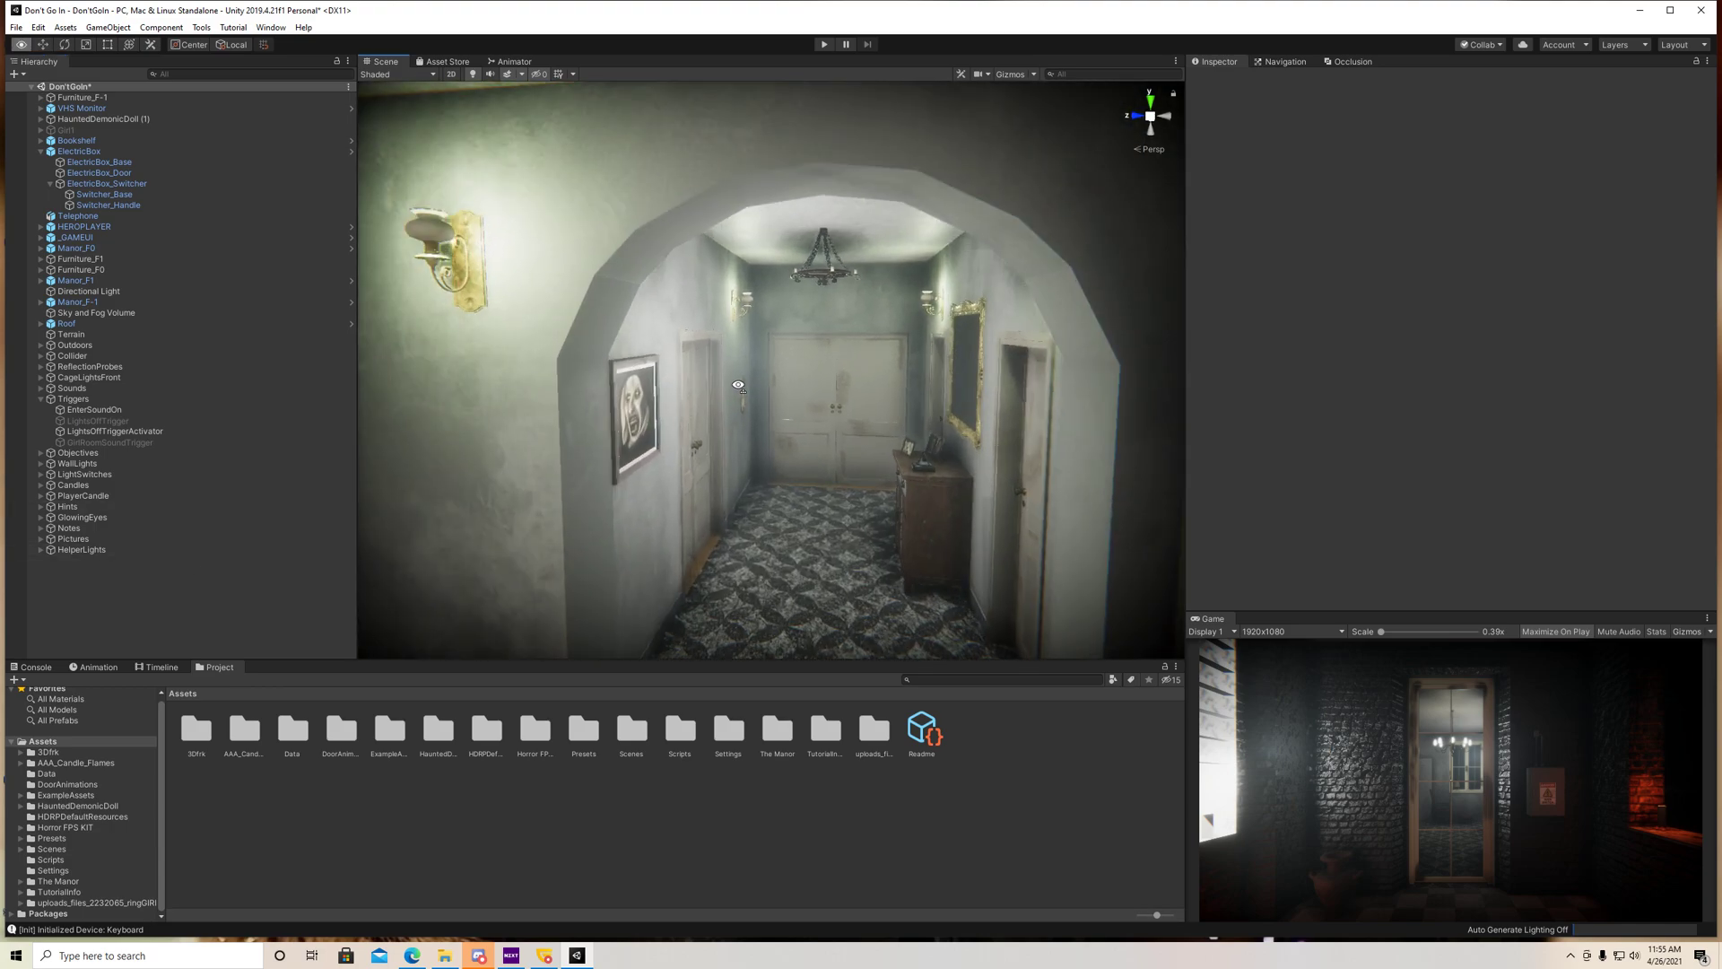
# Frame the activator trigger volume in the desk room and compare it with LightsOffTrigger
pyautogui.click(115, 430)
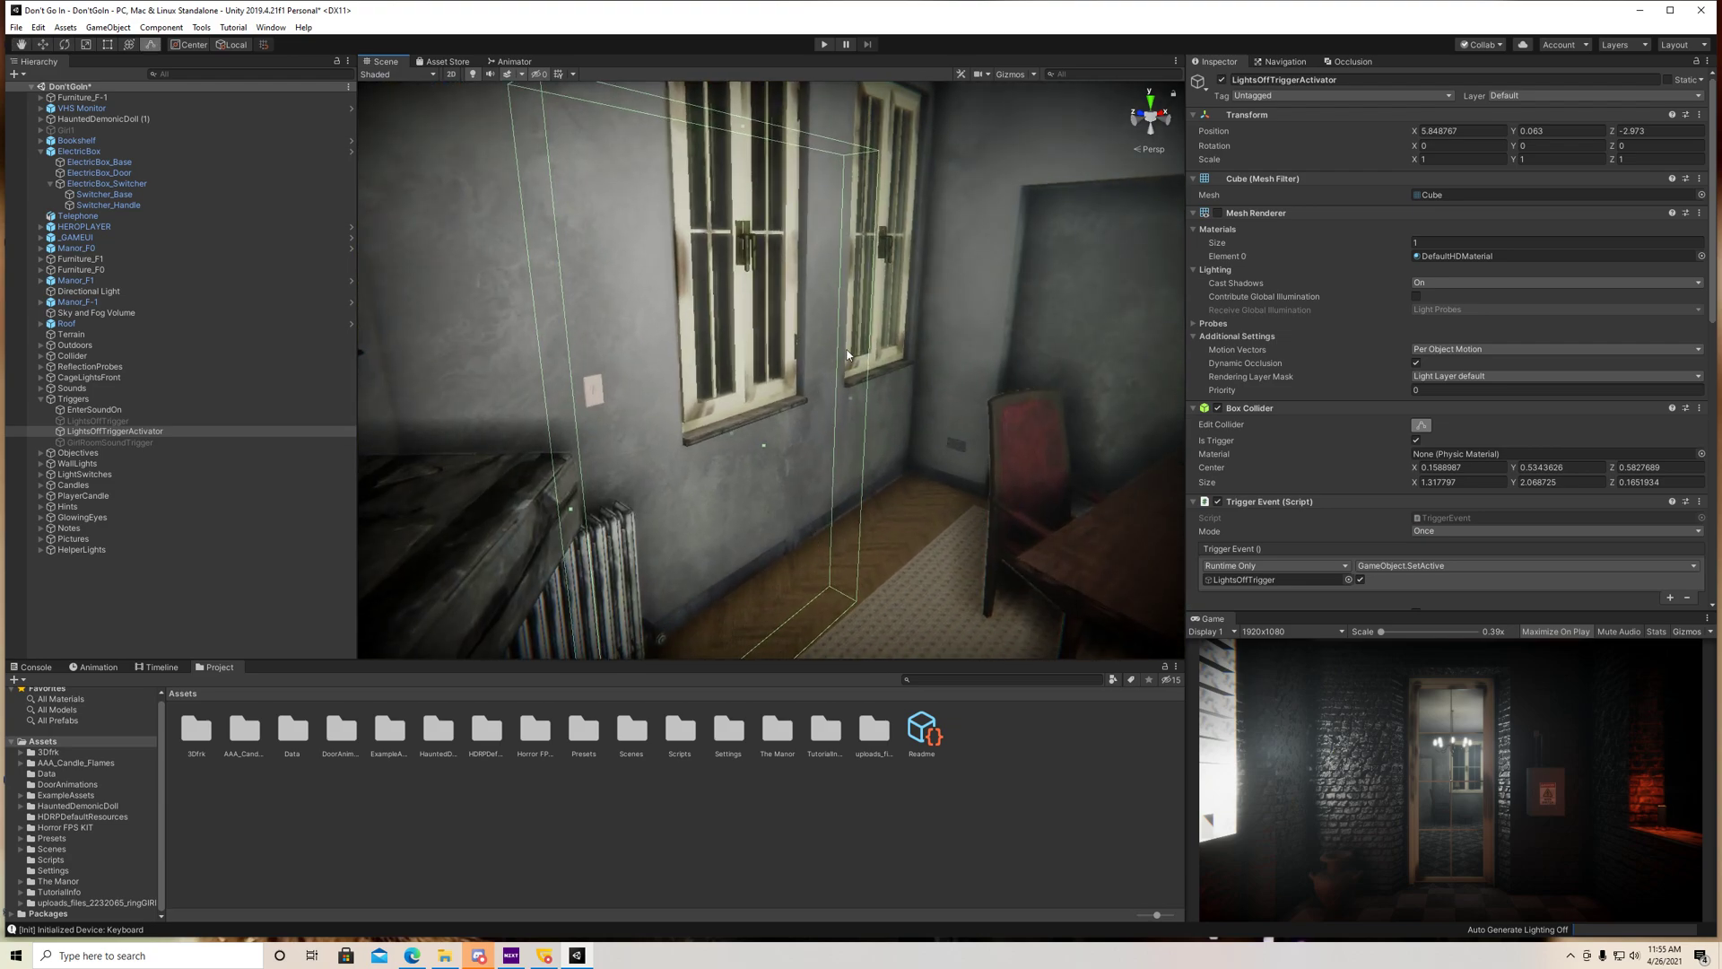
pyautogui.moveTo(789, 540)
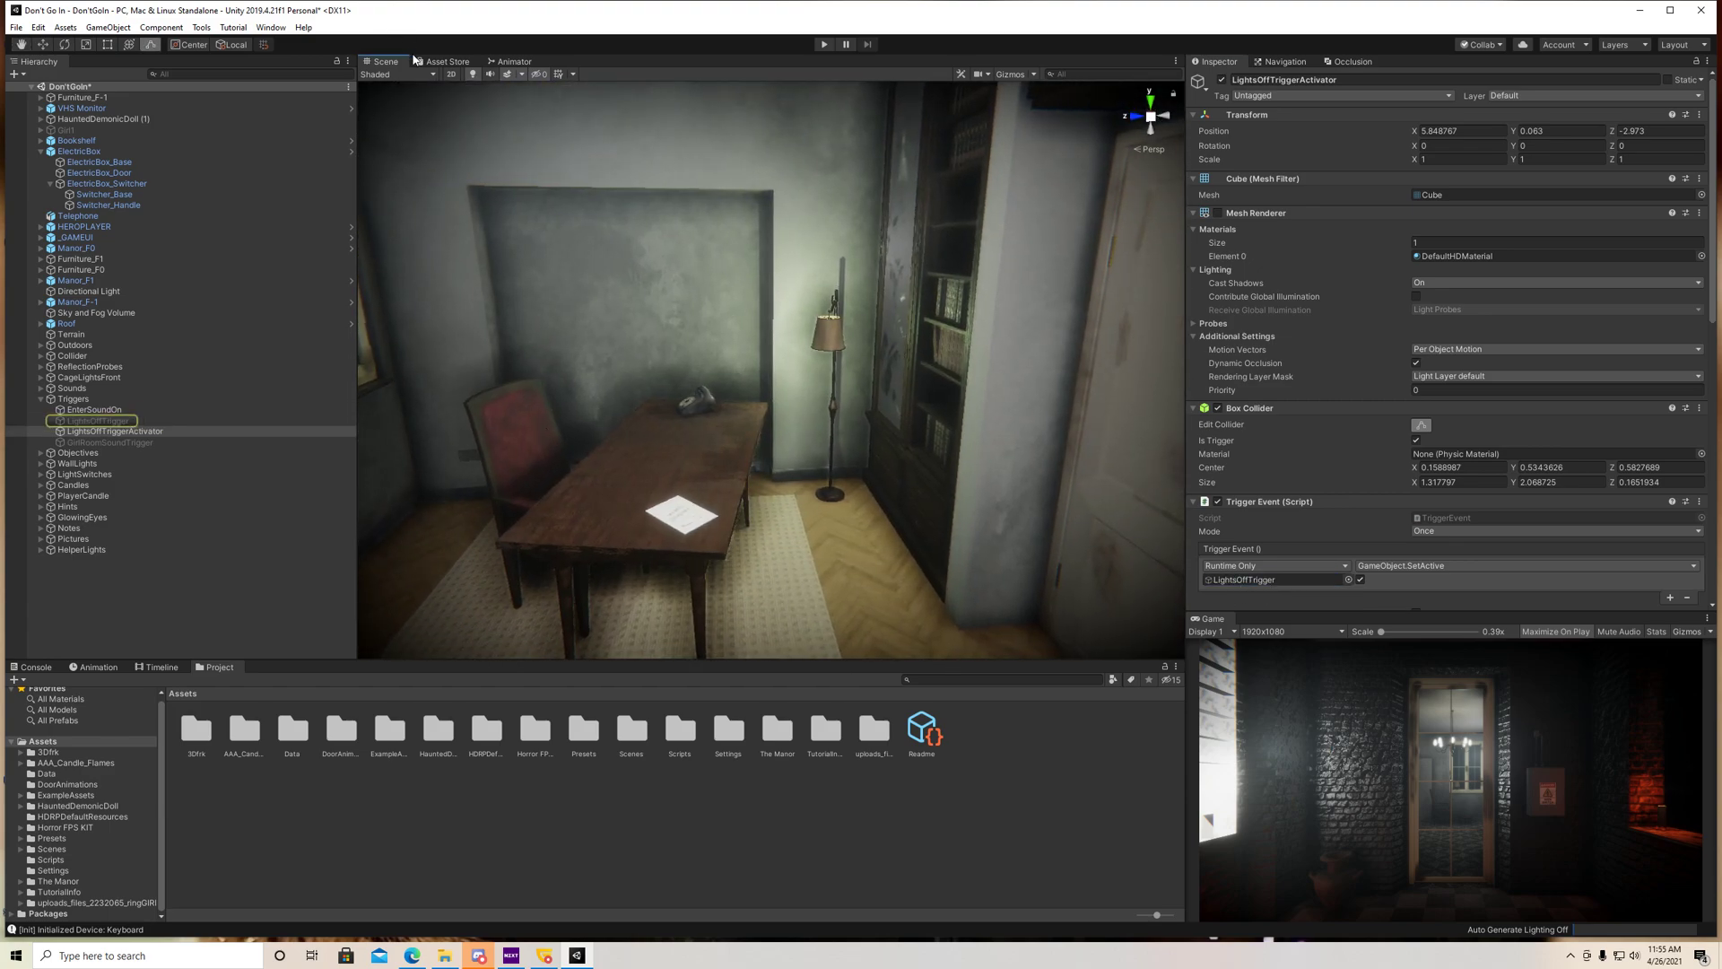
pyautogui.click(99, 419)
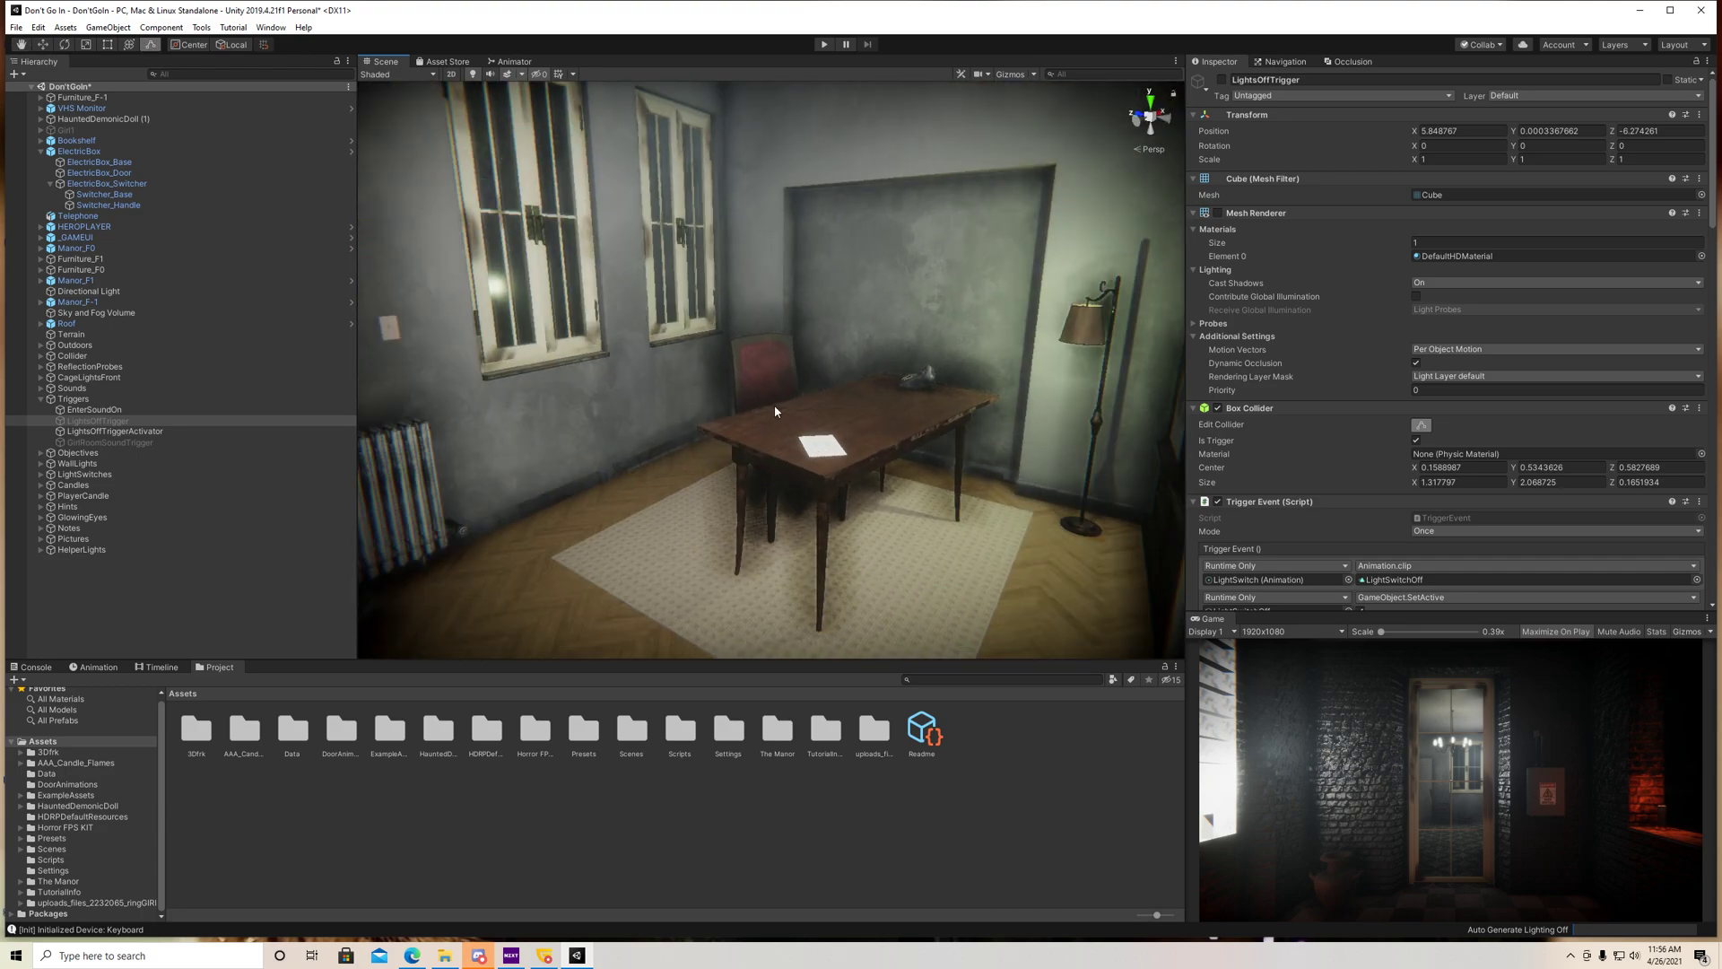
pyautogui.click(115, 430)
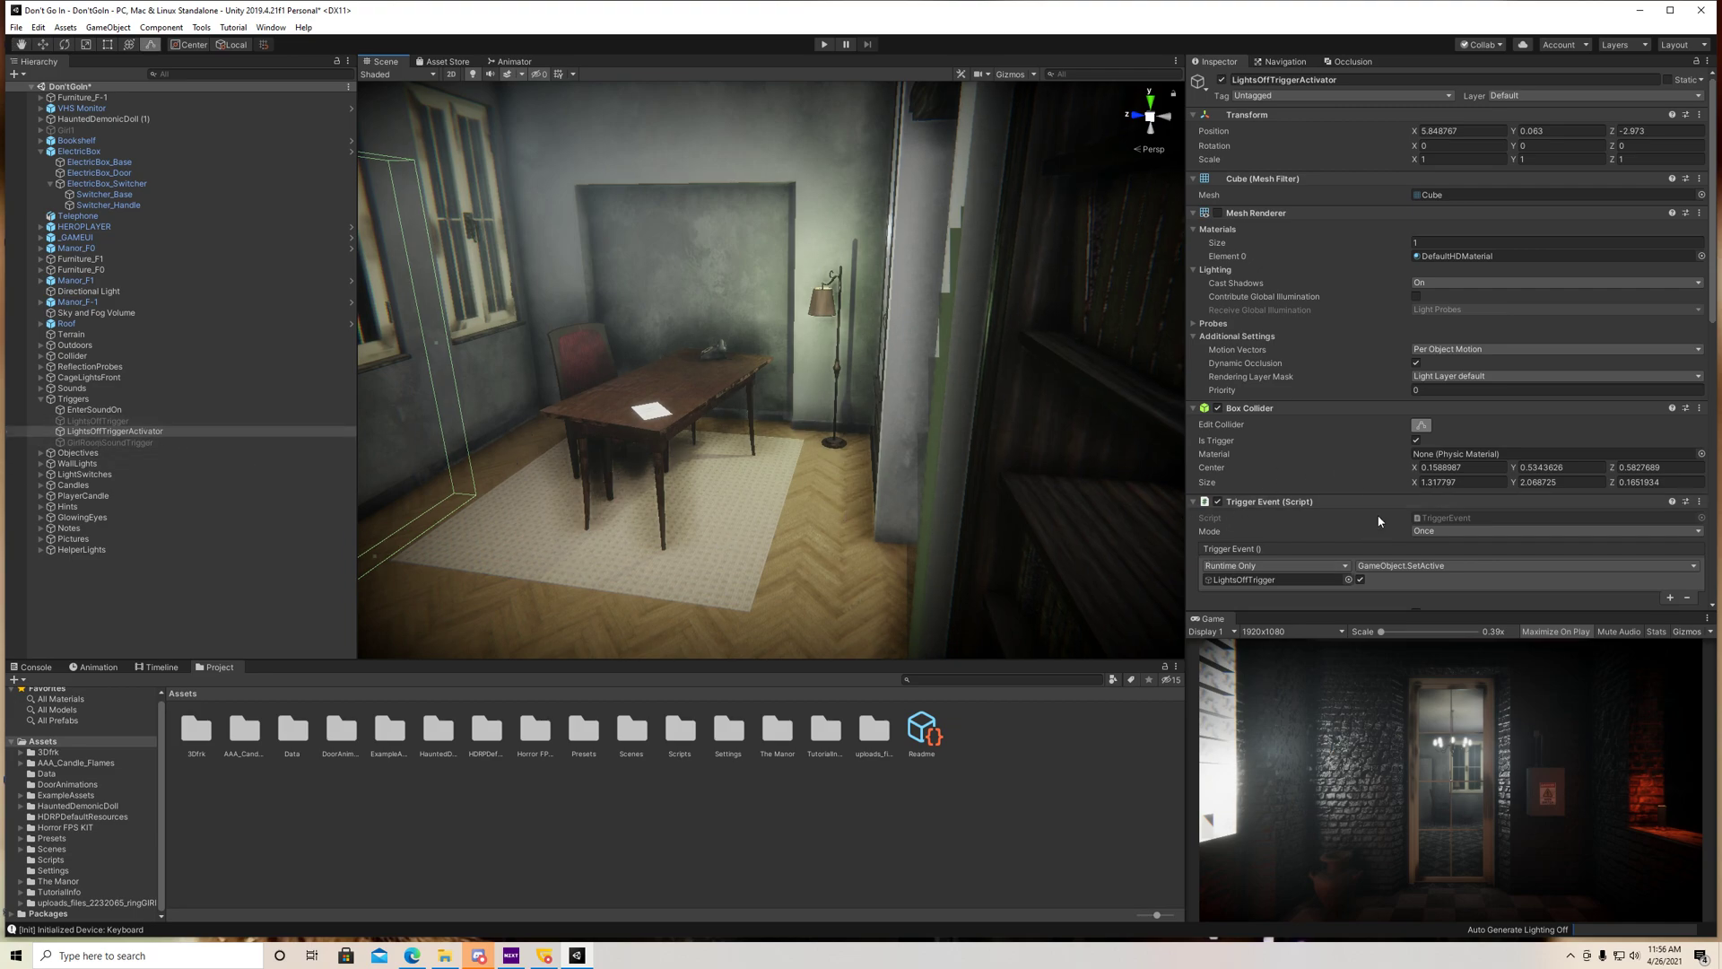
pyautogui.scroll(-3)
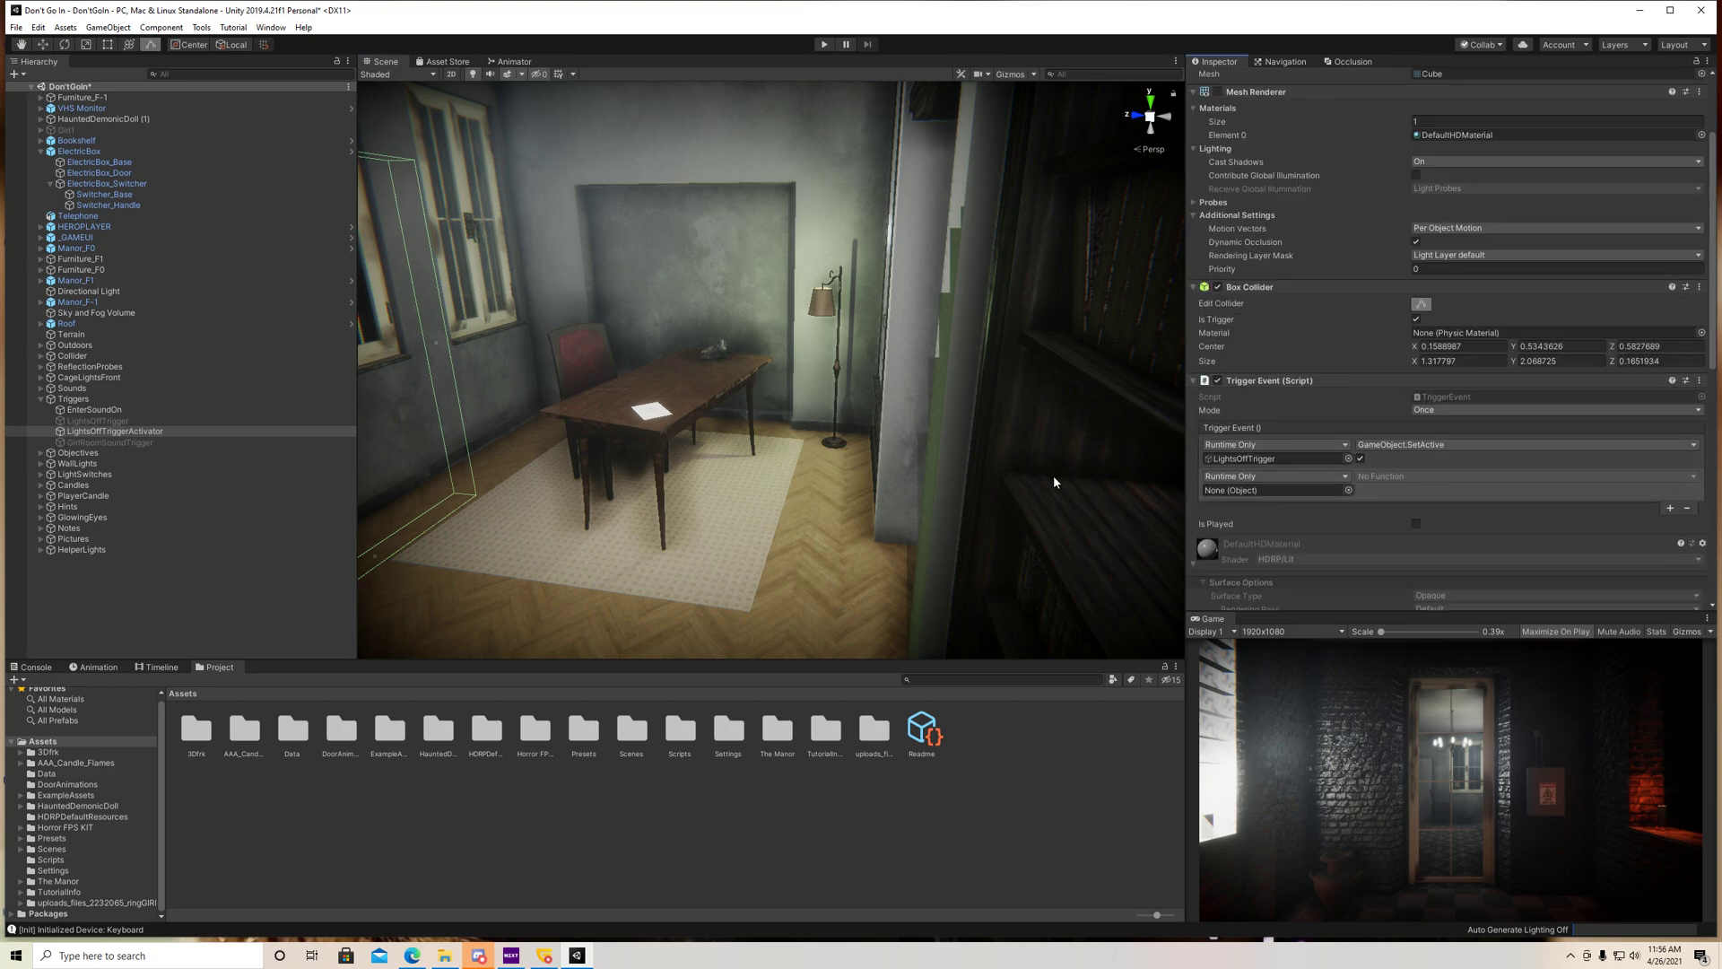
pyautogui.click(95, 419)
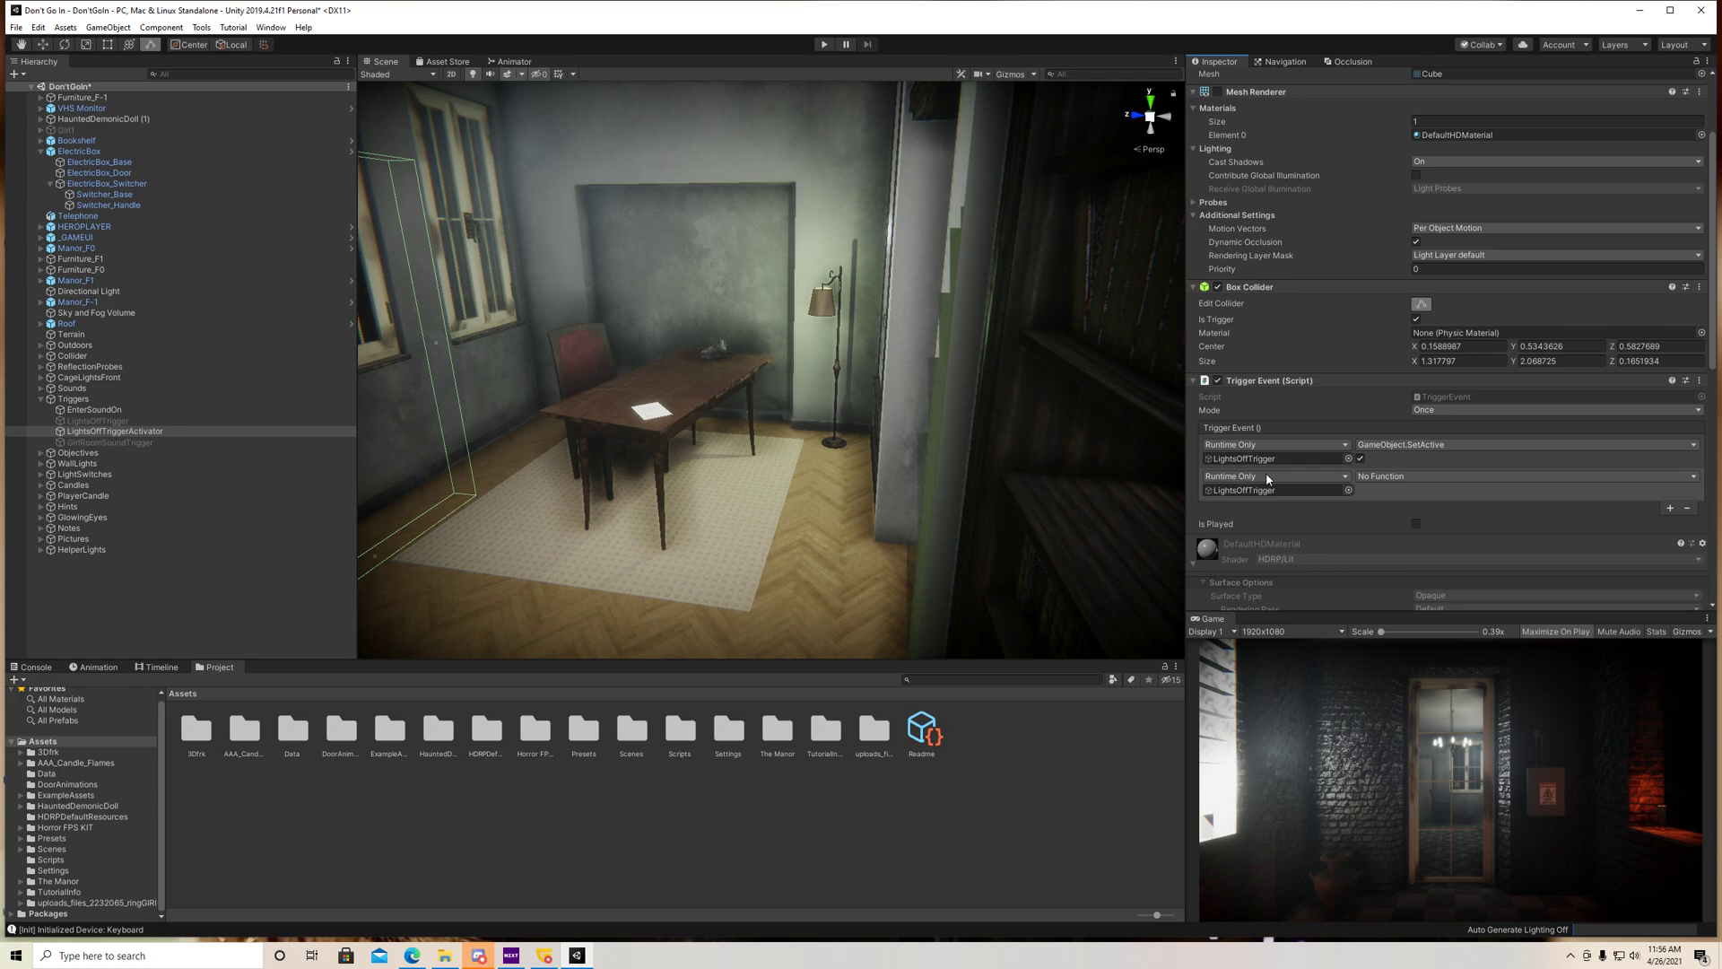
pyautogui.click(1526, 475)
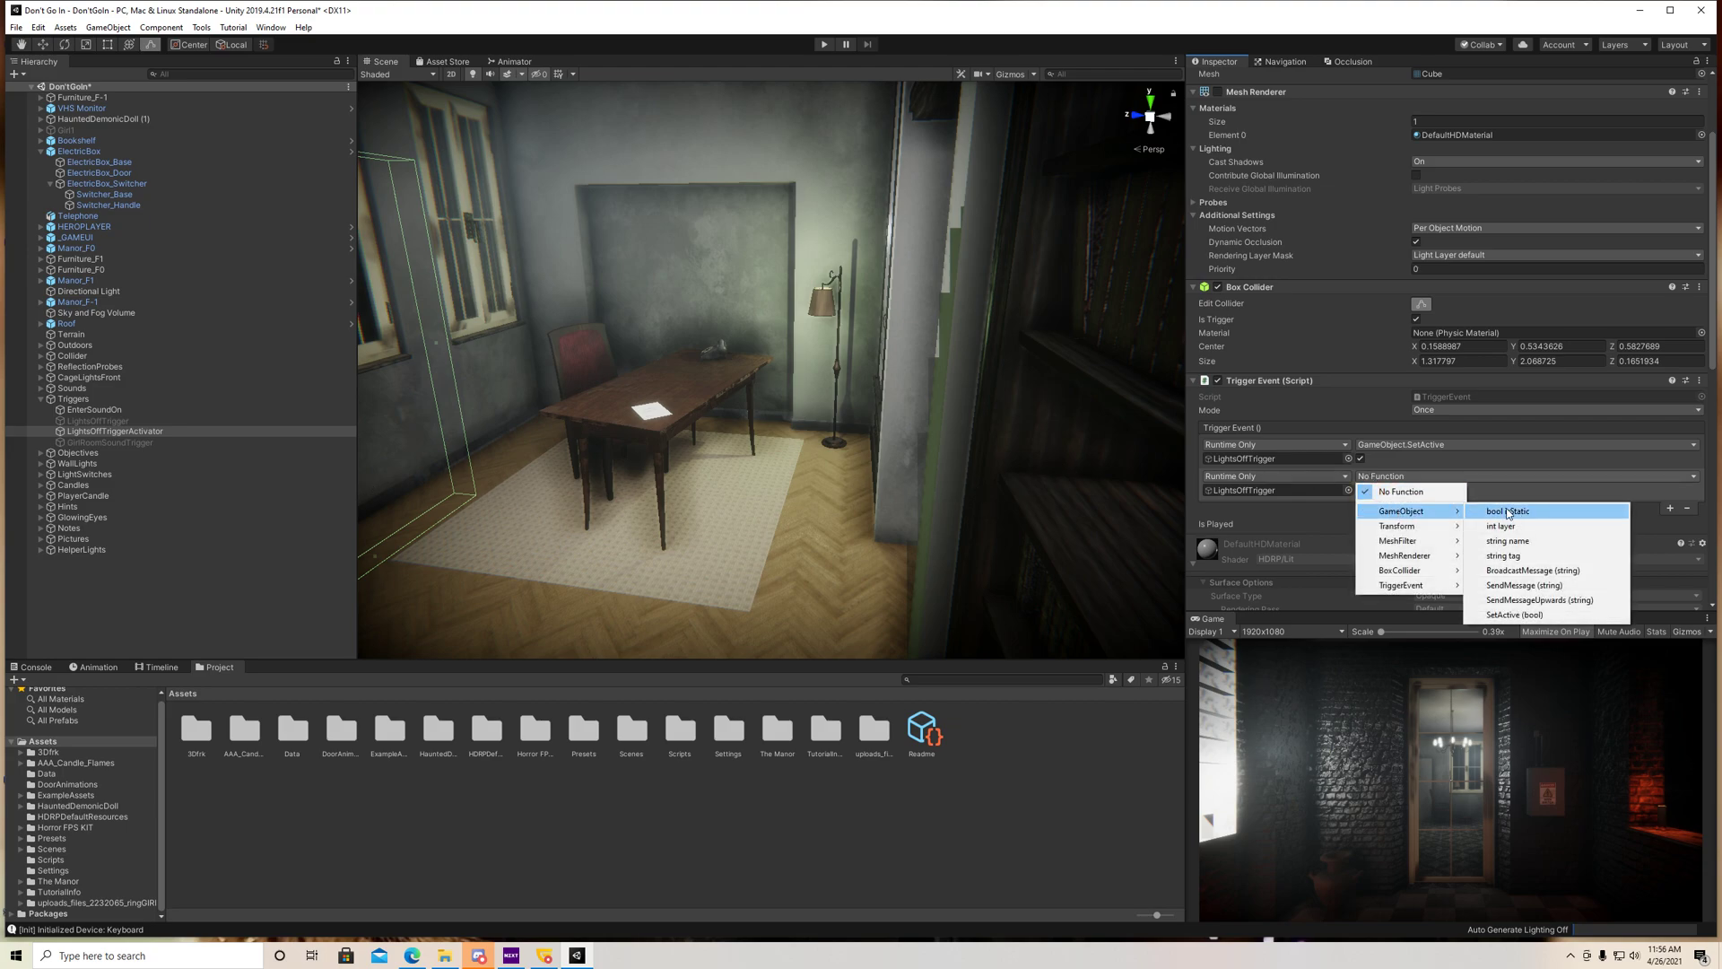
pyautogui.click(1514, 613)
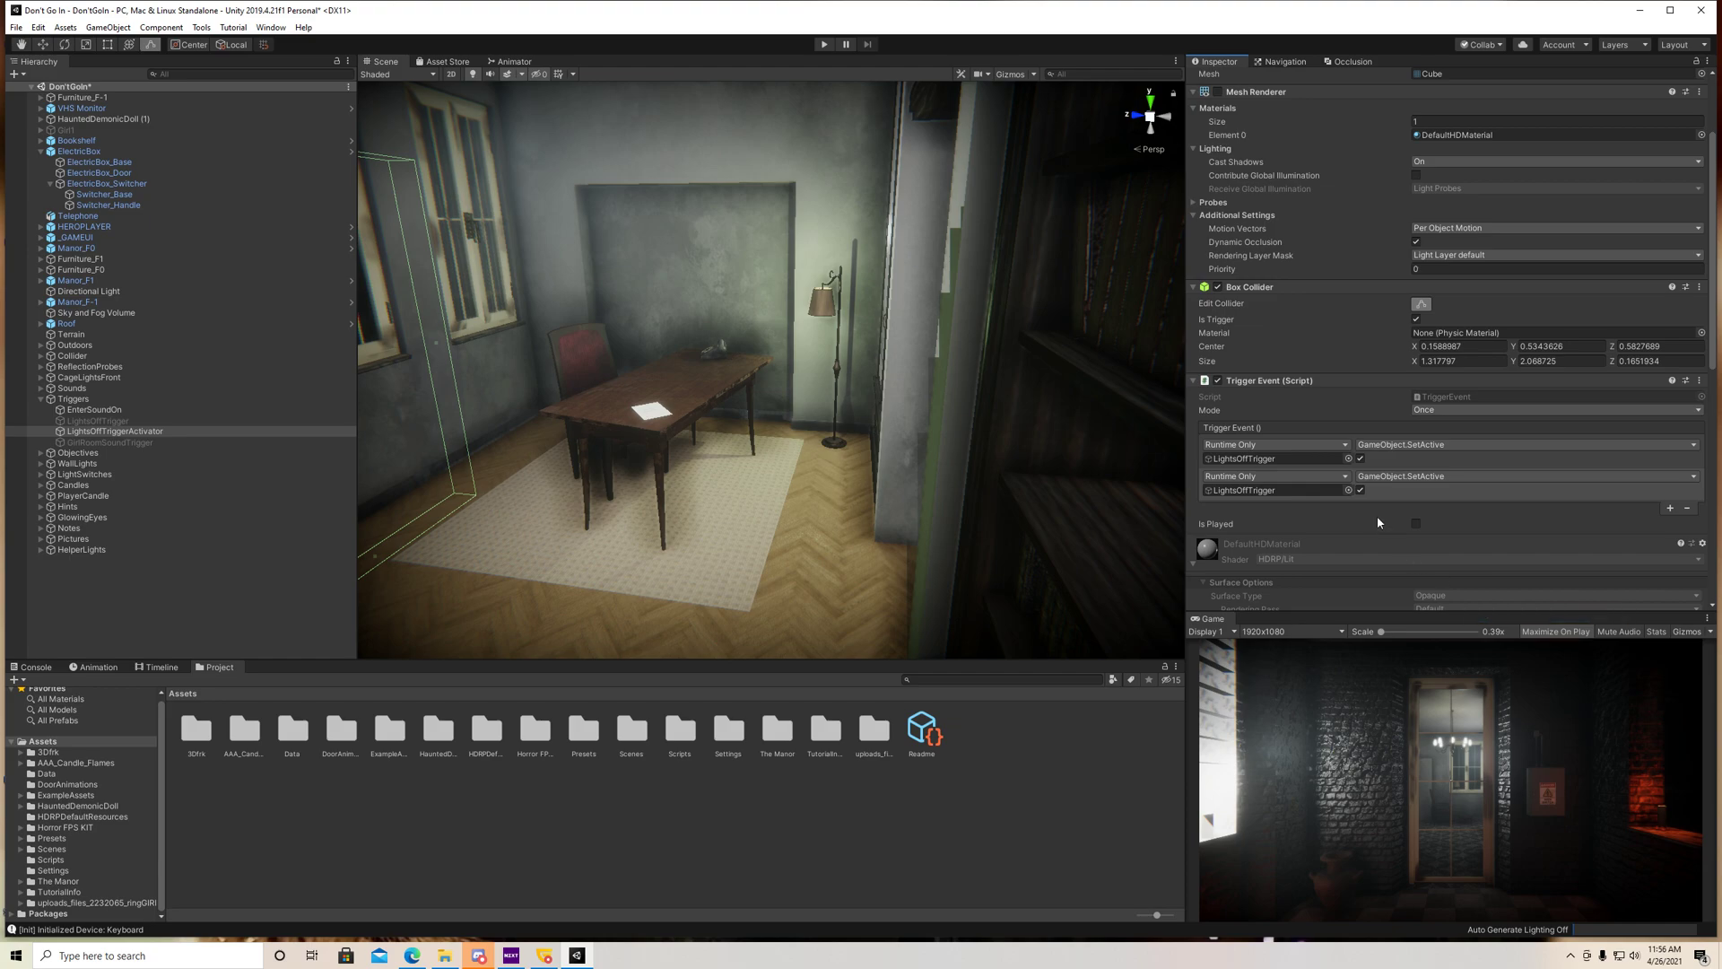
pyautogui.click(1360, 490)
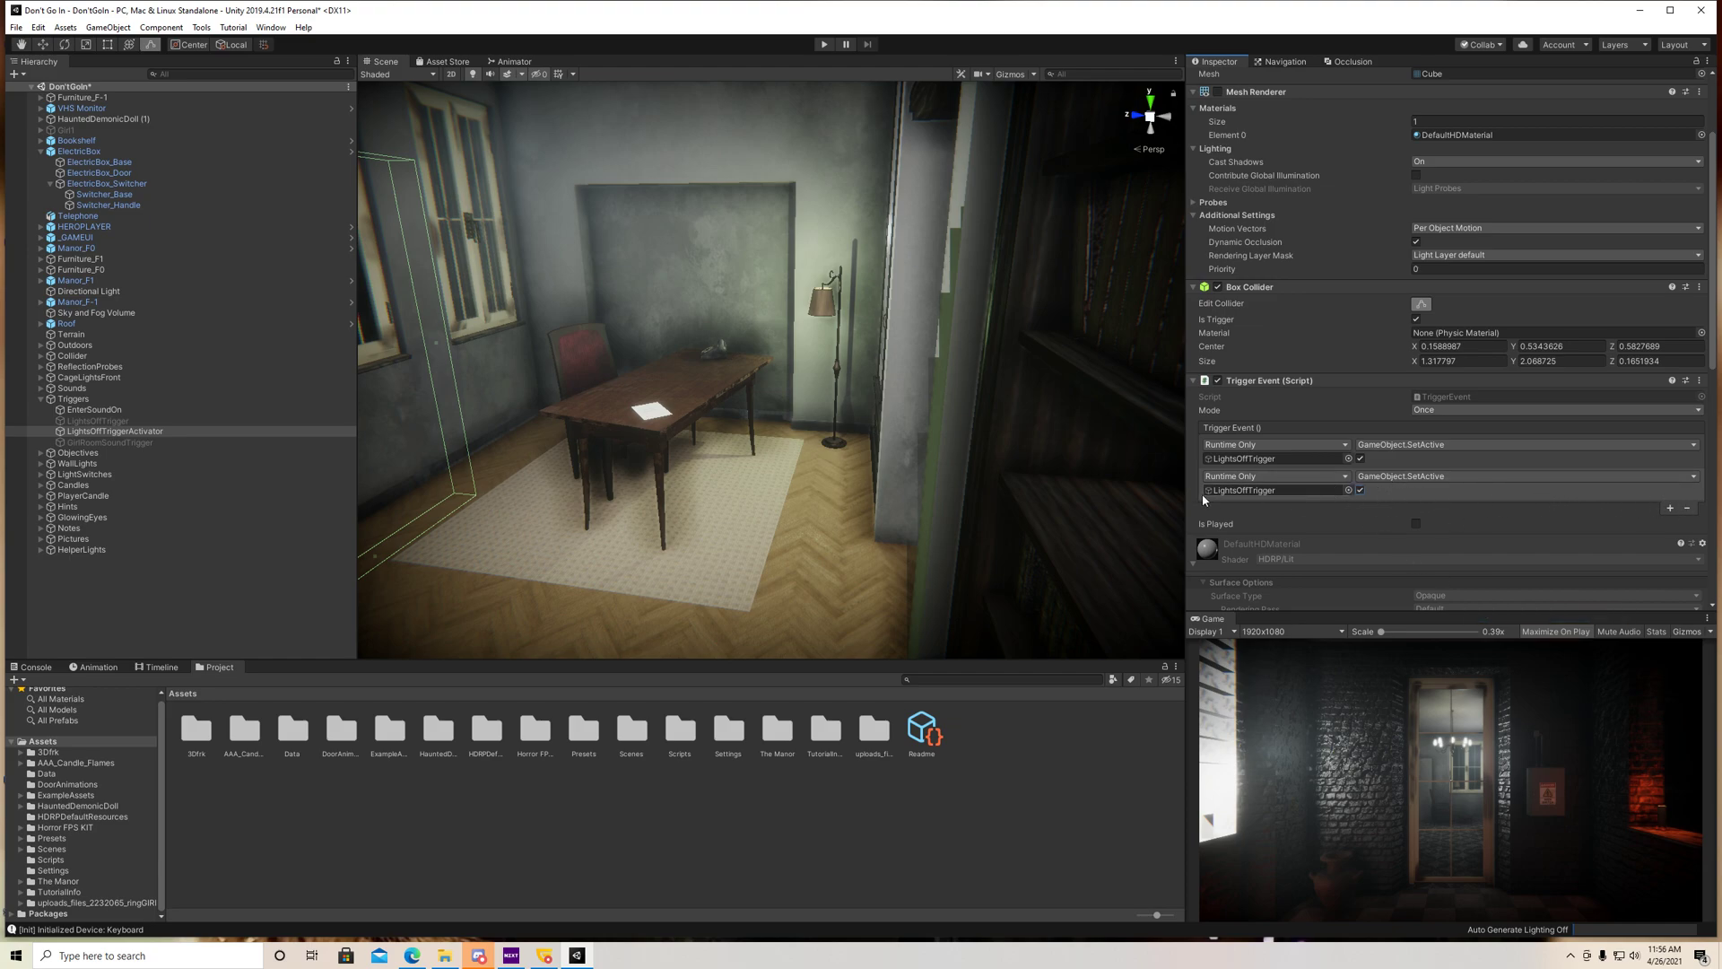
pyautogui.click(1688, 506)
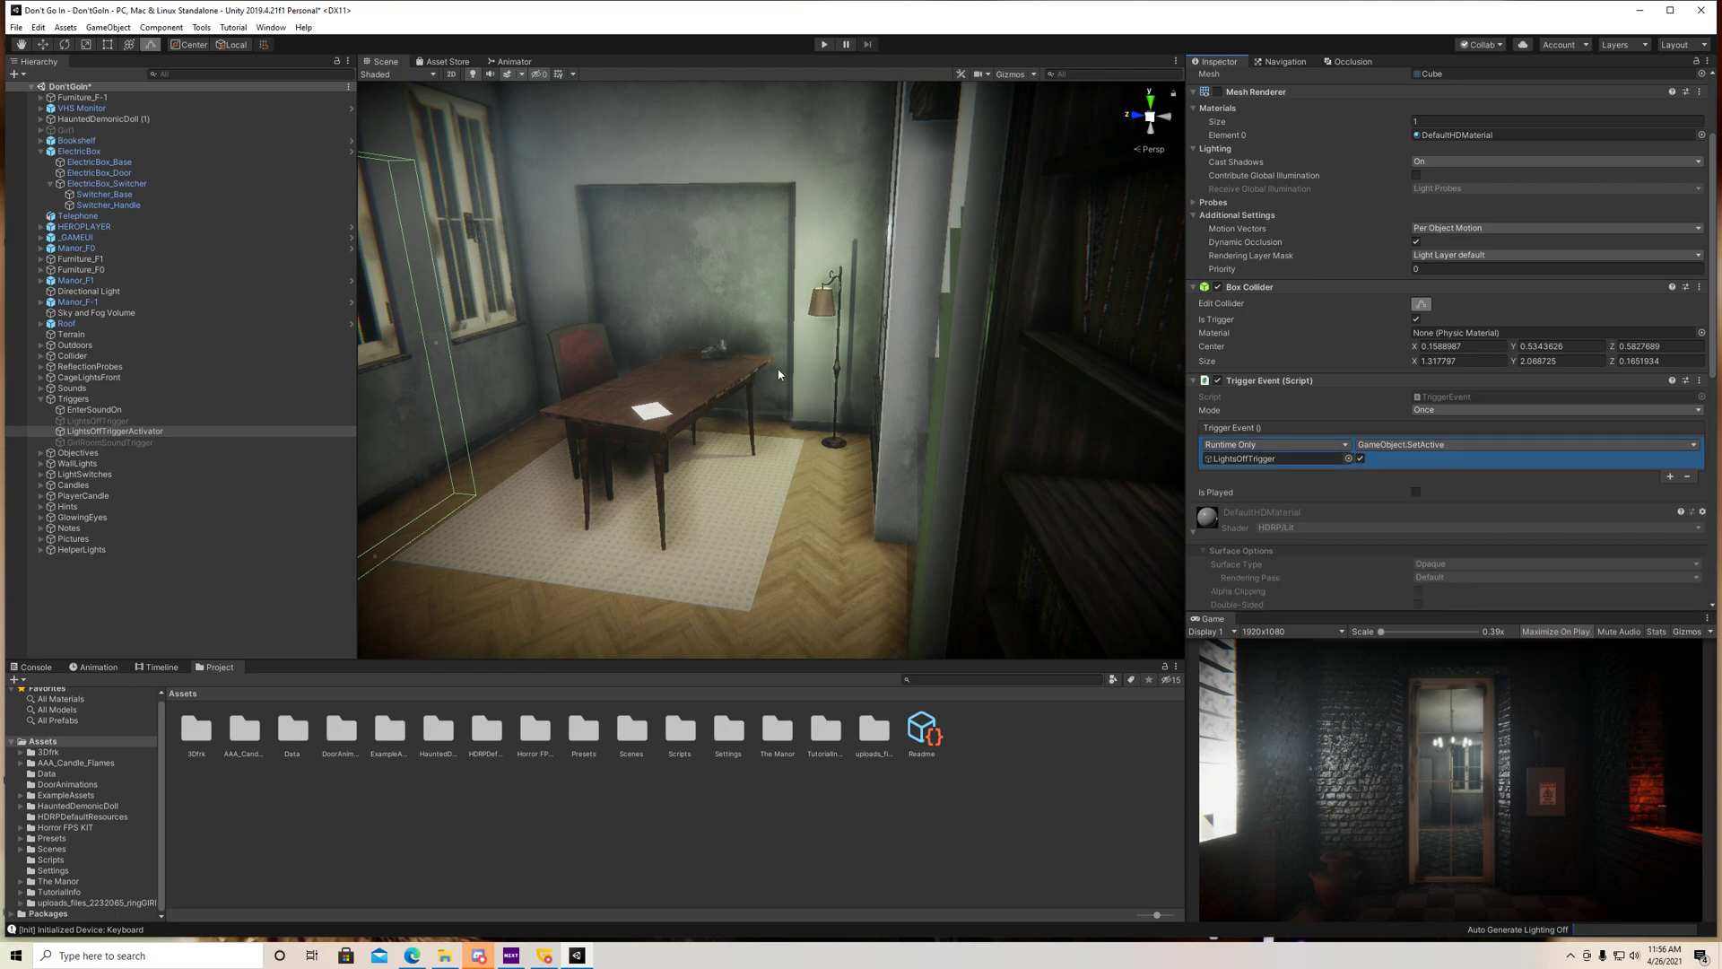
pyautogui.click(97, 419)
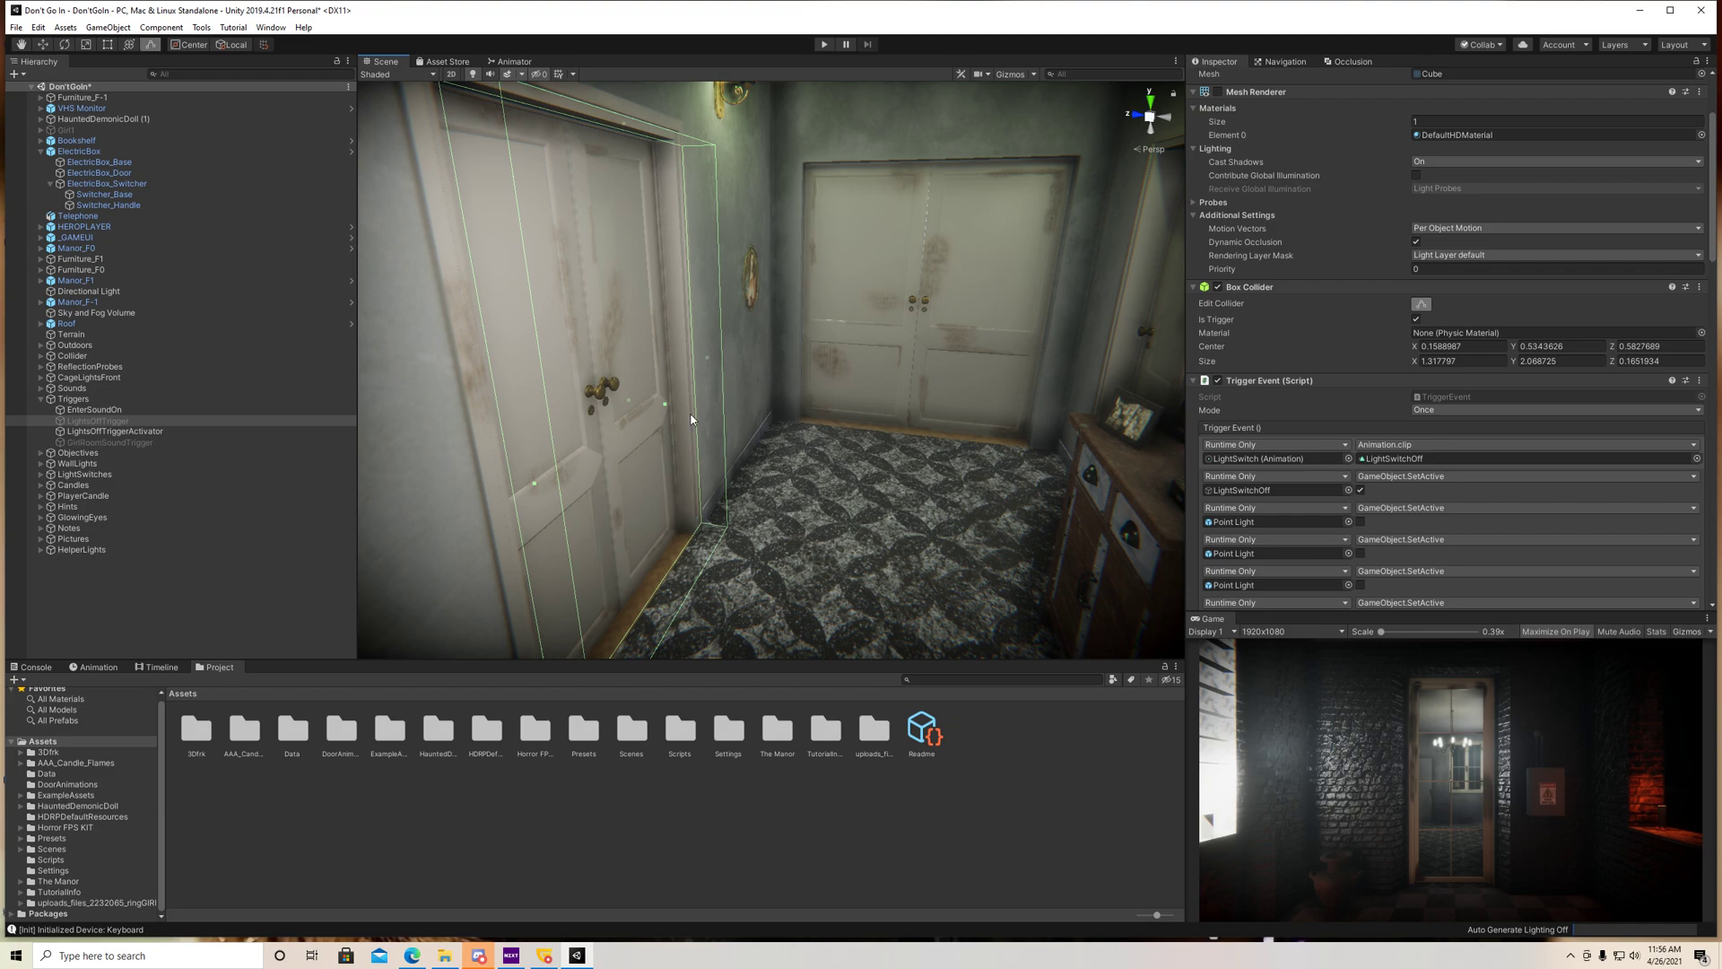
pyautogui.moveTo(1157, 538)
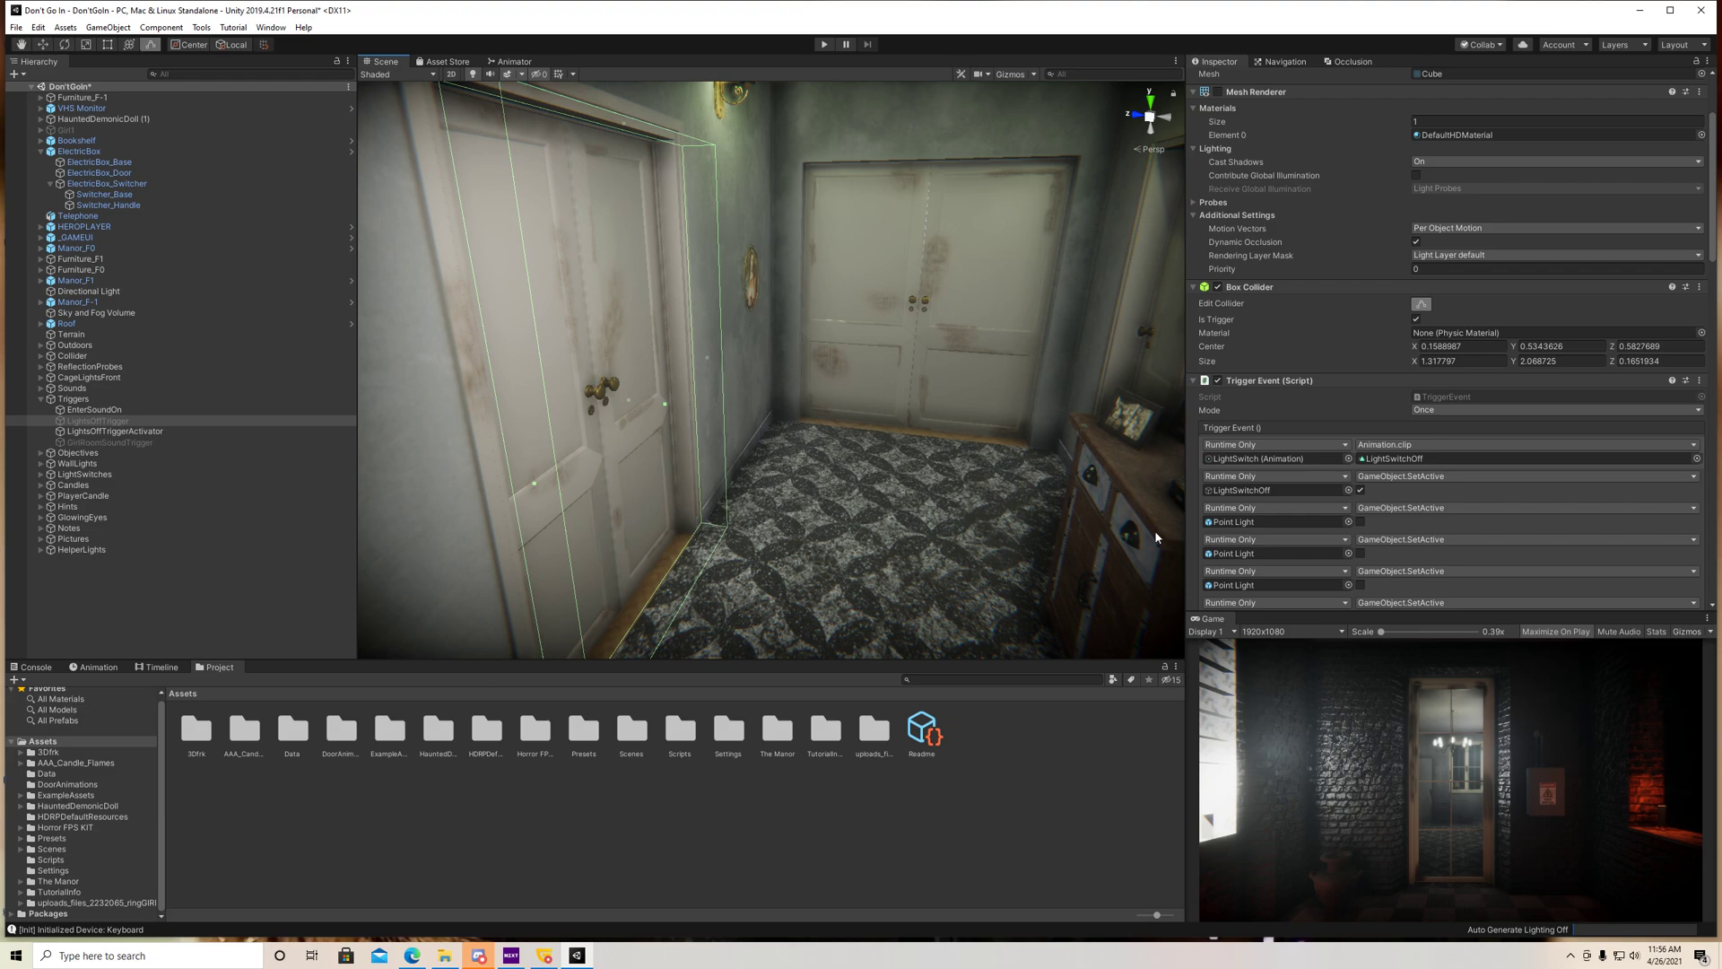
pyautogui.scroll(-3)
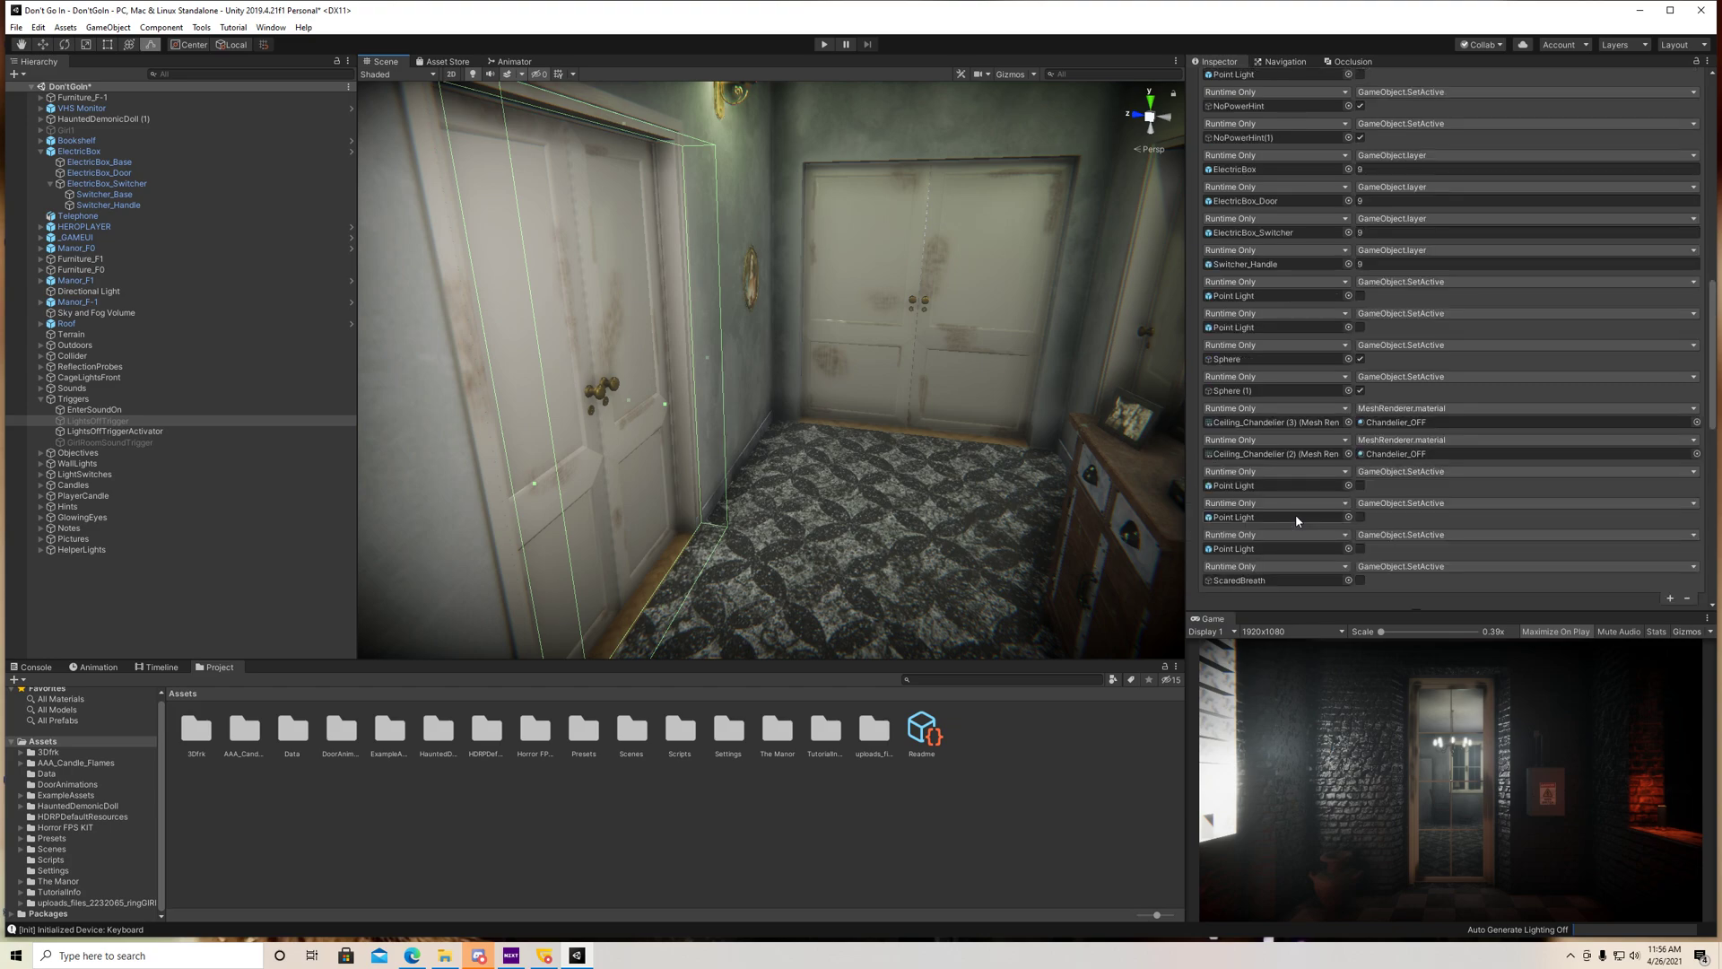
pyautogui.scroll(3)
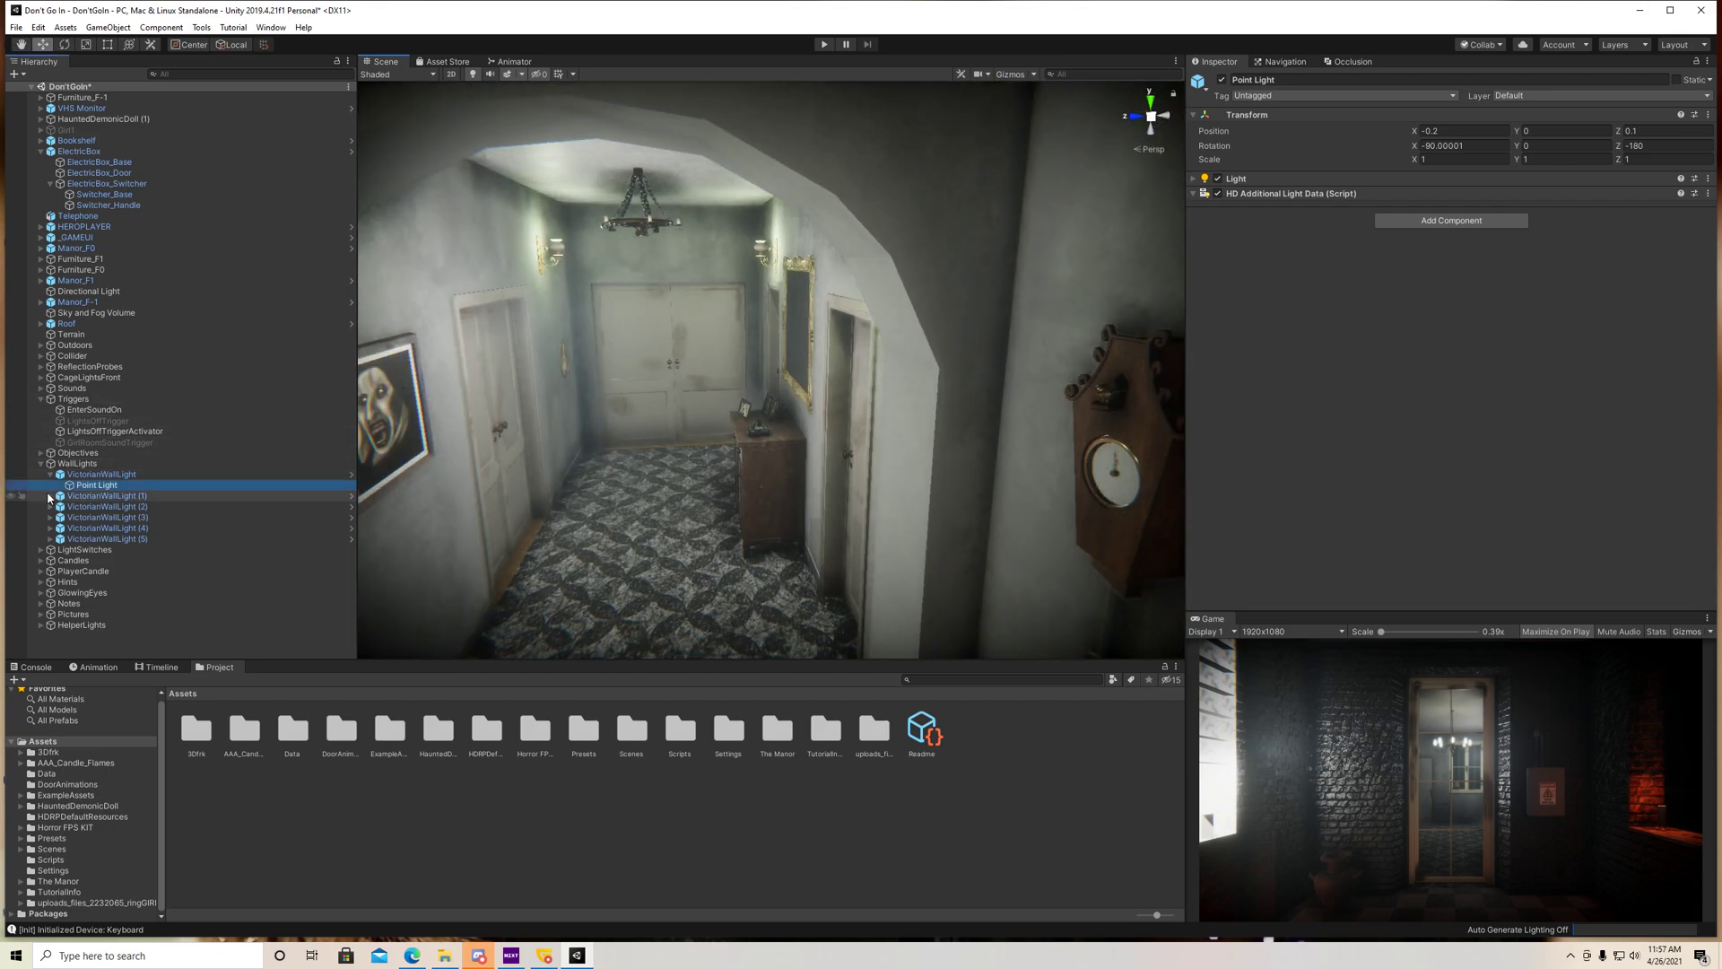
pyautogui.click(97, 527)
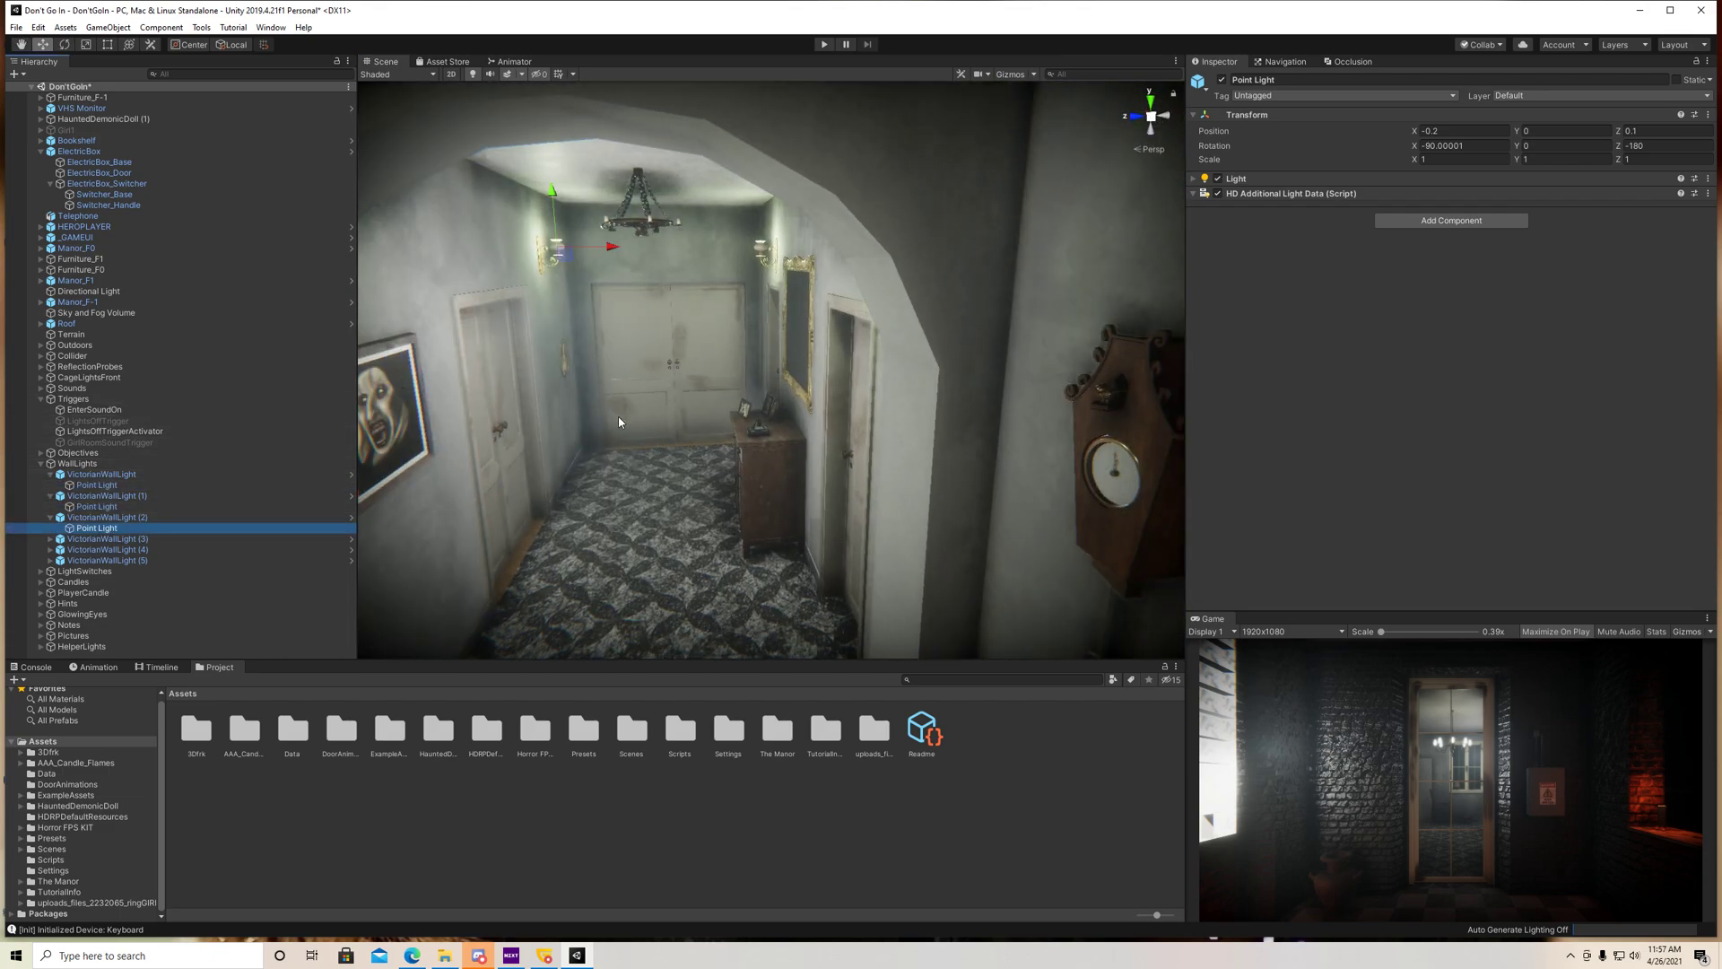
pyautogui.click(97, 506)
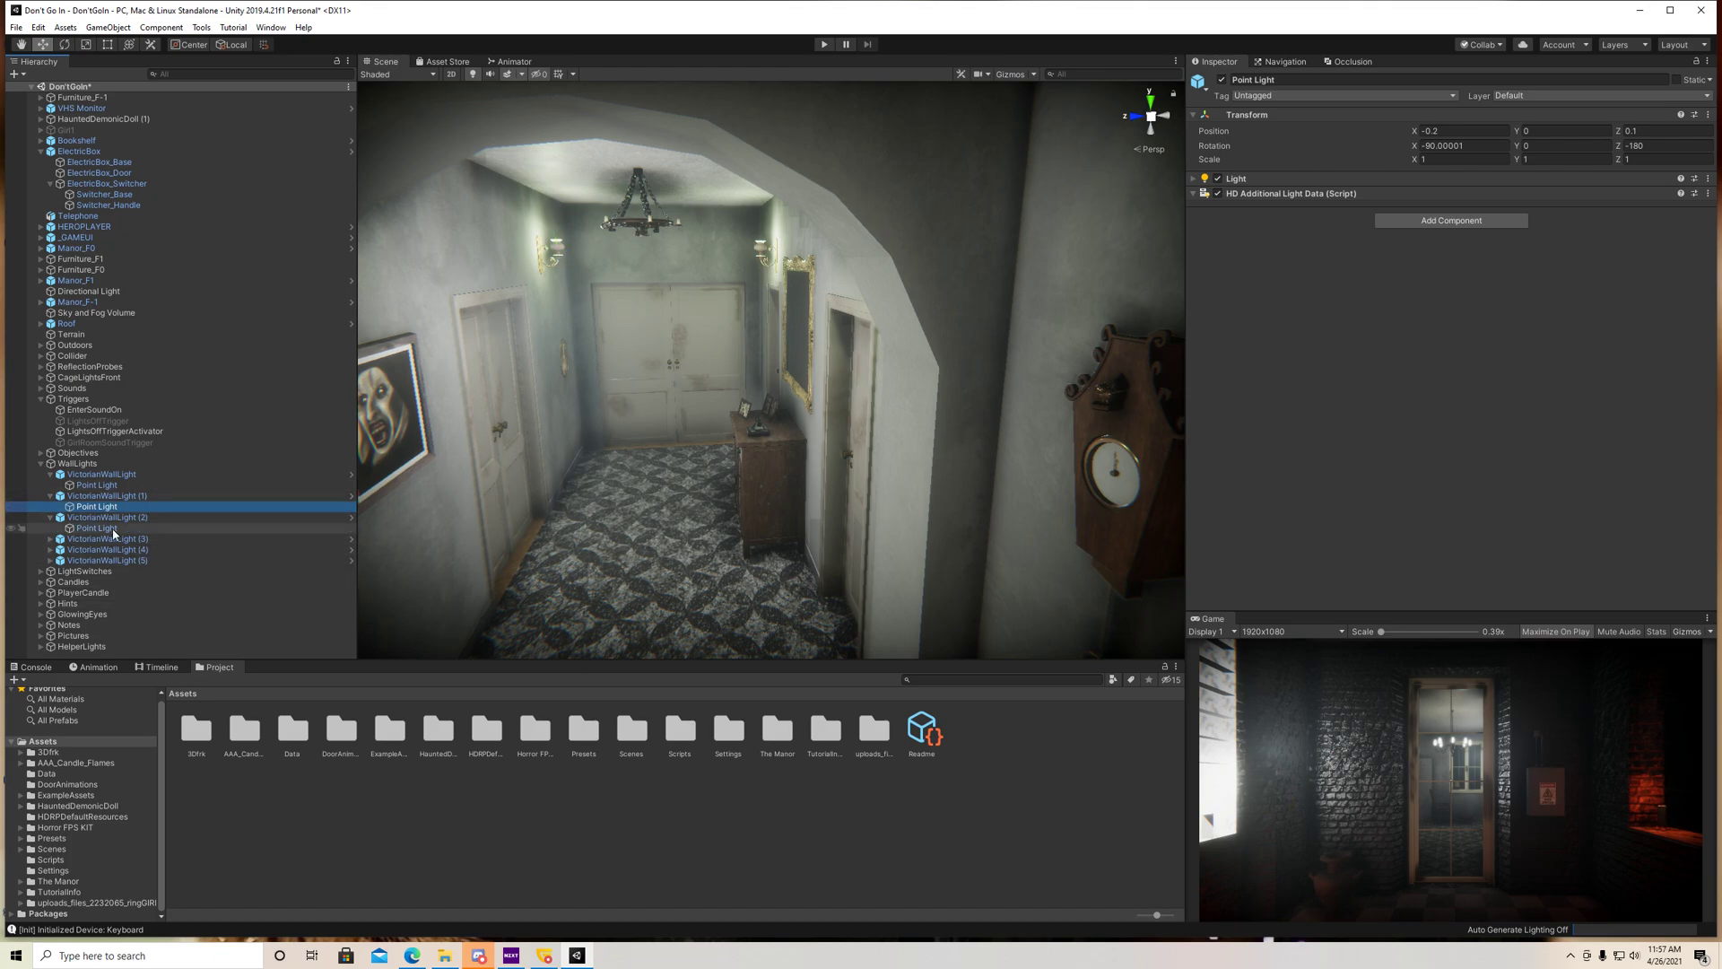
pyautogui.click(107, 538)
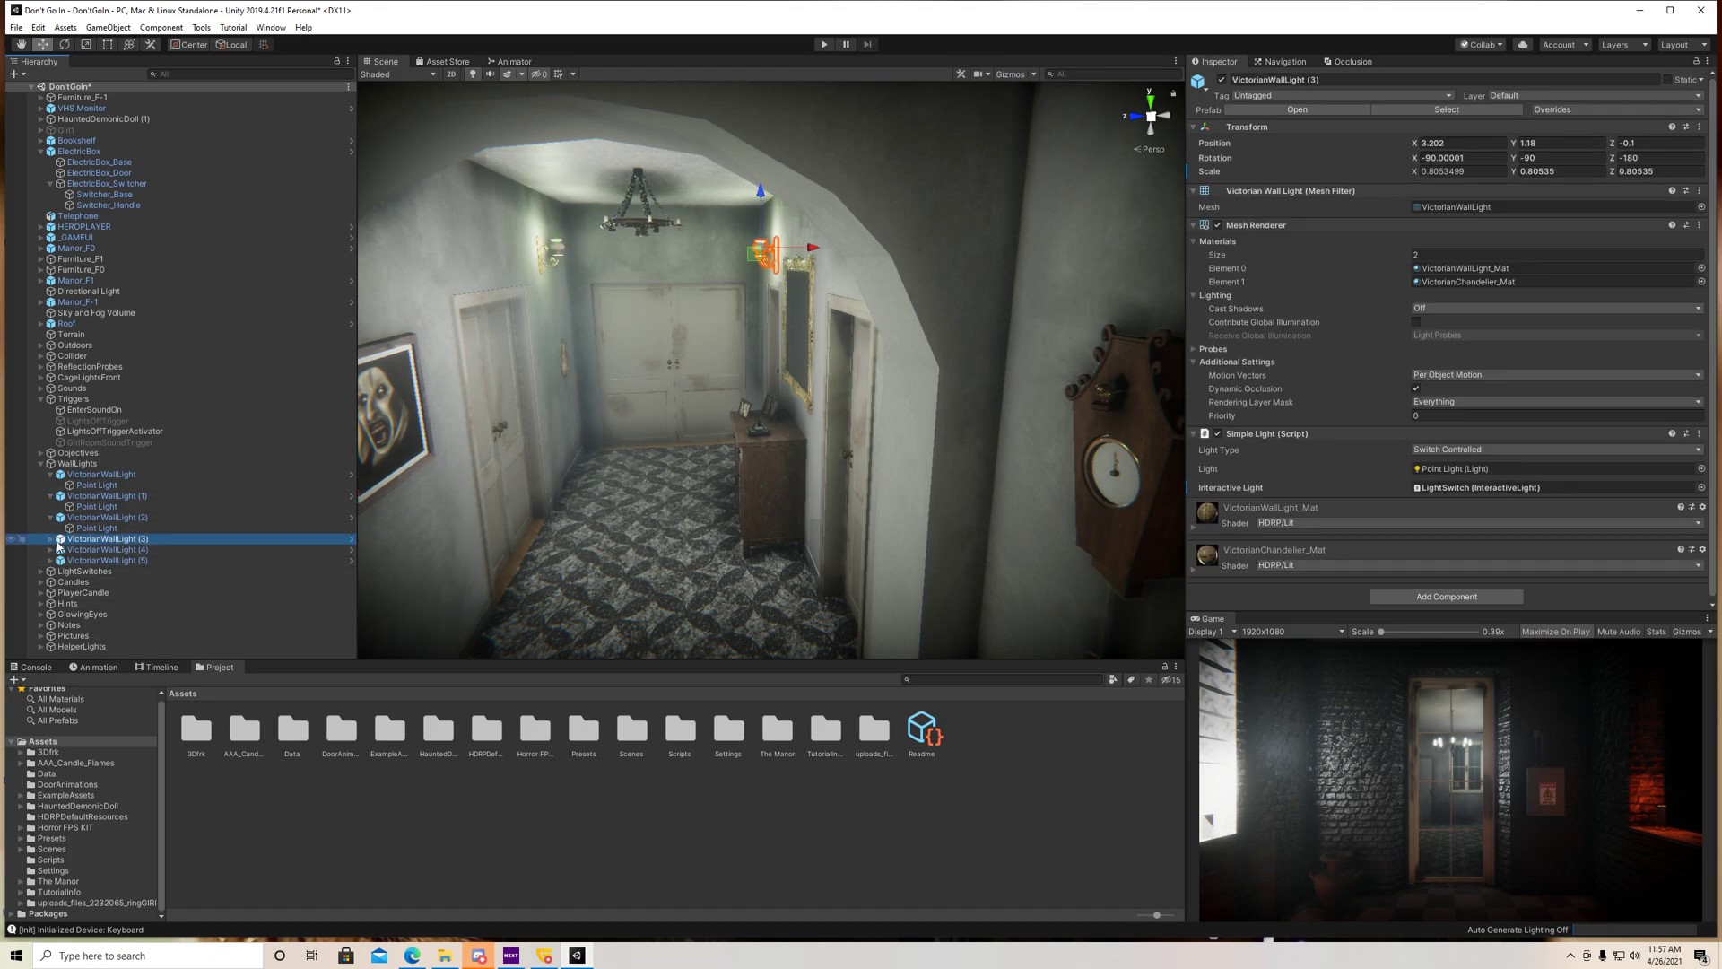
pyautogui.click(97, 549)
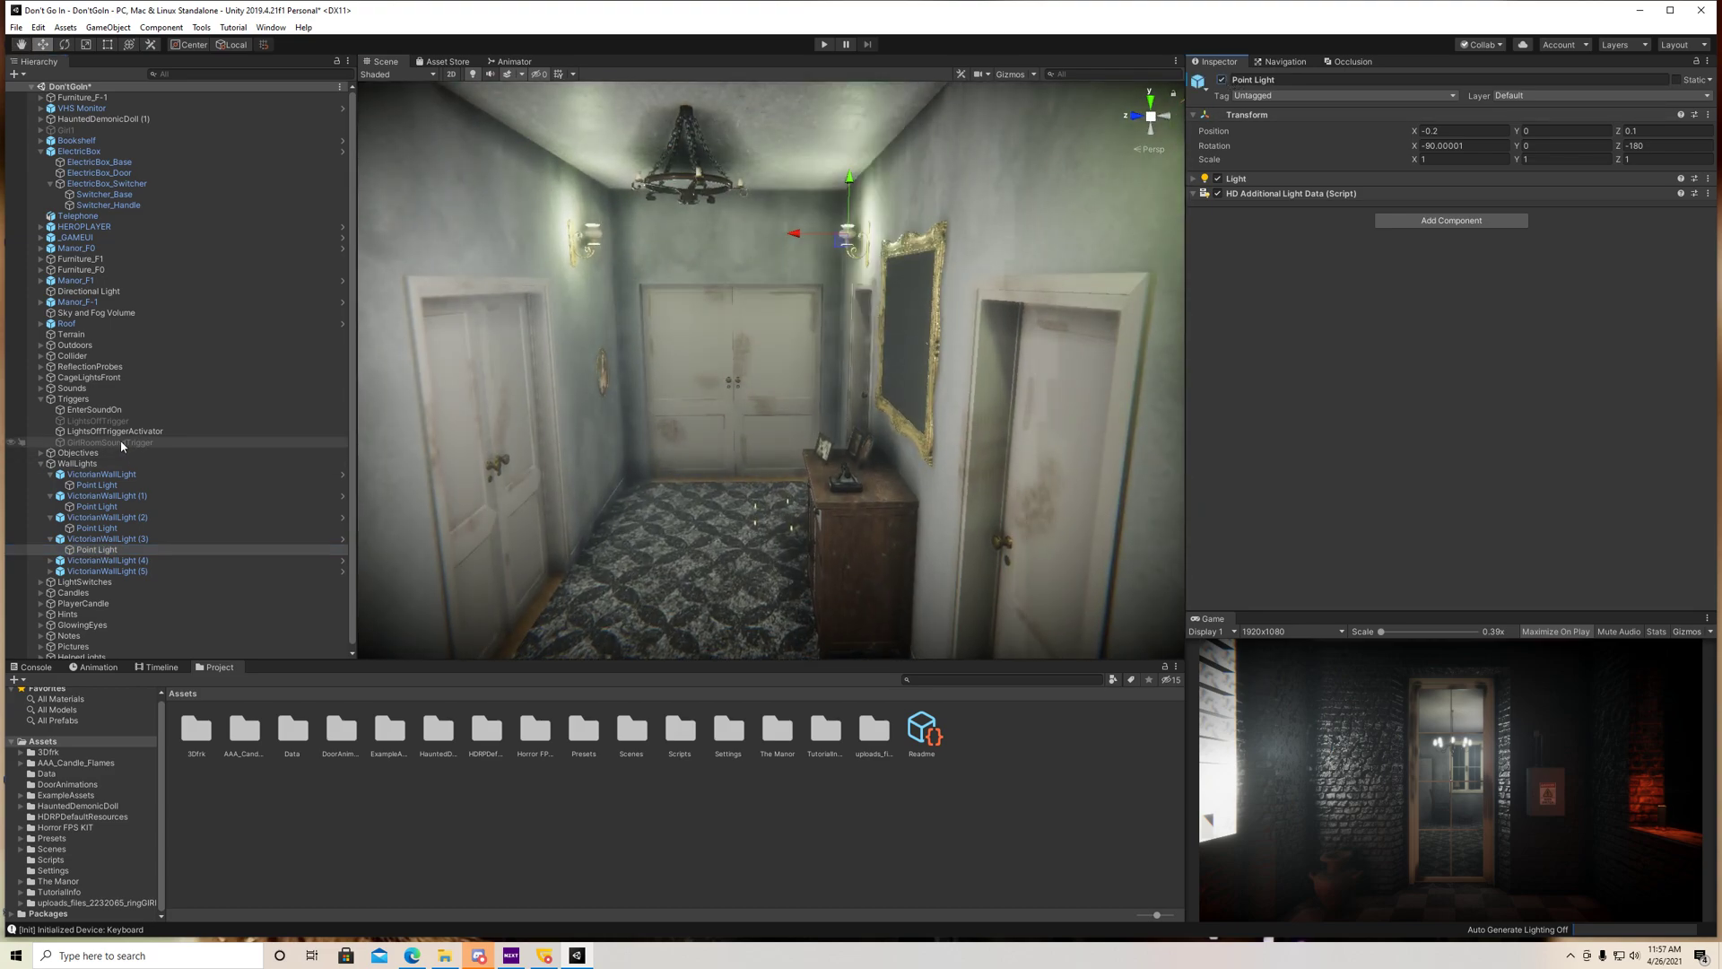
pyautogui.click(97, 420)
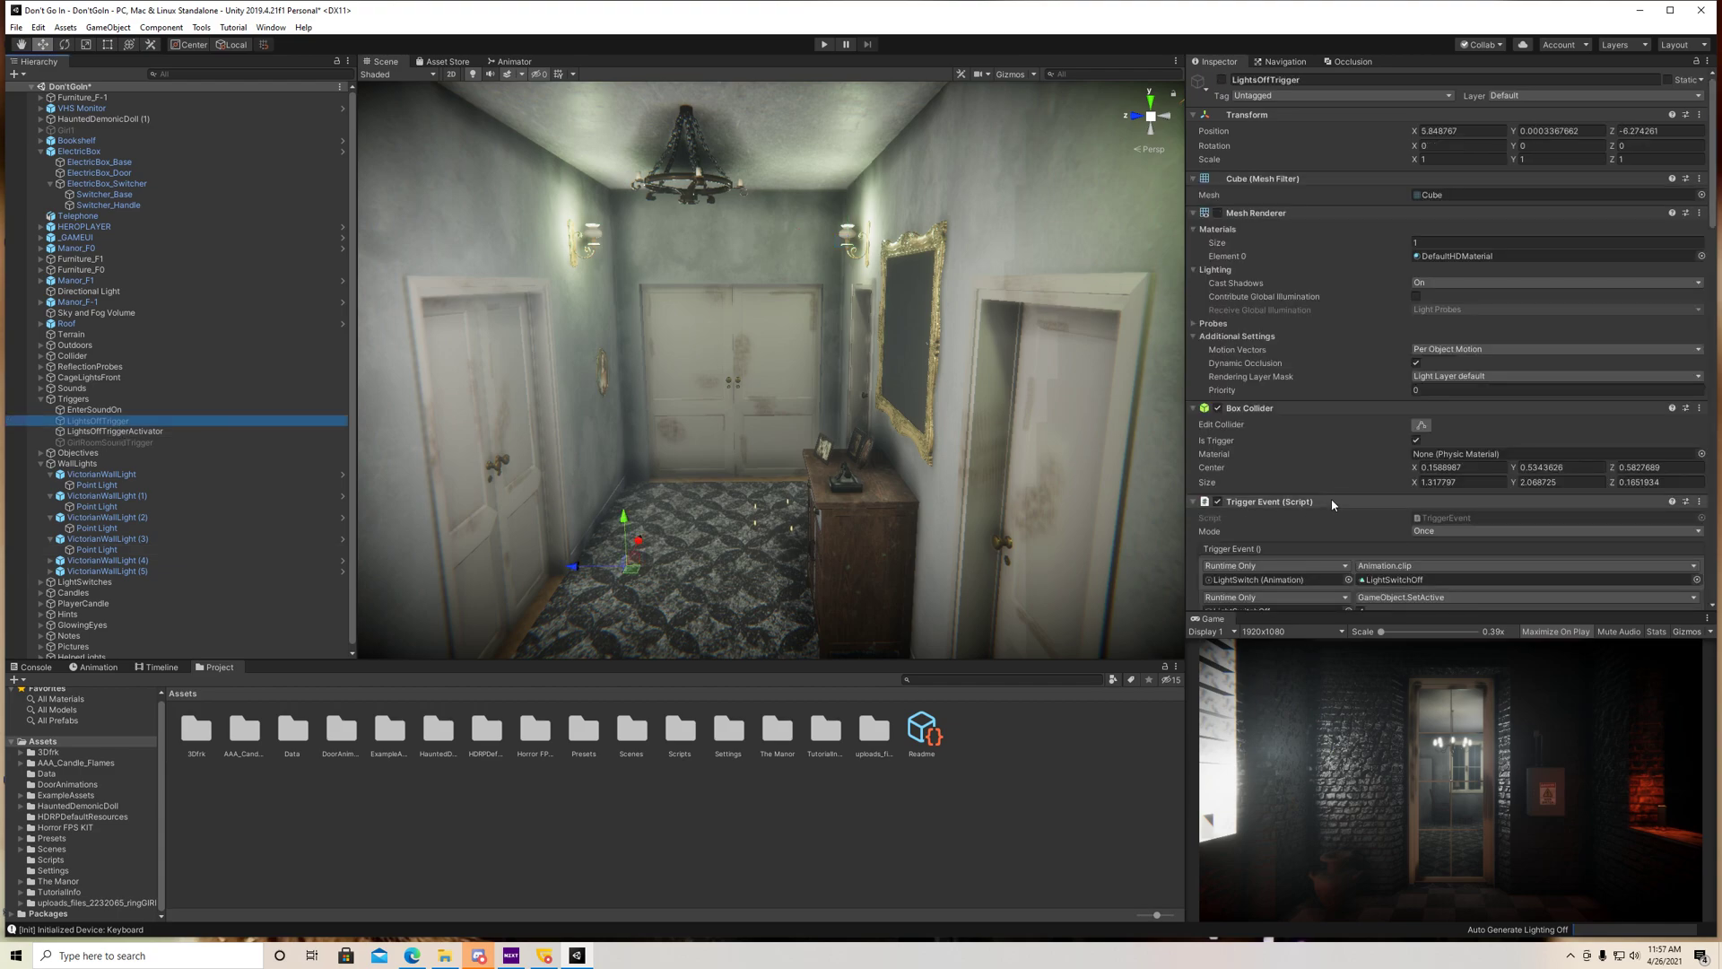
pyautogui.scroll(-3)
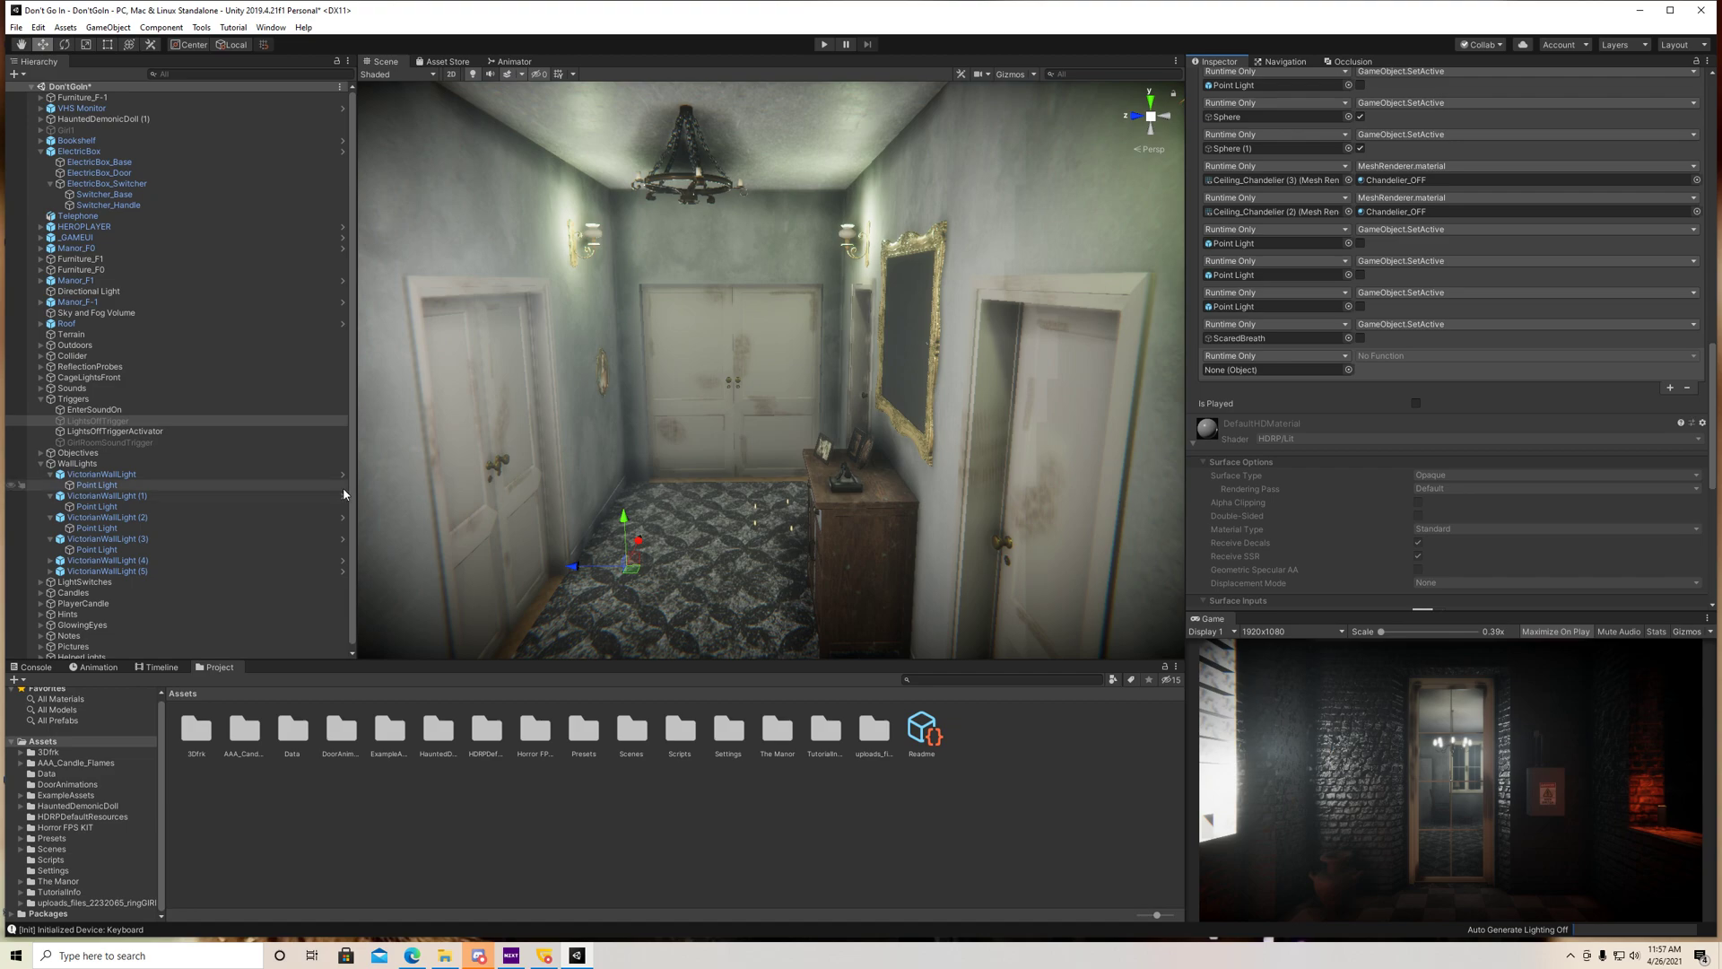
pyautogui.click(97, 485)
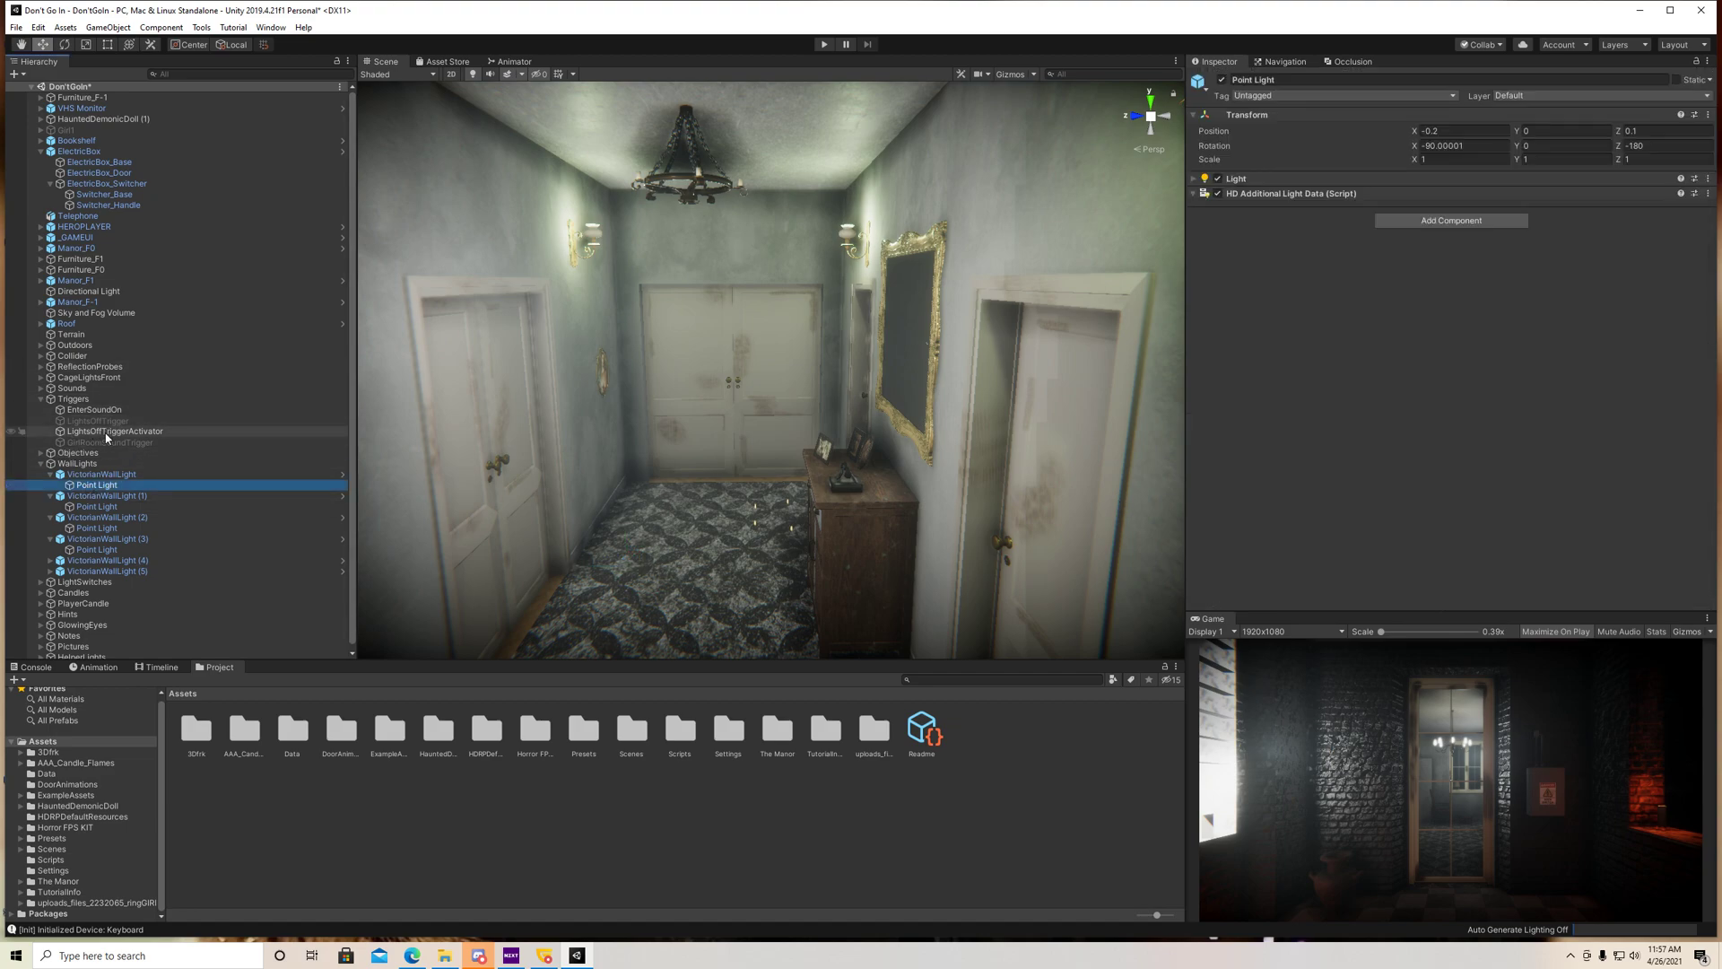
pyautogui.click(115, 431)
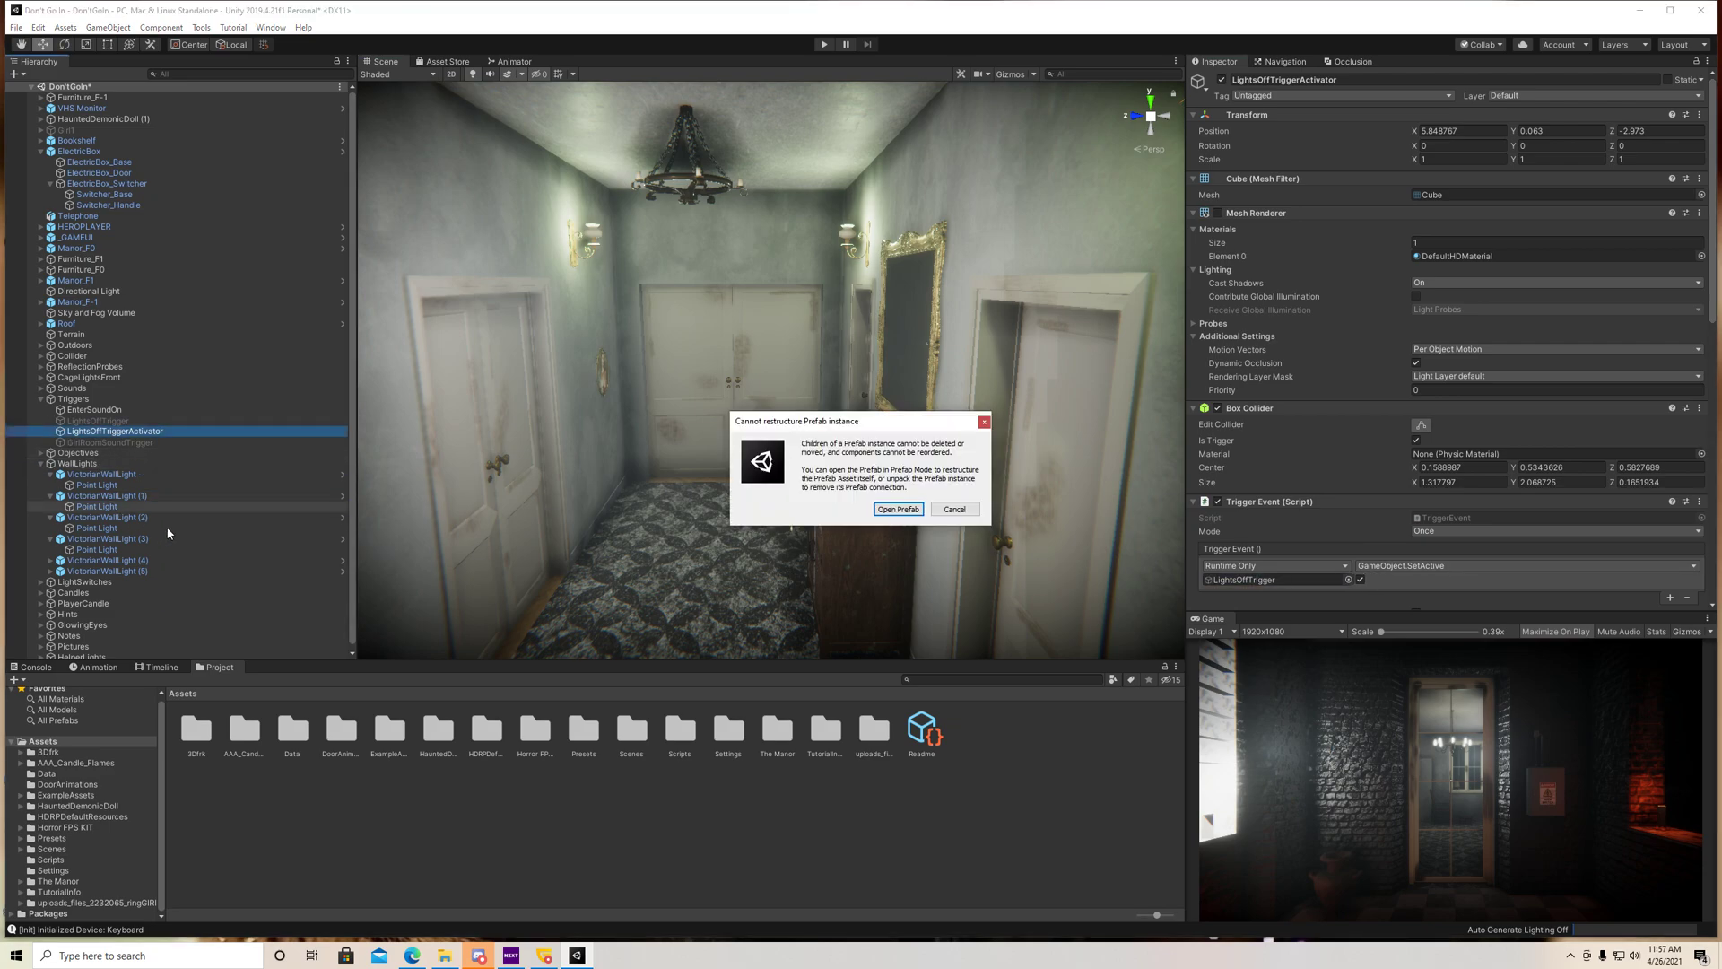
pyautogui.click(952, 507)
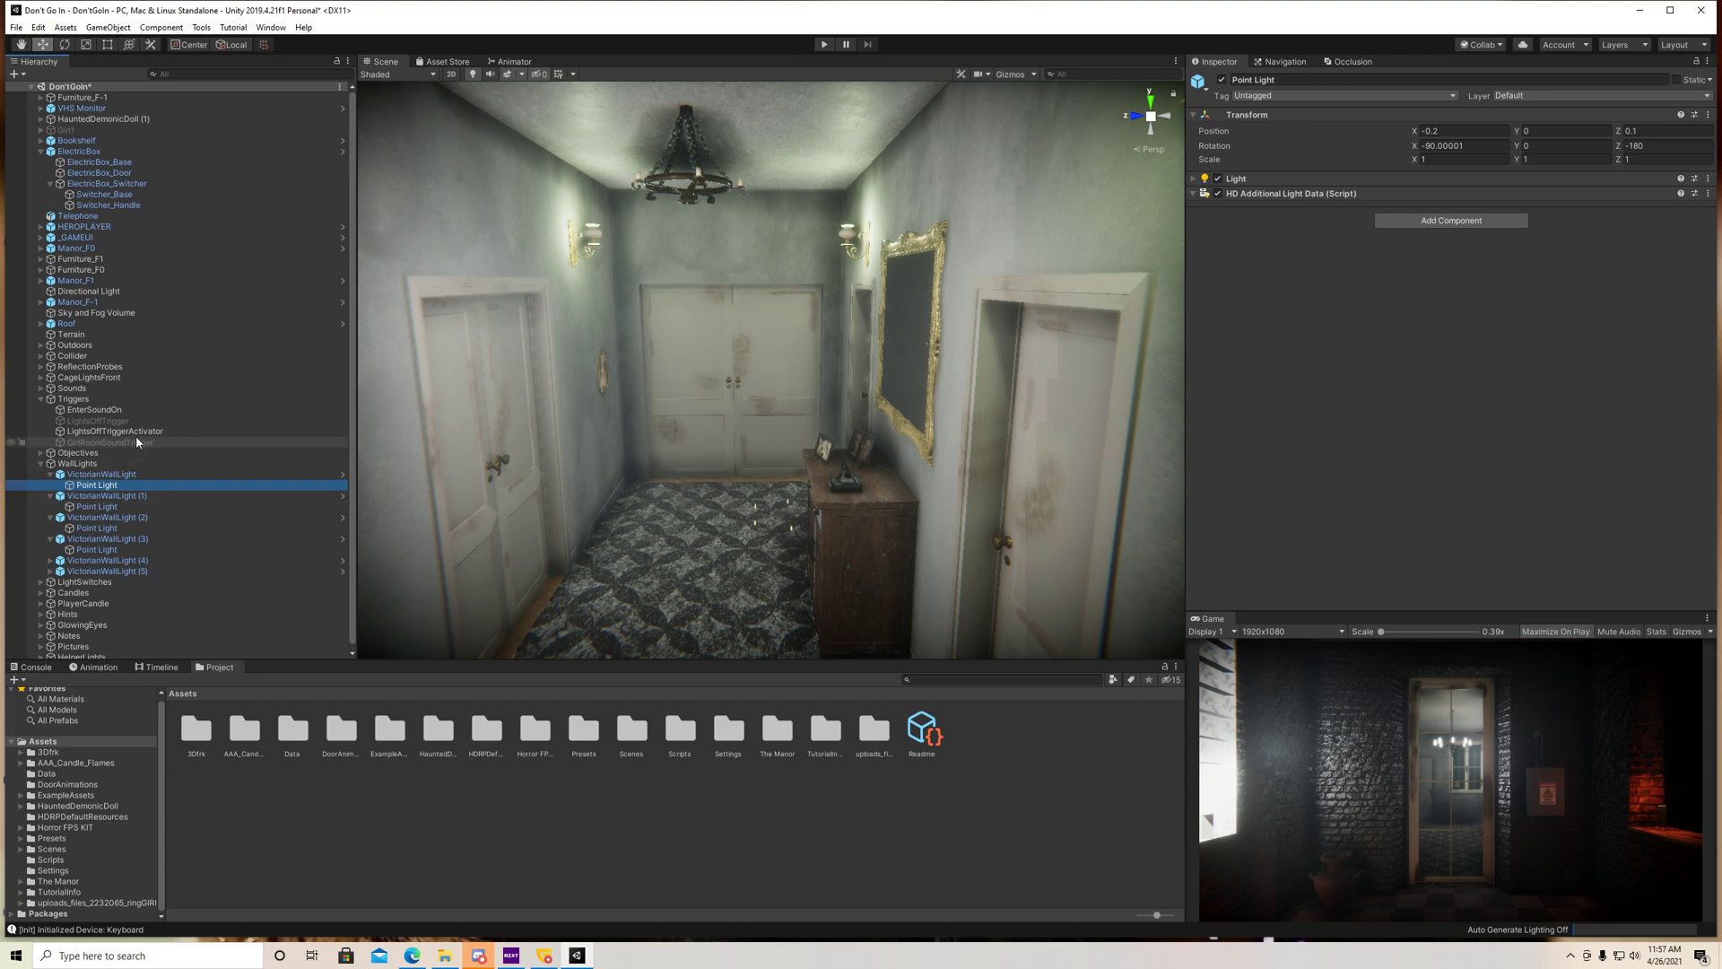
# Add a Trigger Event entry on LightsOffTrigger deactivating another Point Light via SetActive unchecked
pyautogui.click(99, 420)
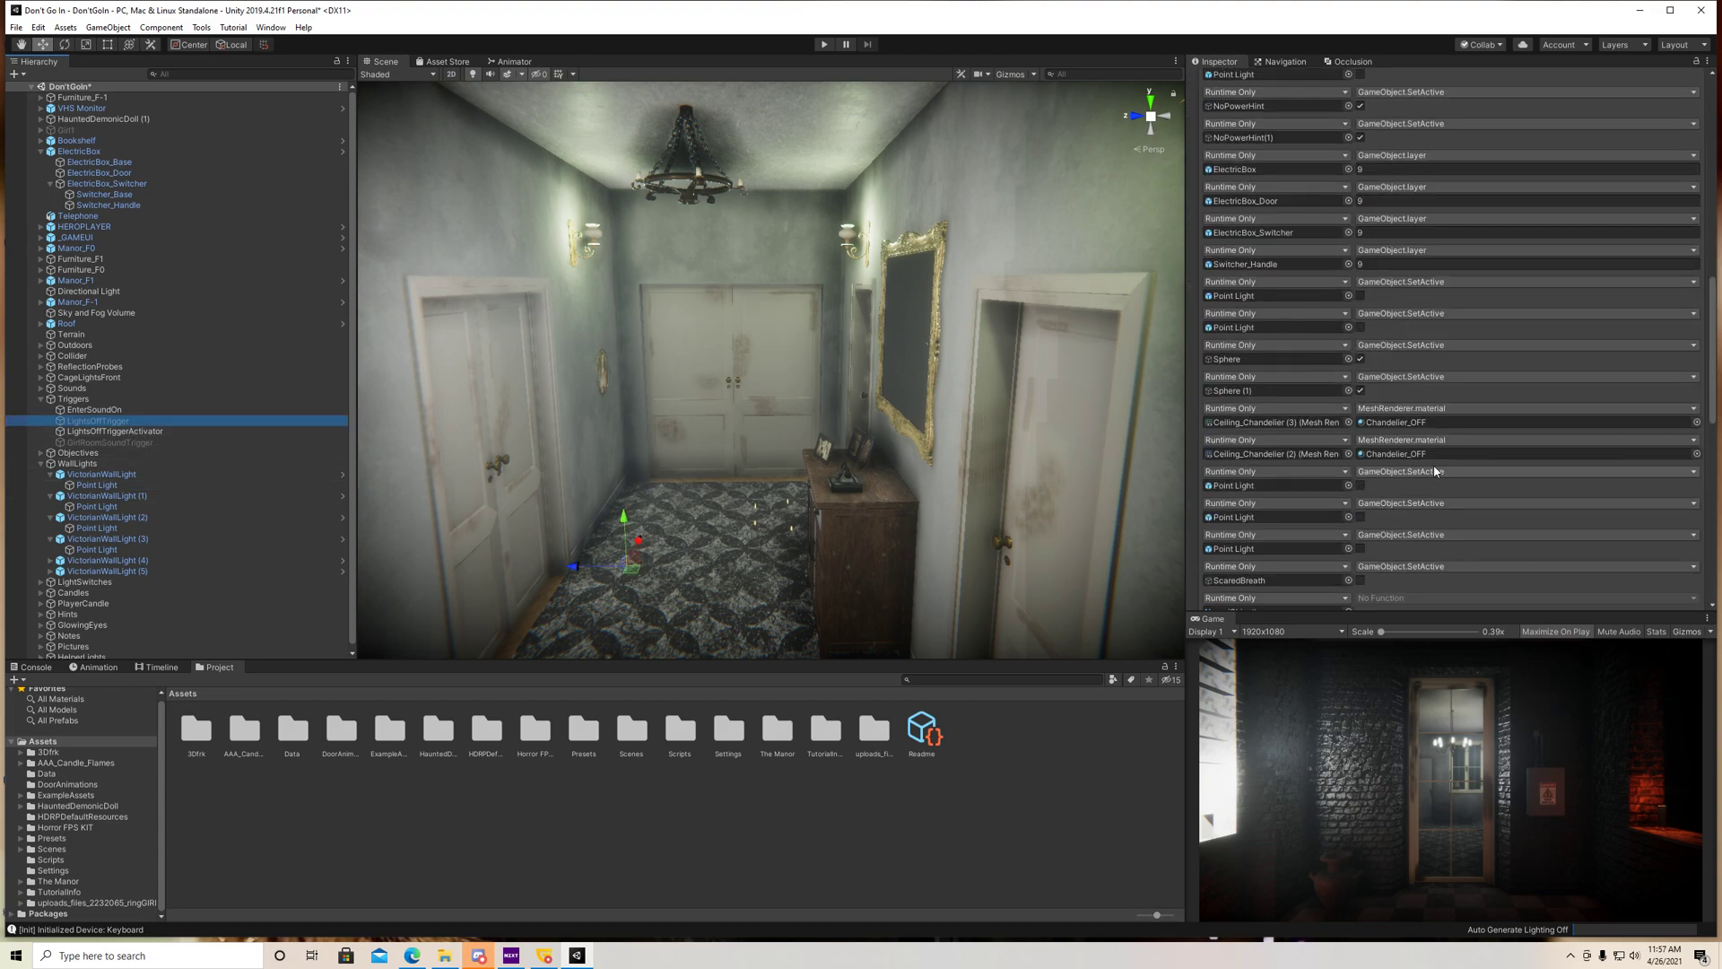
pyautogui.scroll(-3)
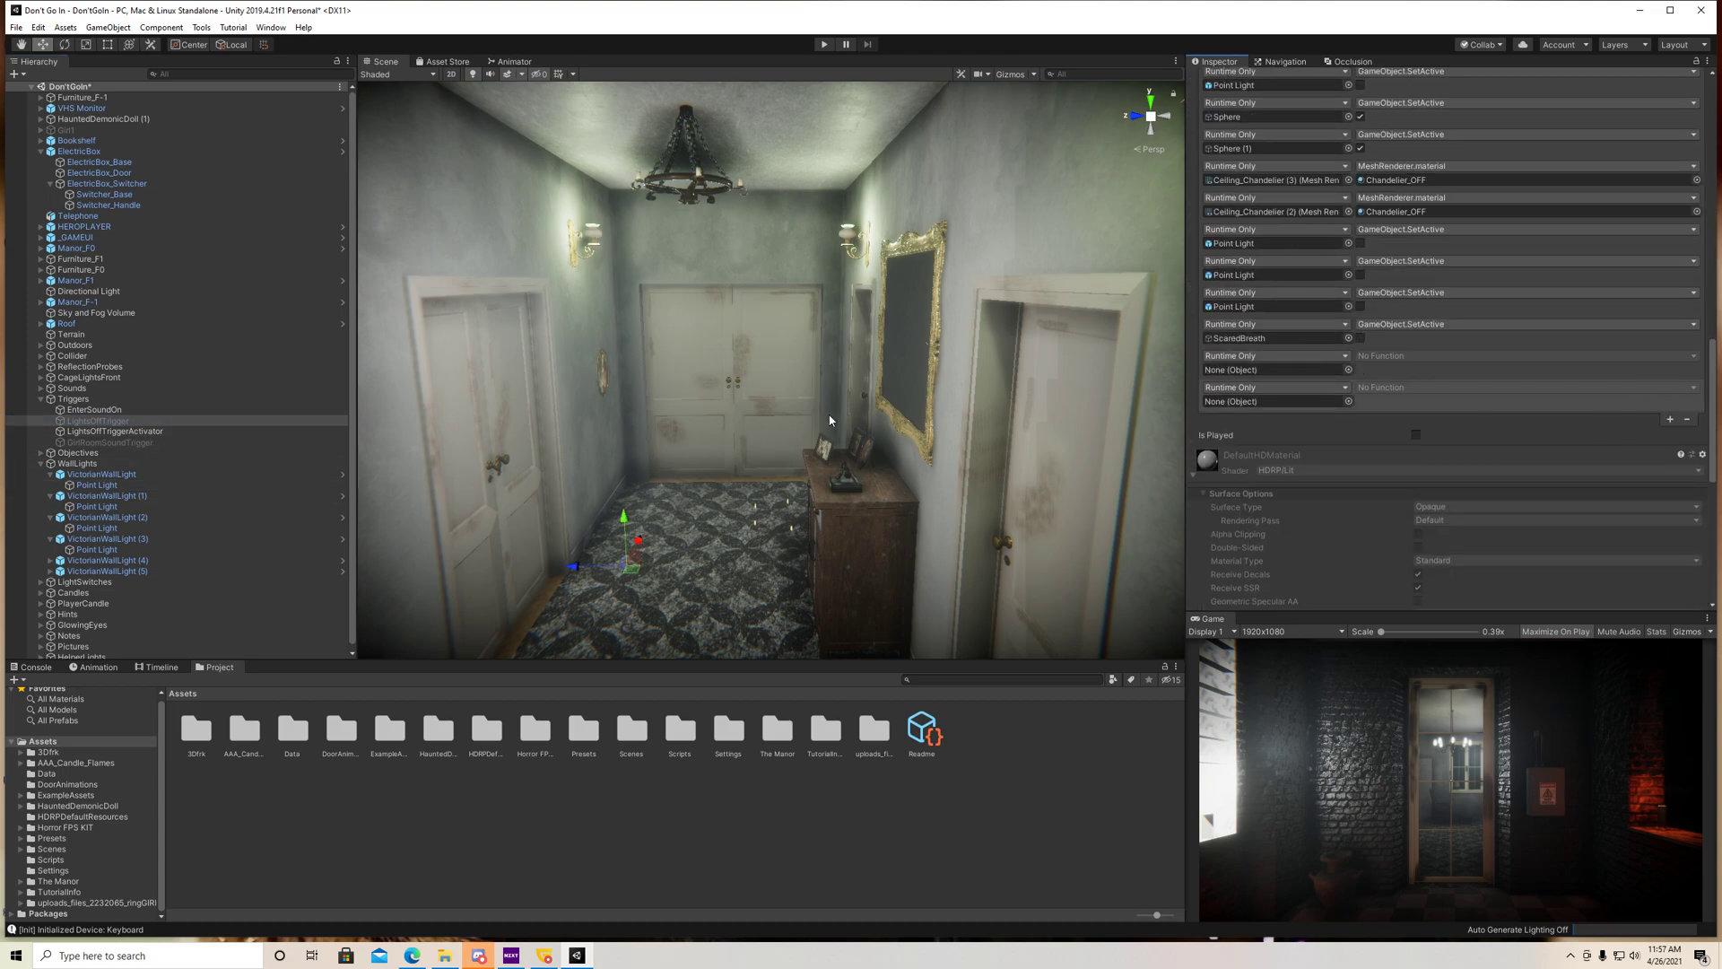
pyautogui.click(1274, 400)
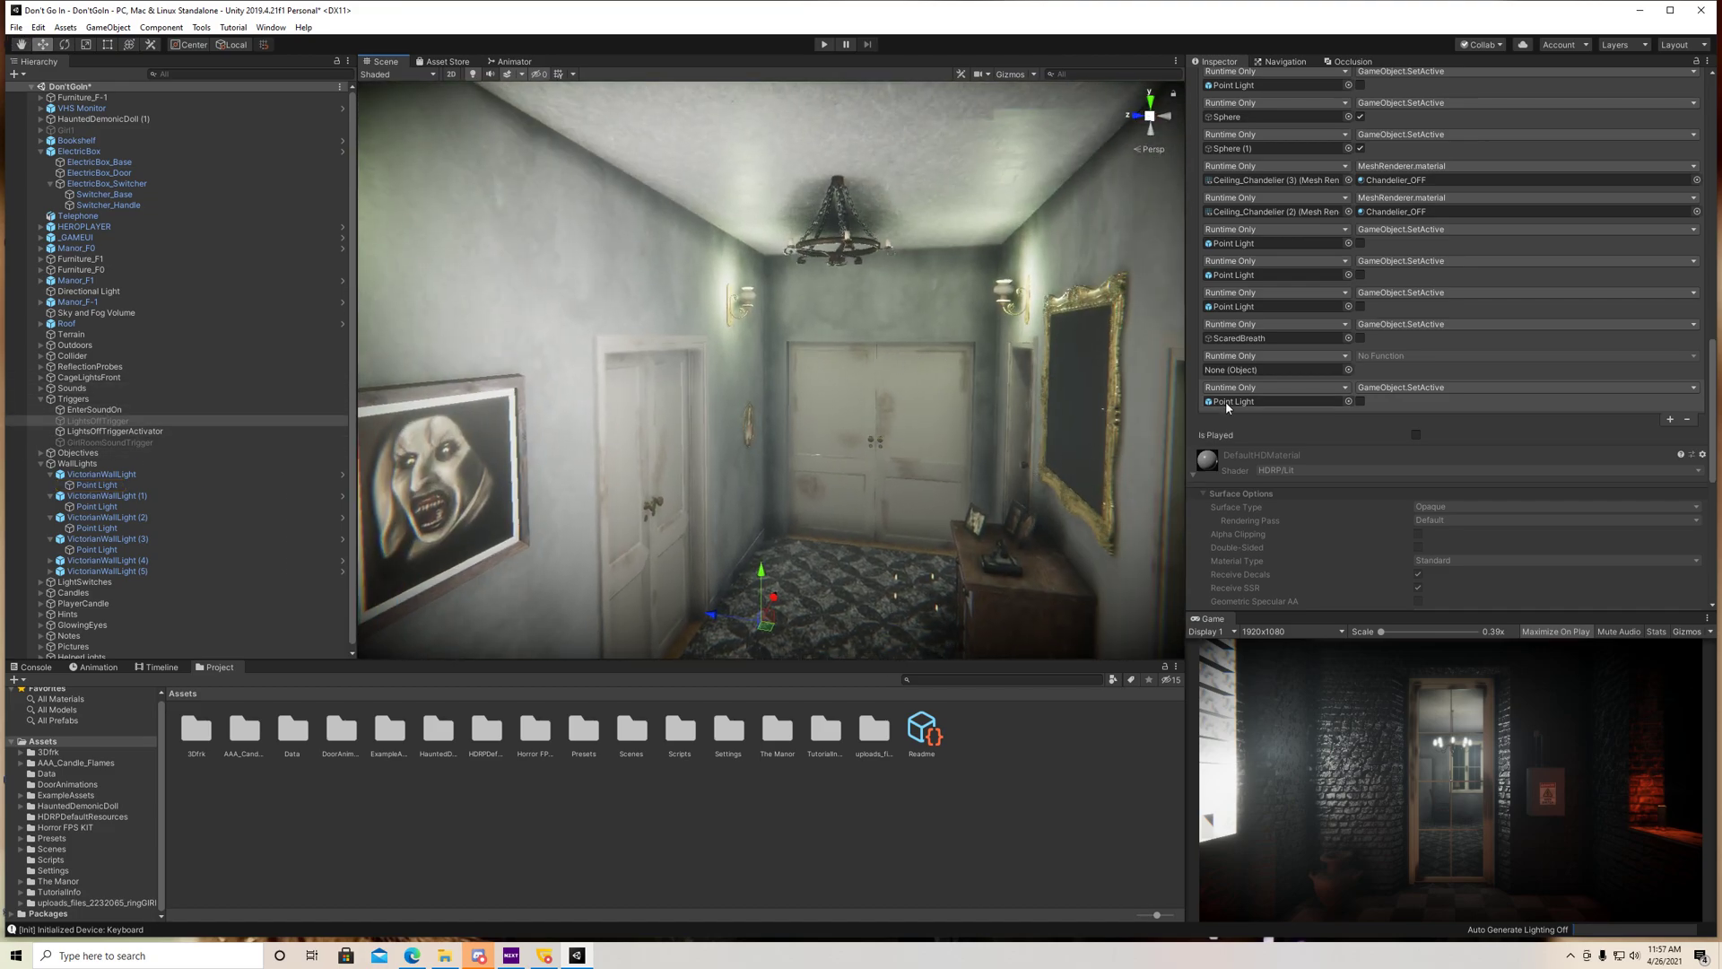
pyautogui.click(96, 484)
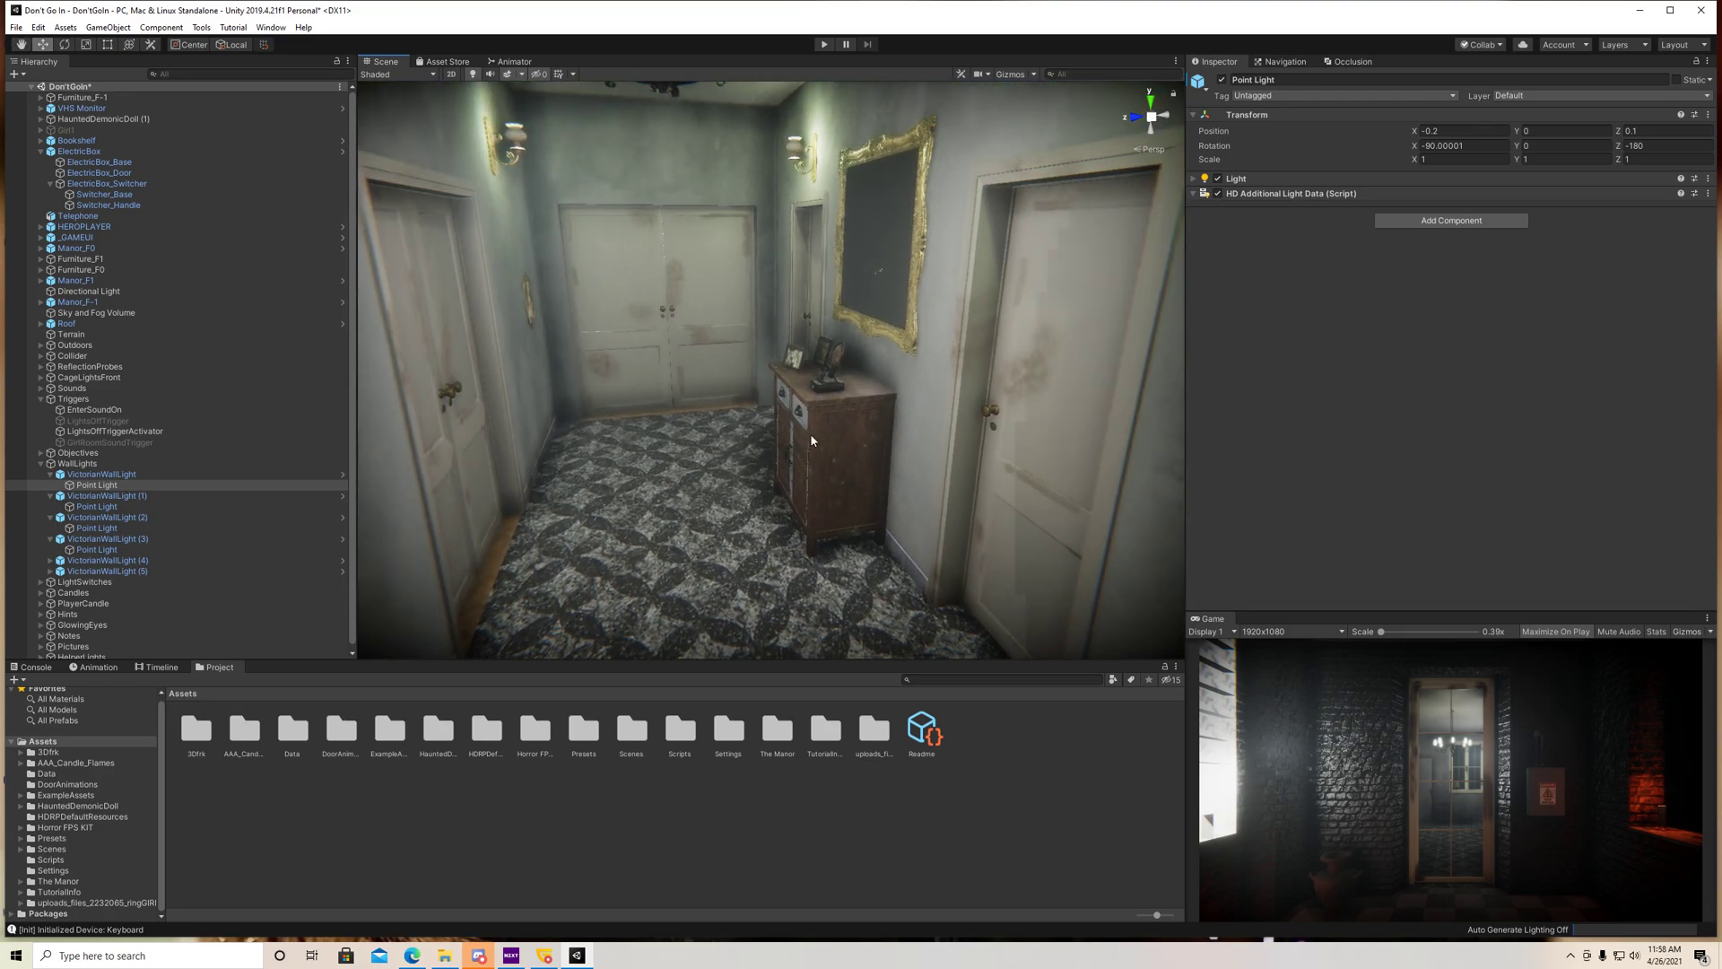
# Target Cabinet_01 (1) in the extra event slot with GameObject.SetActive unchecked
pyautogui.click(839, 461)
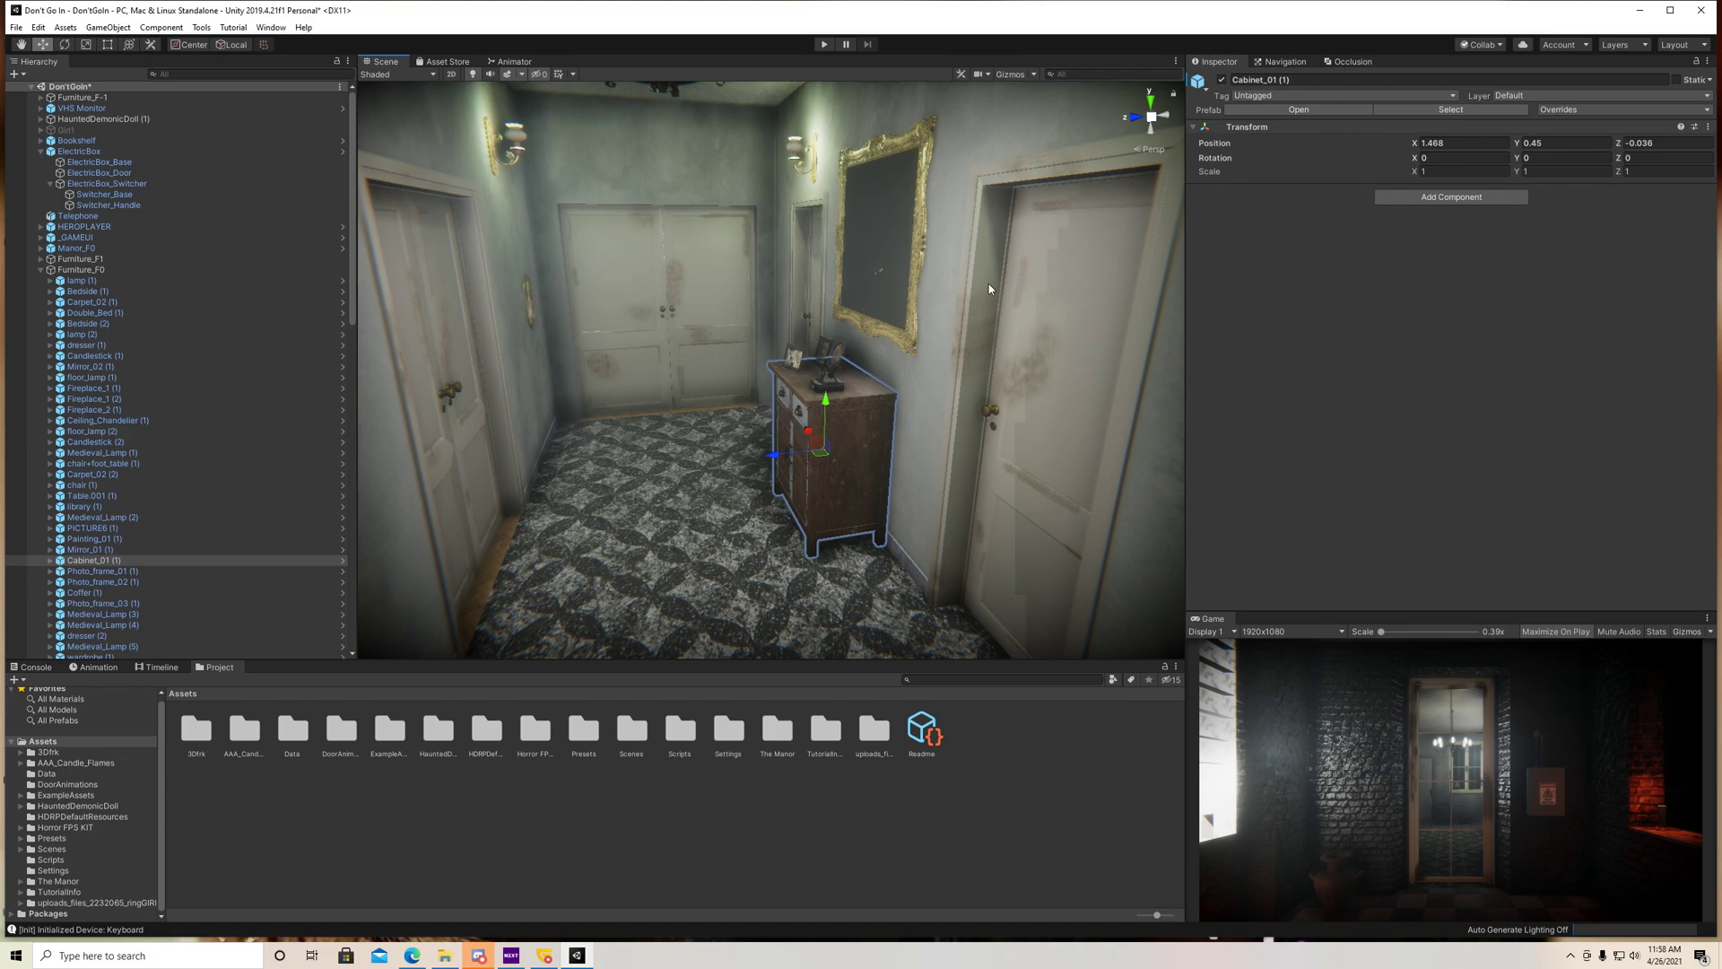
pyautogui.scroll(-3)
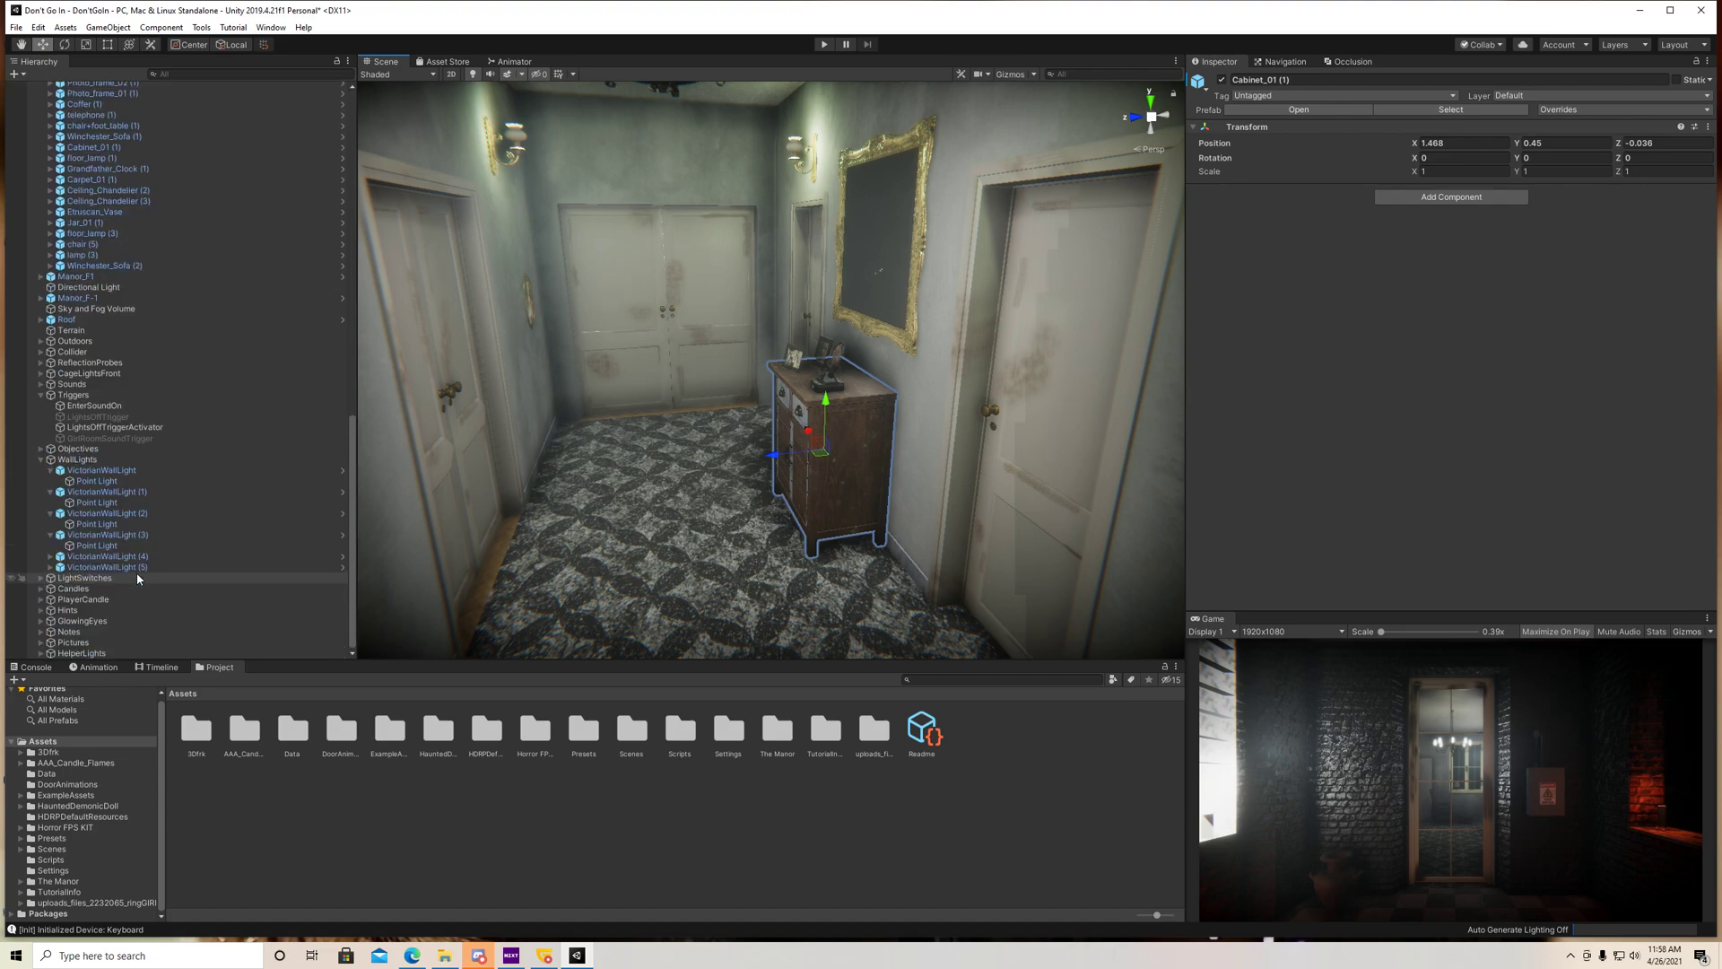
pyautogui.click(100, 416)
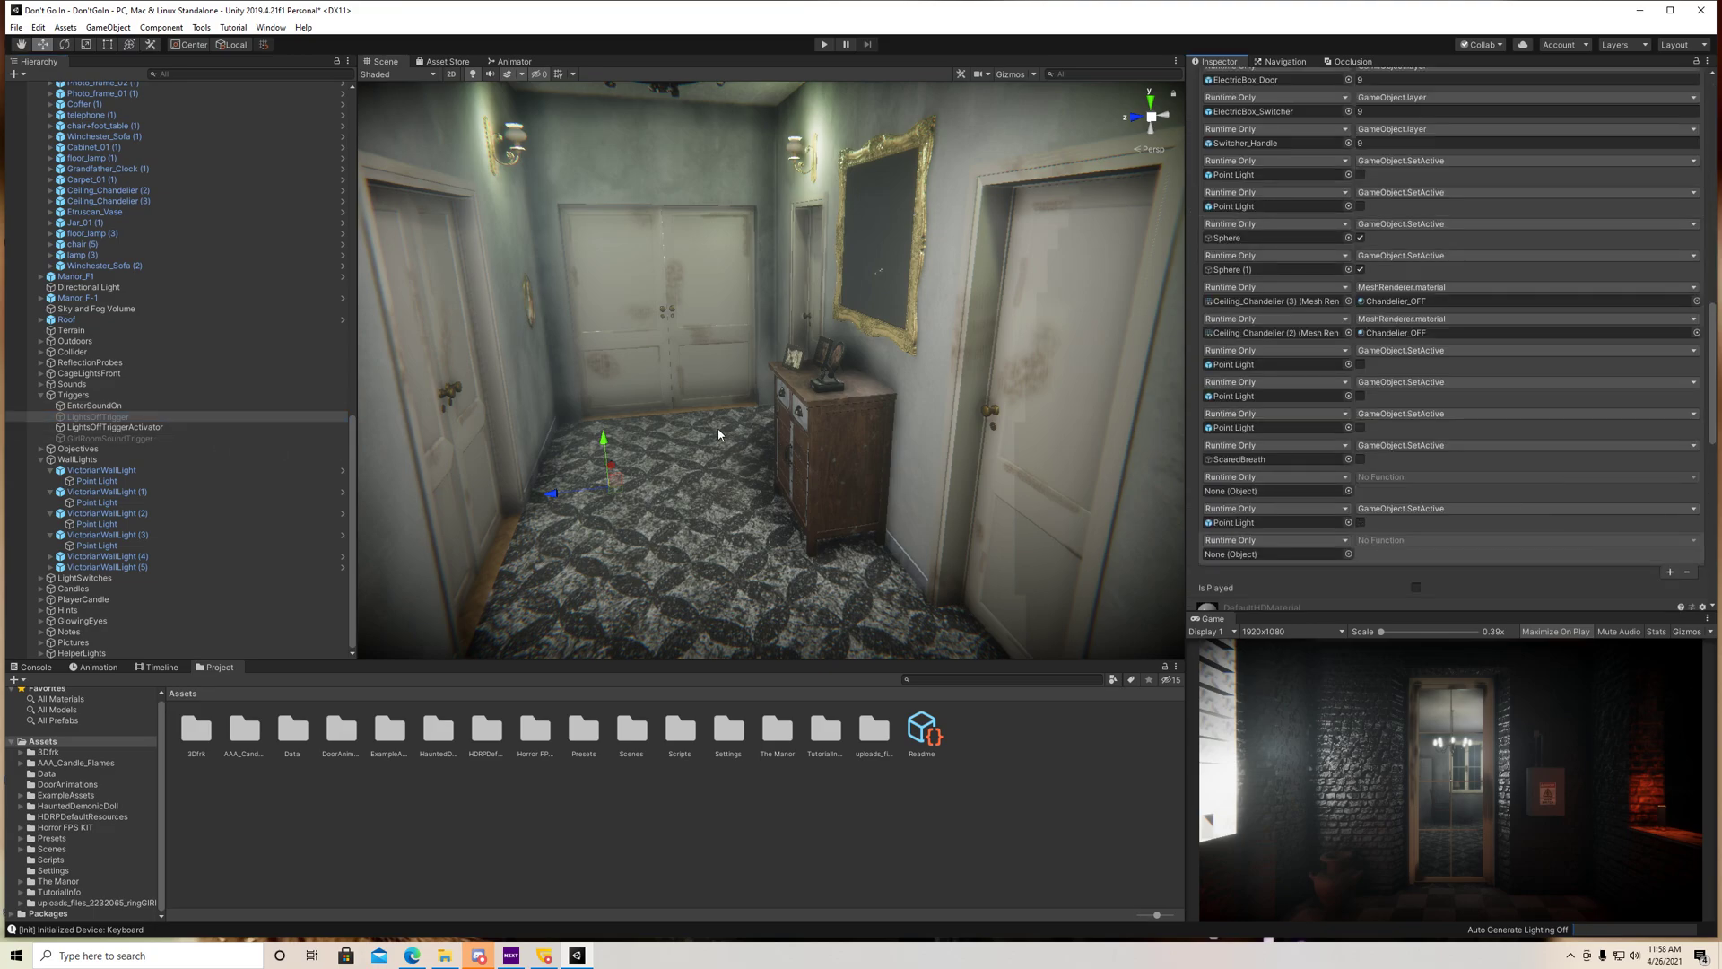
pyautogui.moveTo(816, 413)
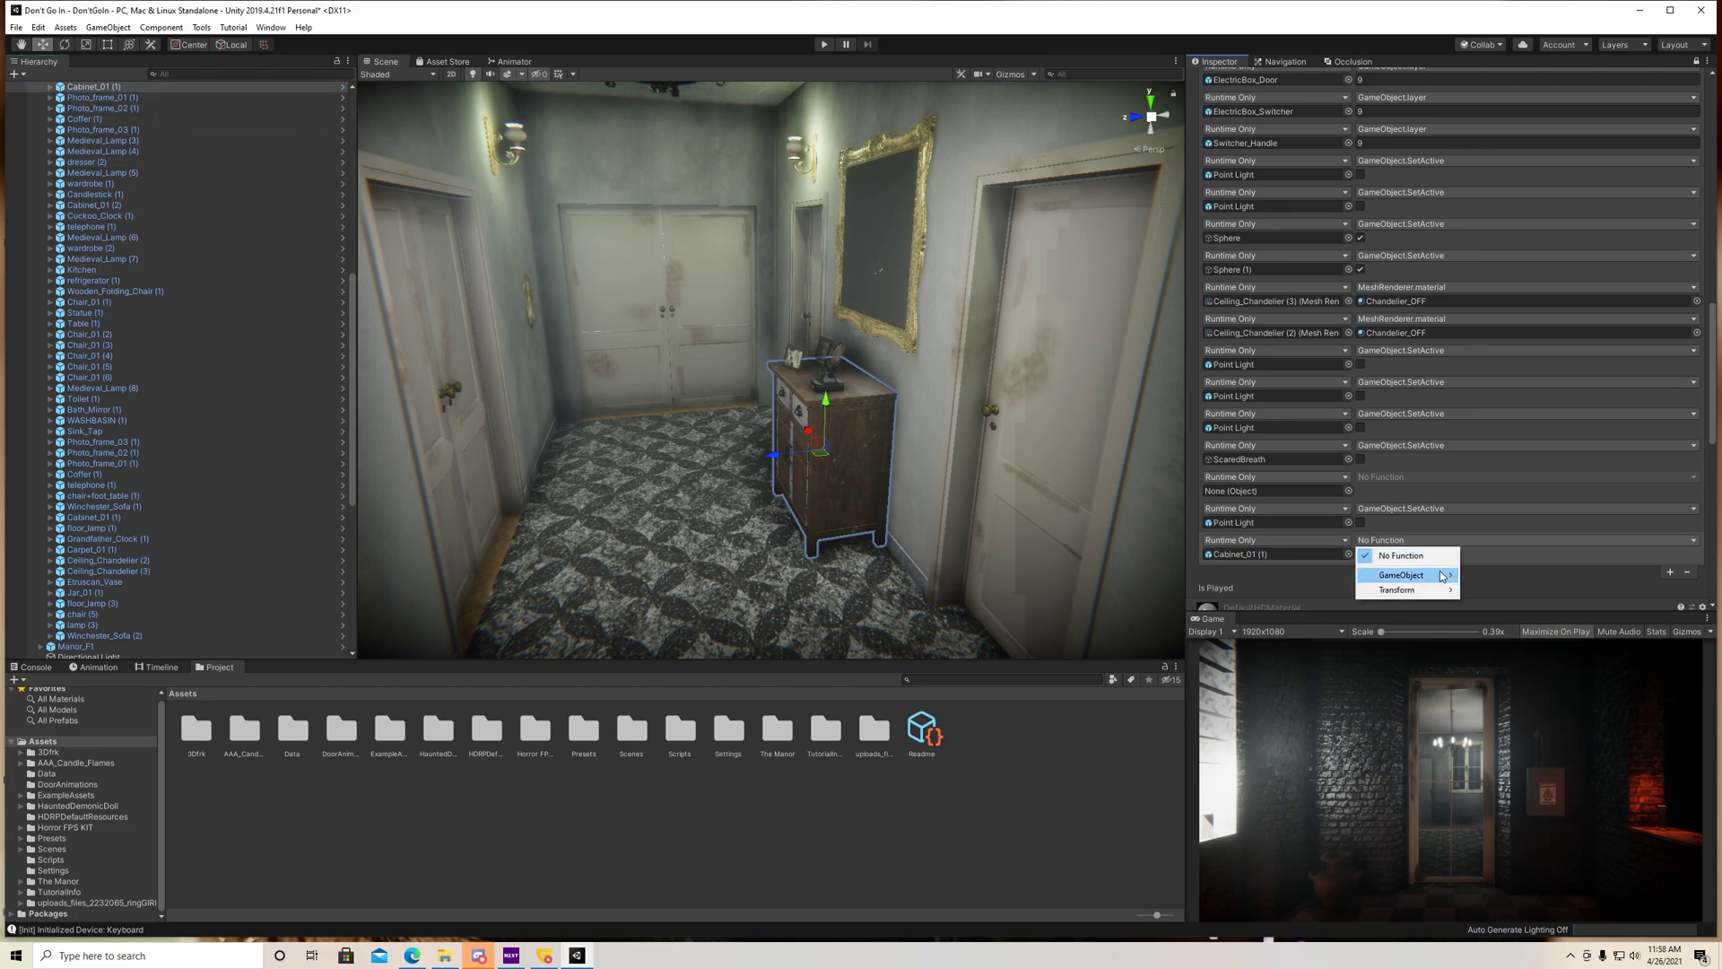
pyautogui.click(1401, 576)
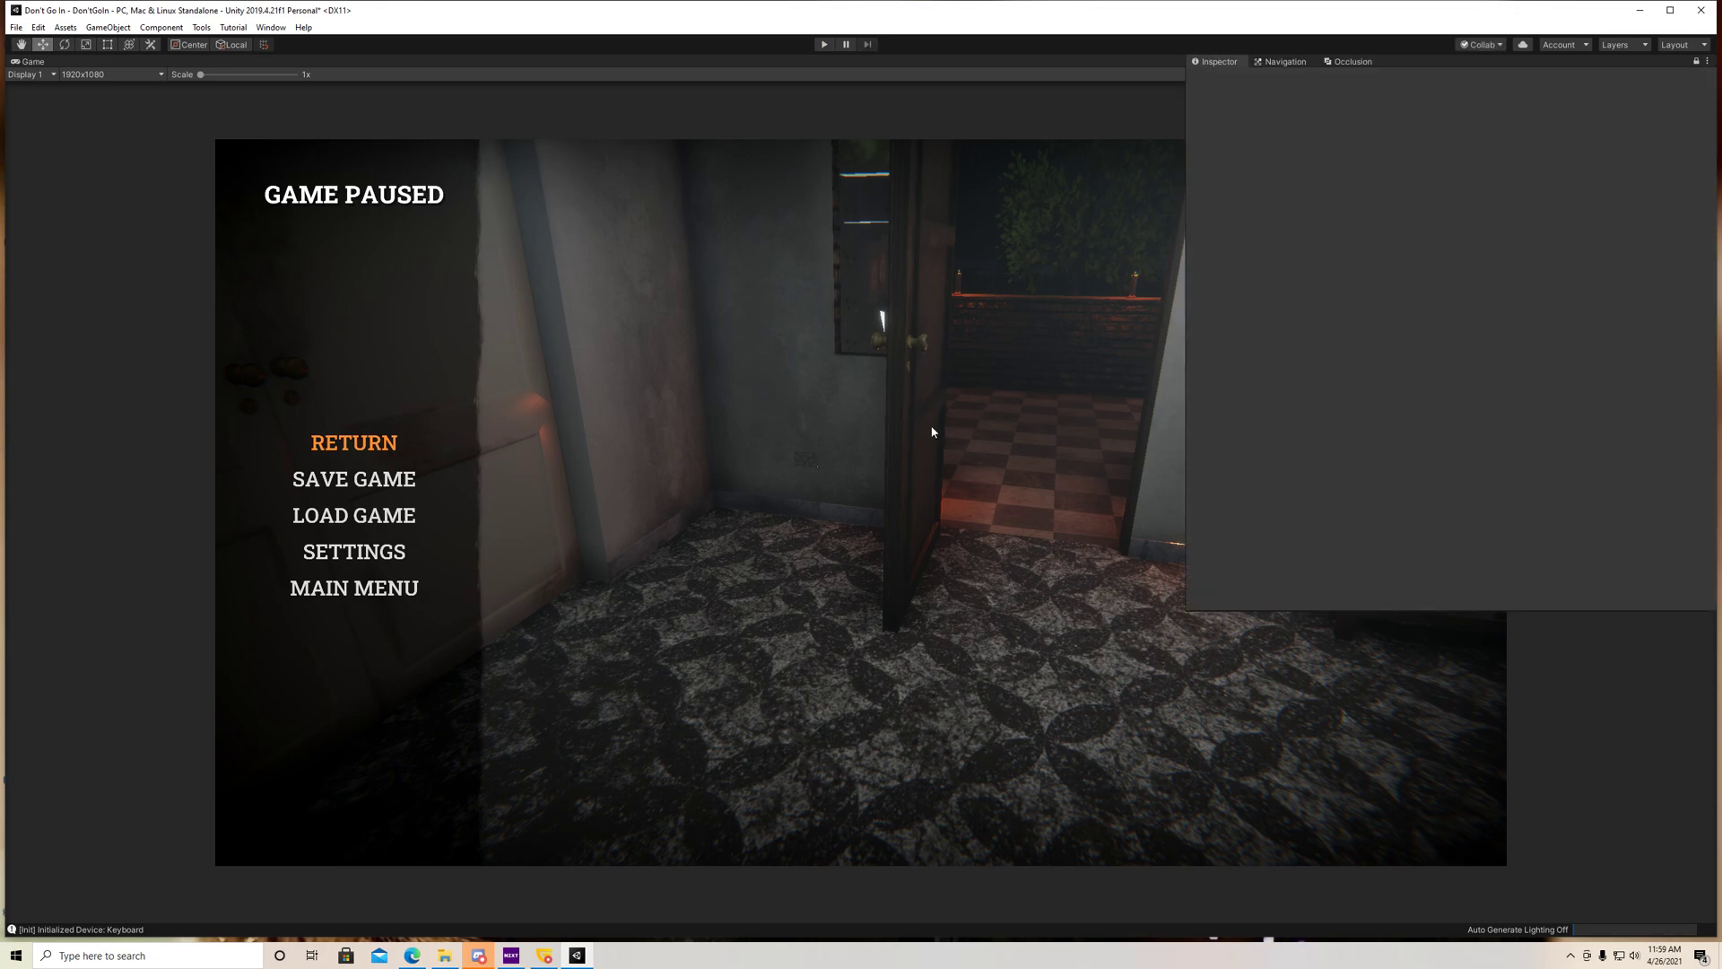
# Playtest the hallway trigger and stop, leaving the chandelier showing its off material
pyautogui.click(825, 43)
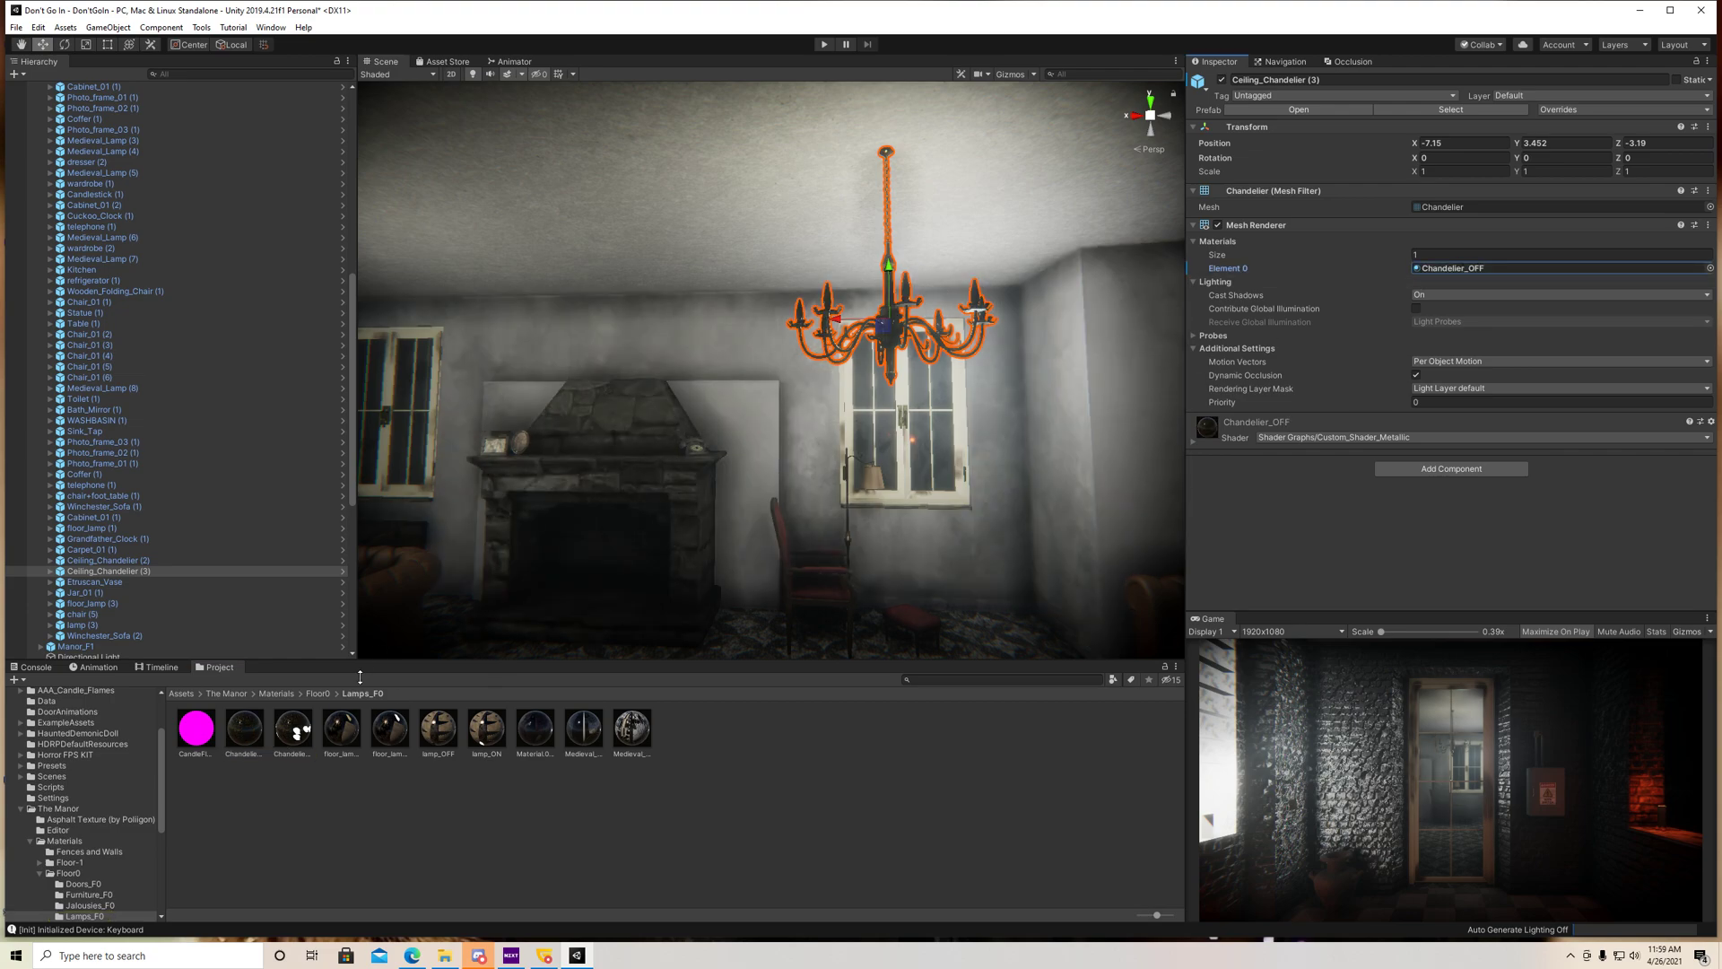
# Set Ceiling_Chandelier (3) Element 0 to Chandelier_ON, then reselect LightsOffTrigger
pyautogui.click(1553, 268)
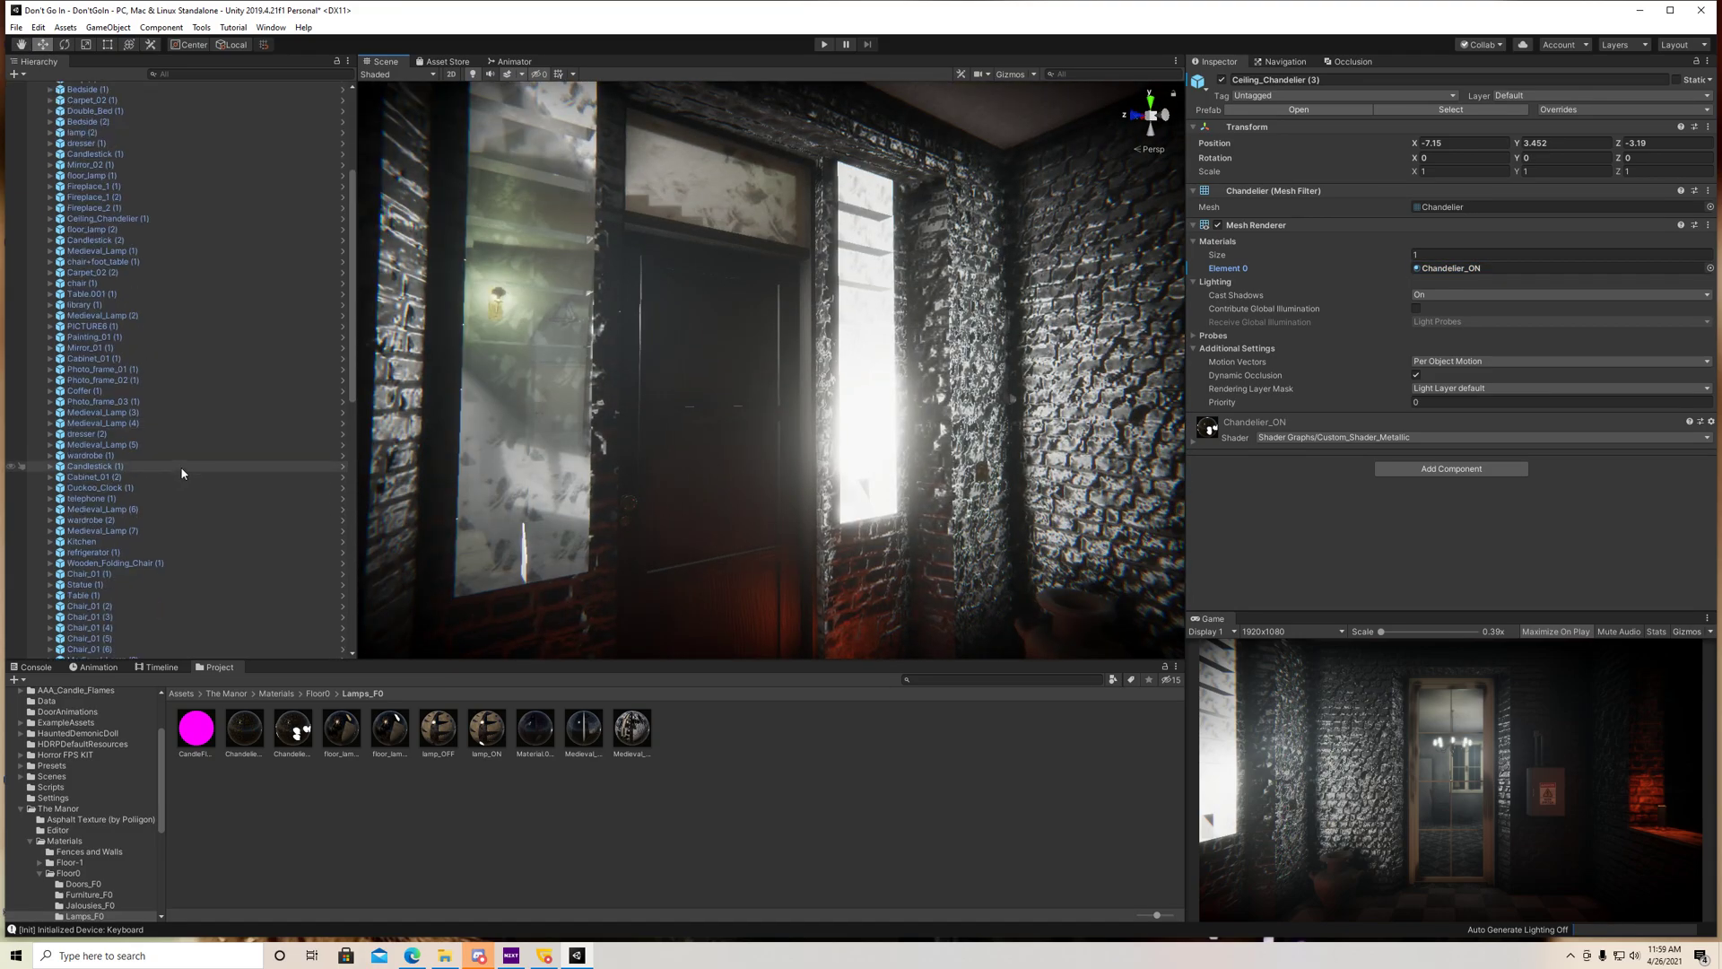
pyautogui.click(97, 452)
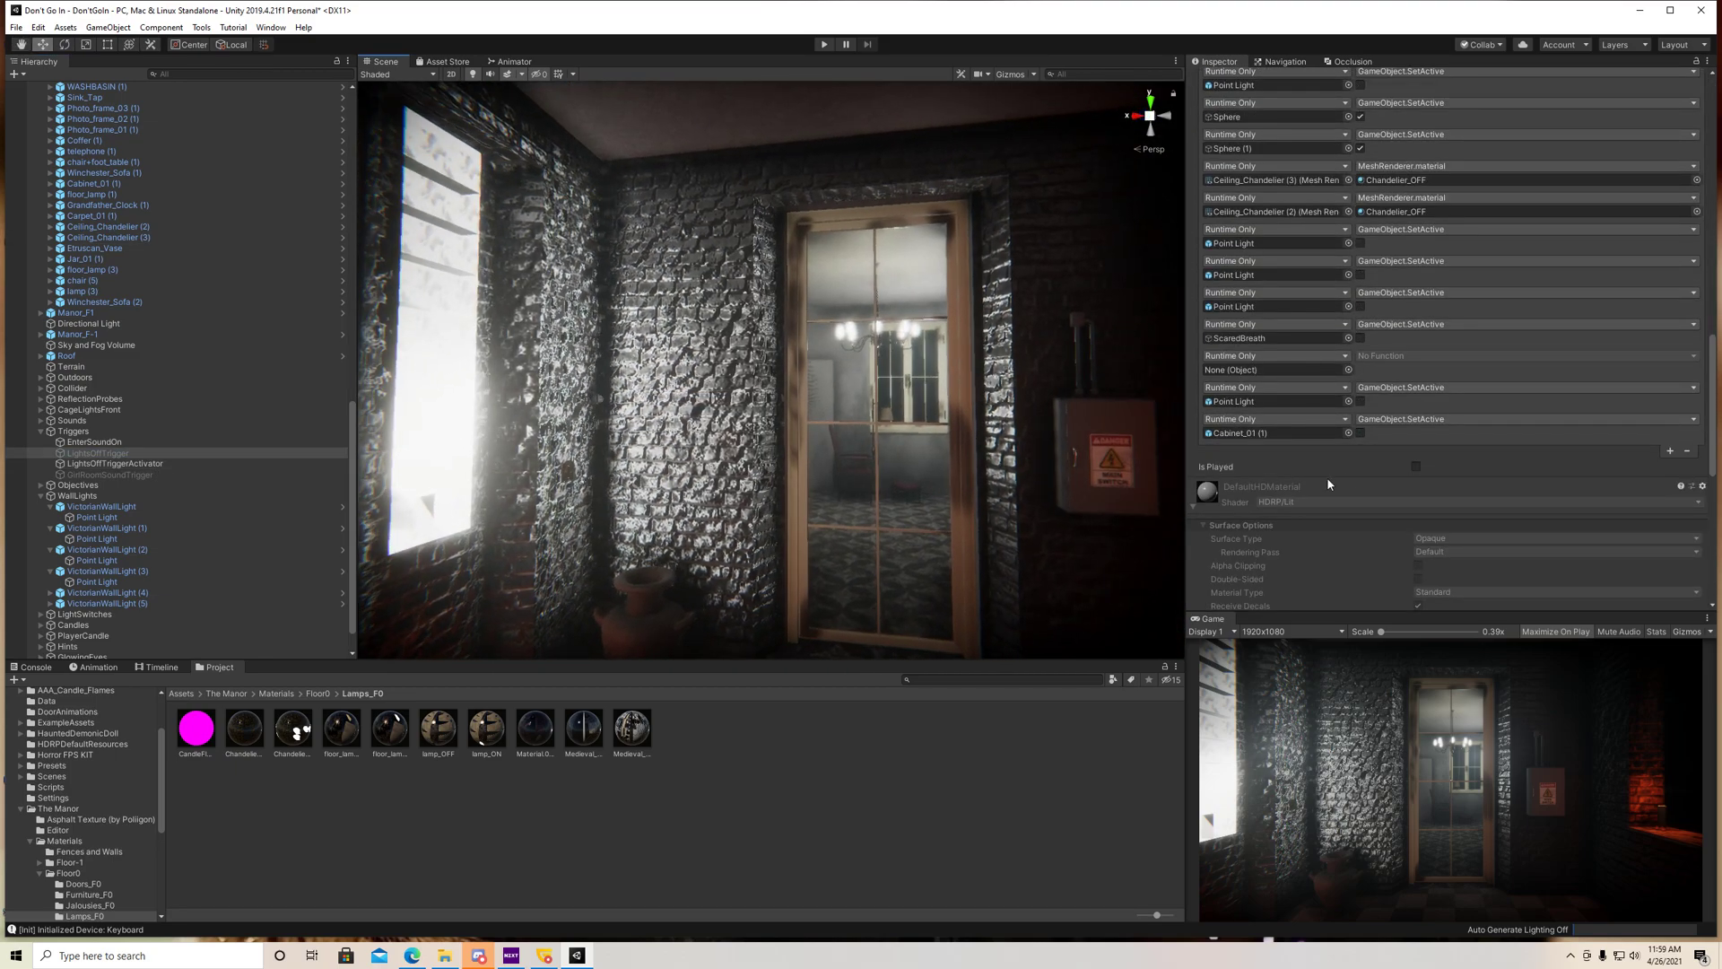
pyautogui.scroll(3)
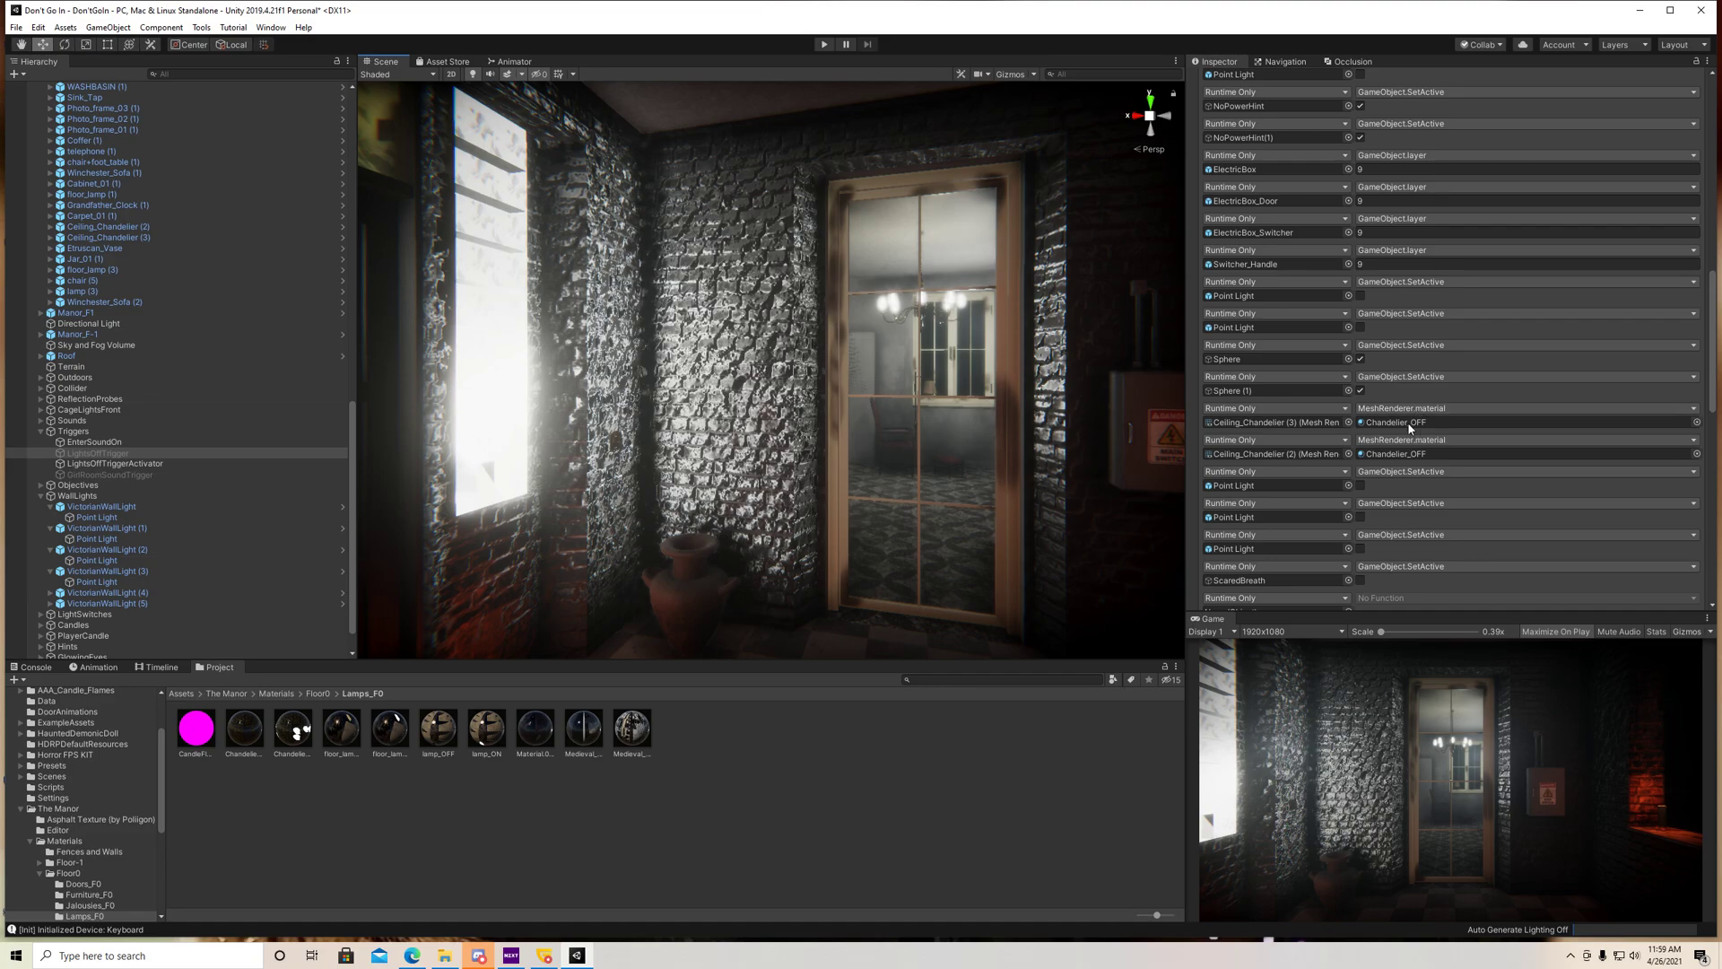
pyautogui.click(242, 727)
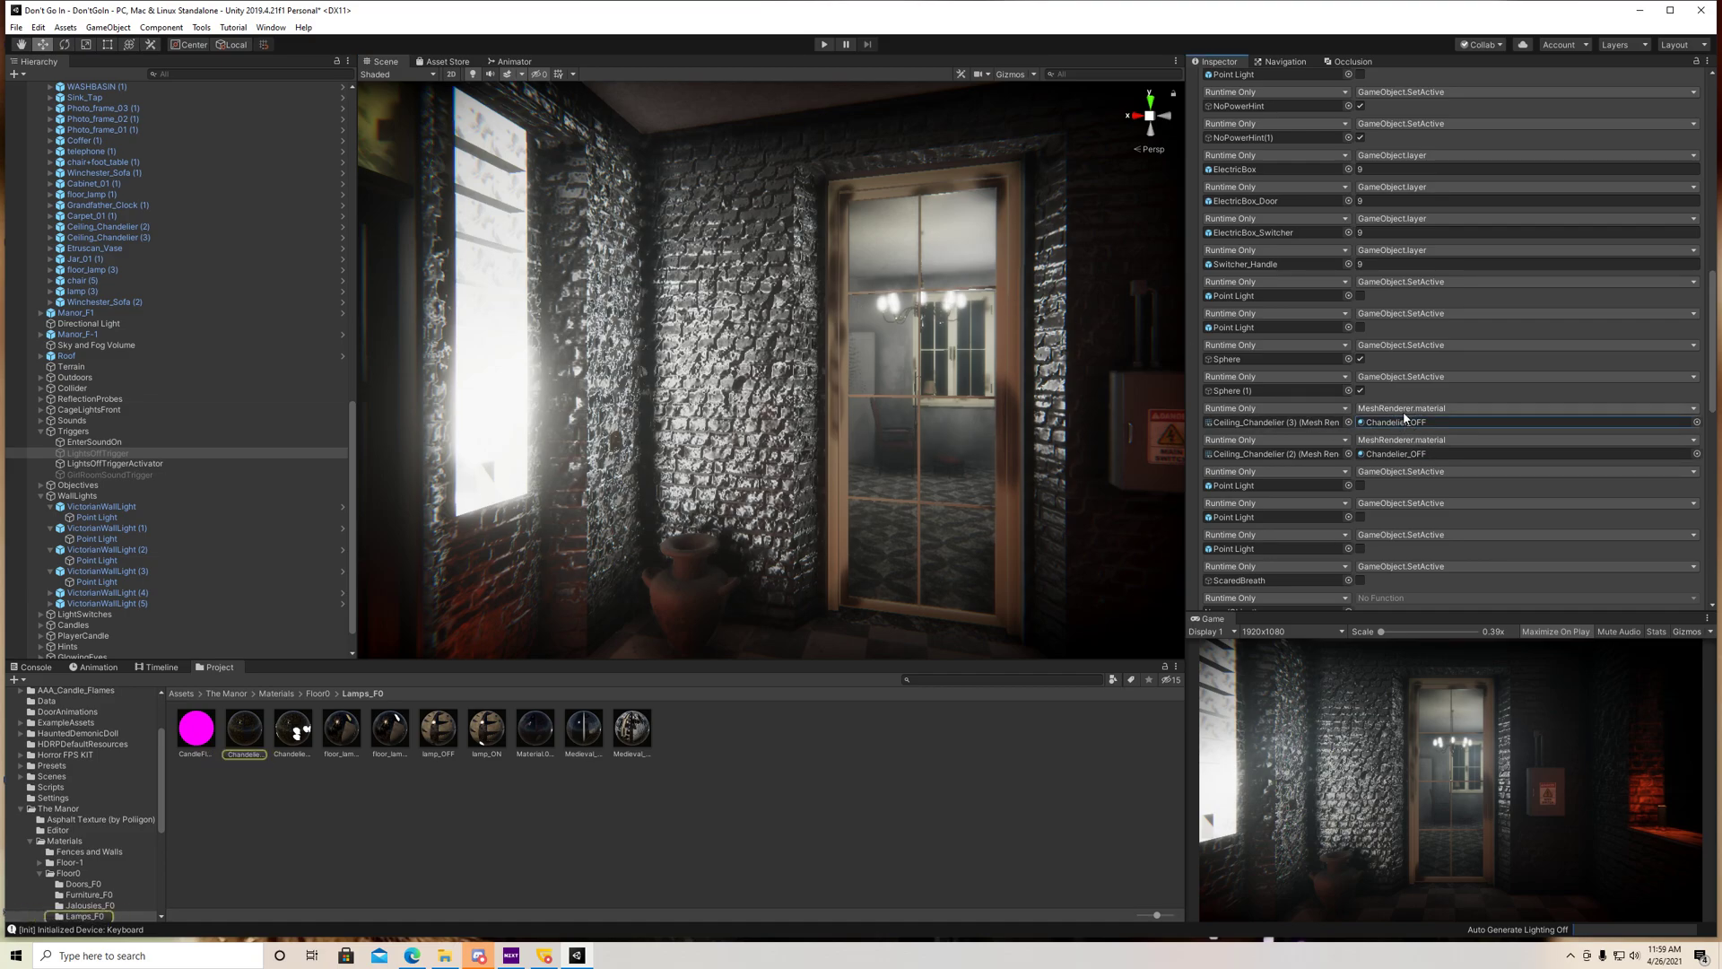
pyautogui.click(1407, 421)
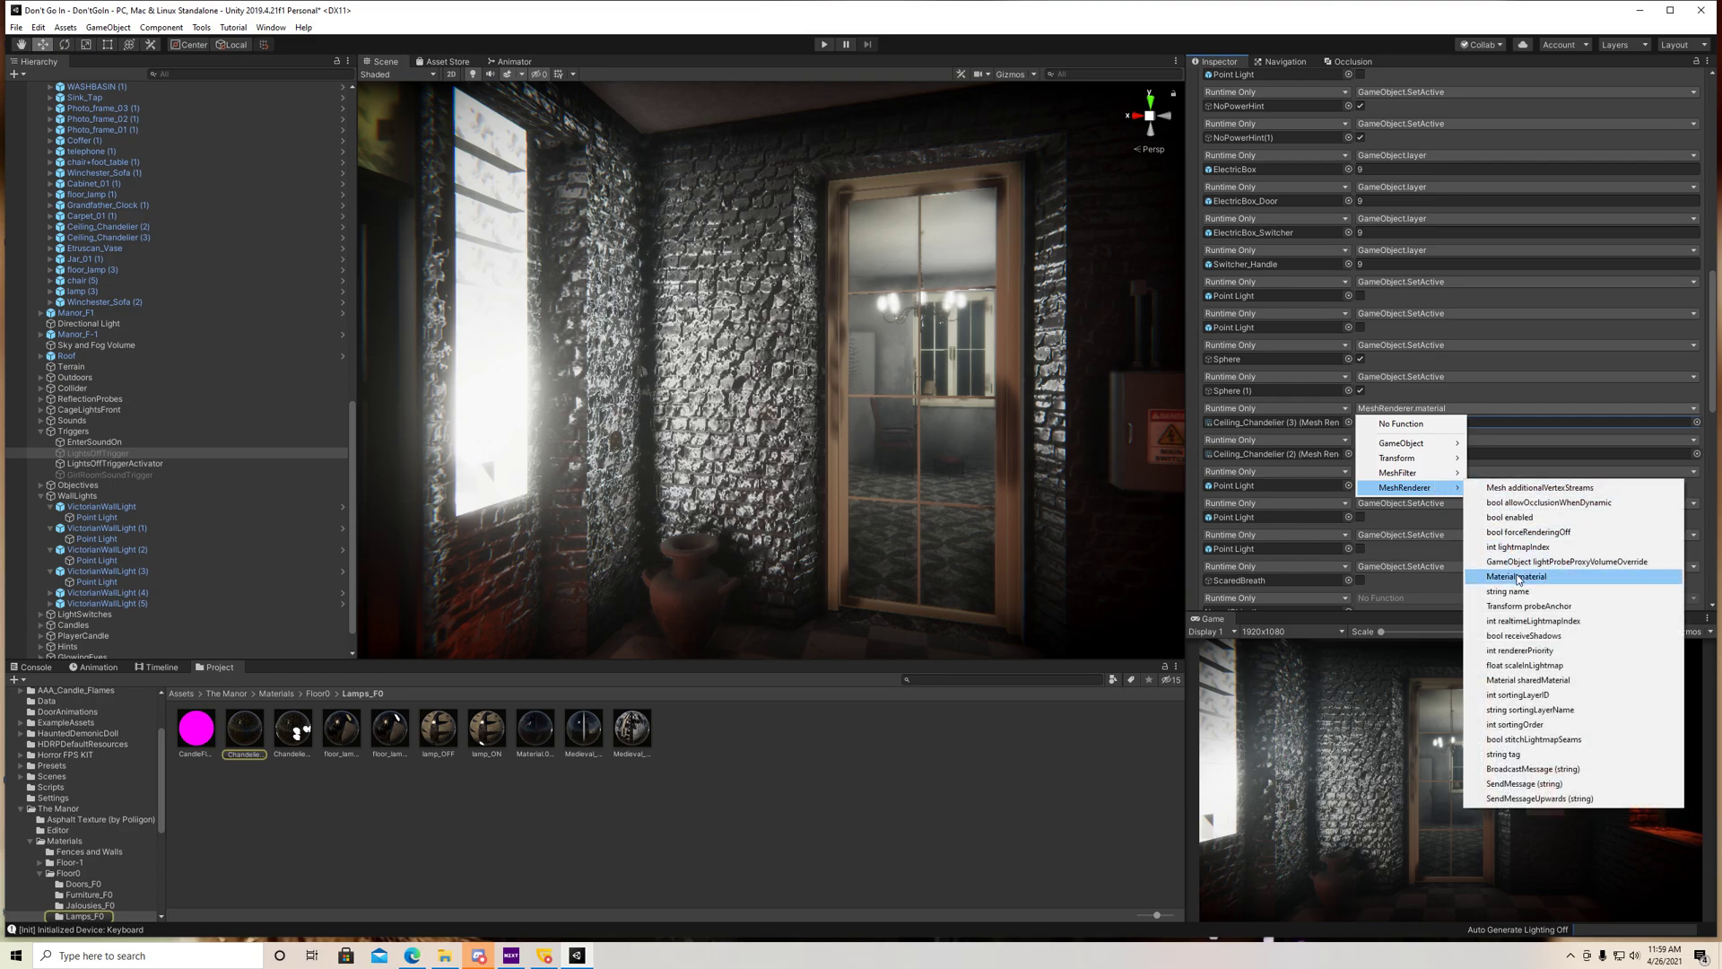
pyautogui.click(1517, 576)
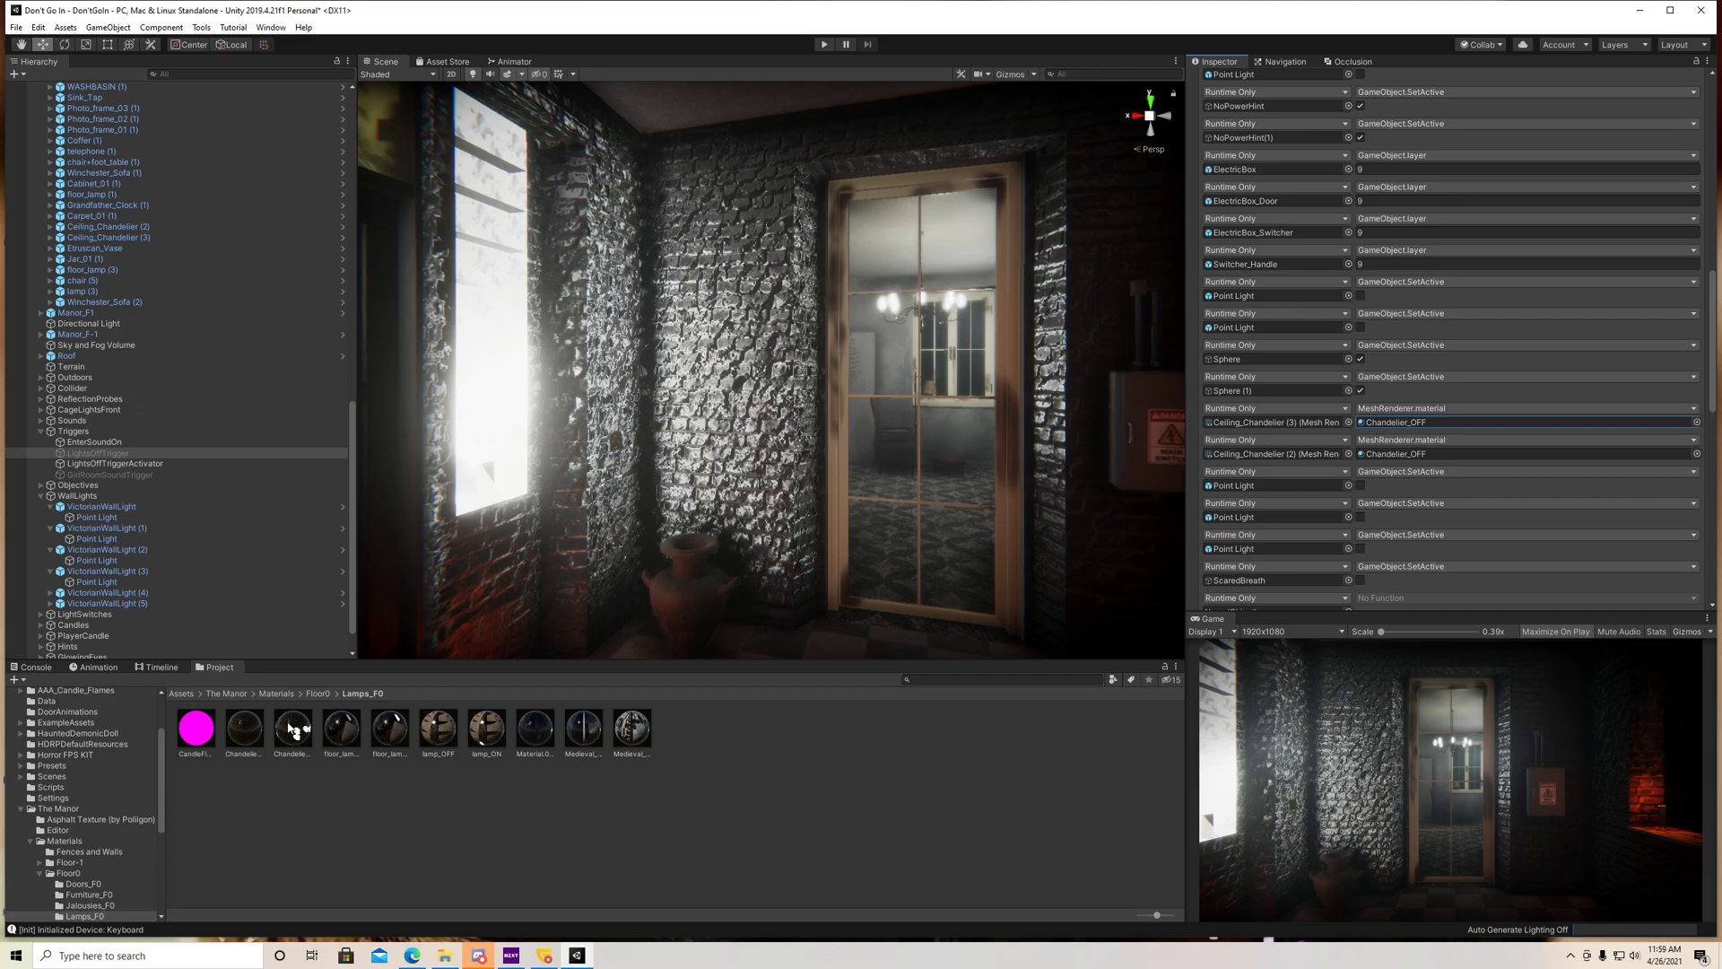
pyautogui.moveTo(343, 737)
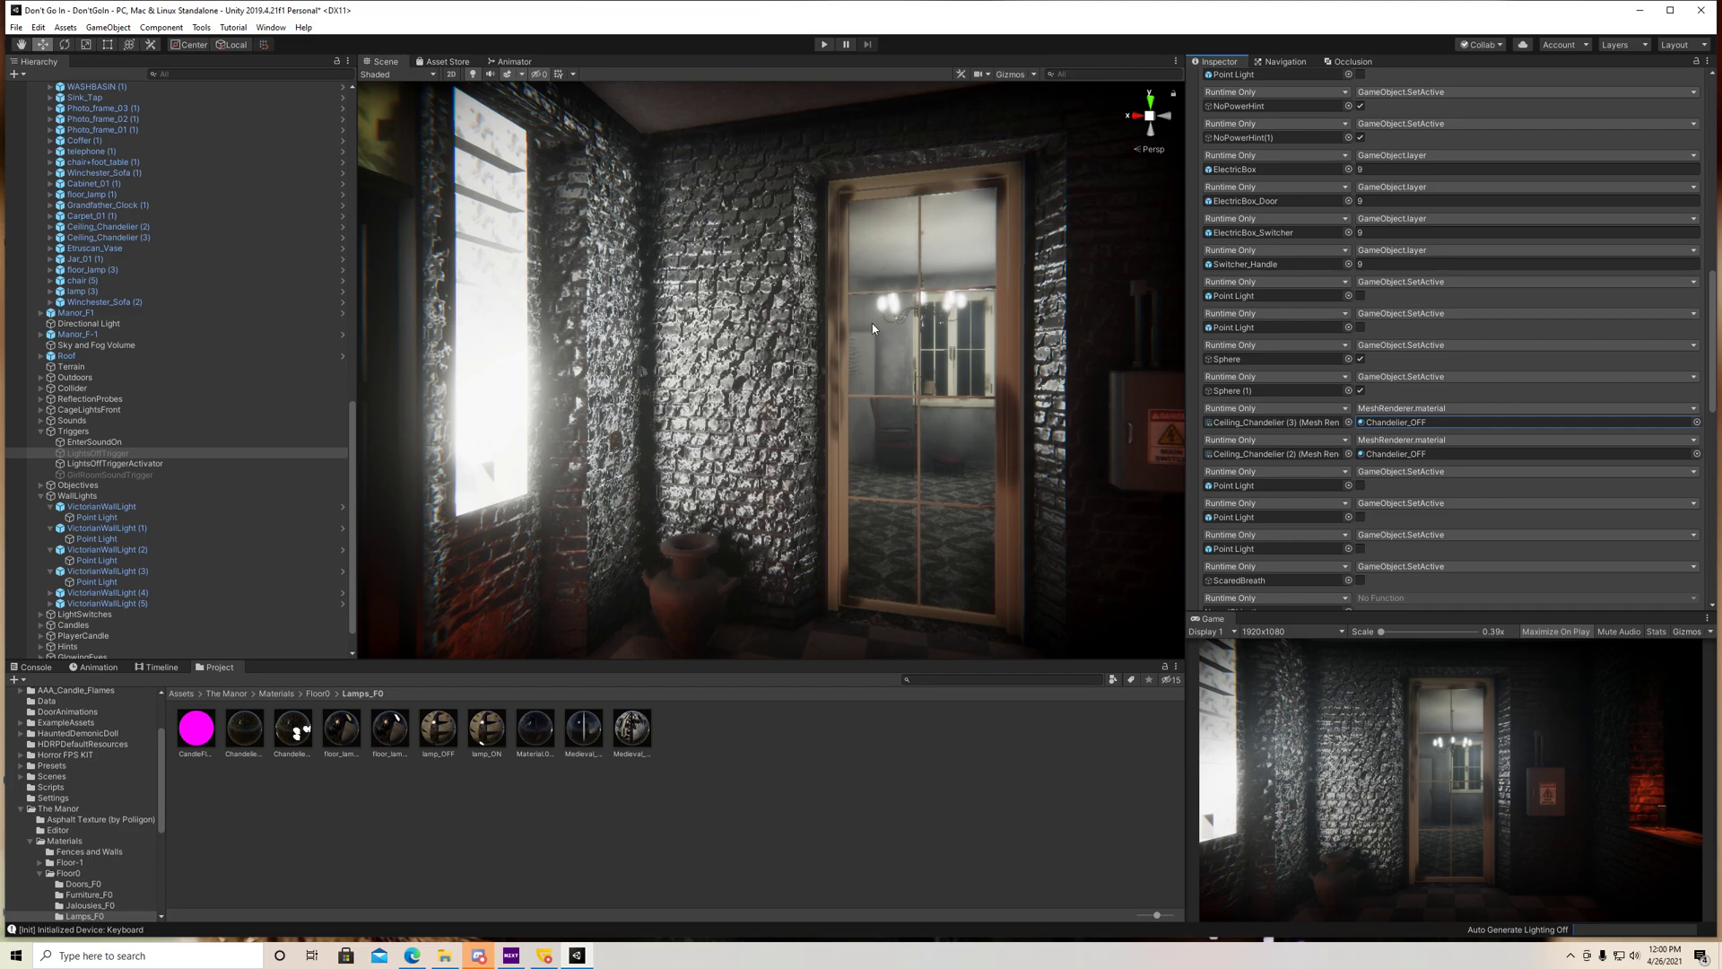
pyautogui.moveTo(1270, 472)
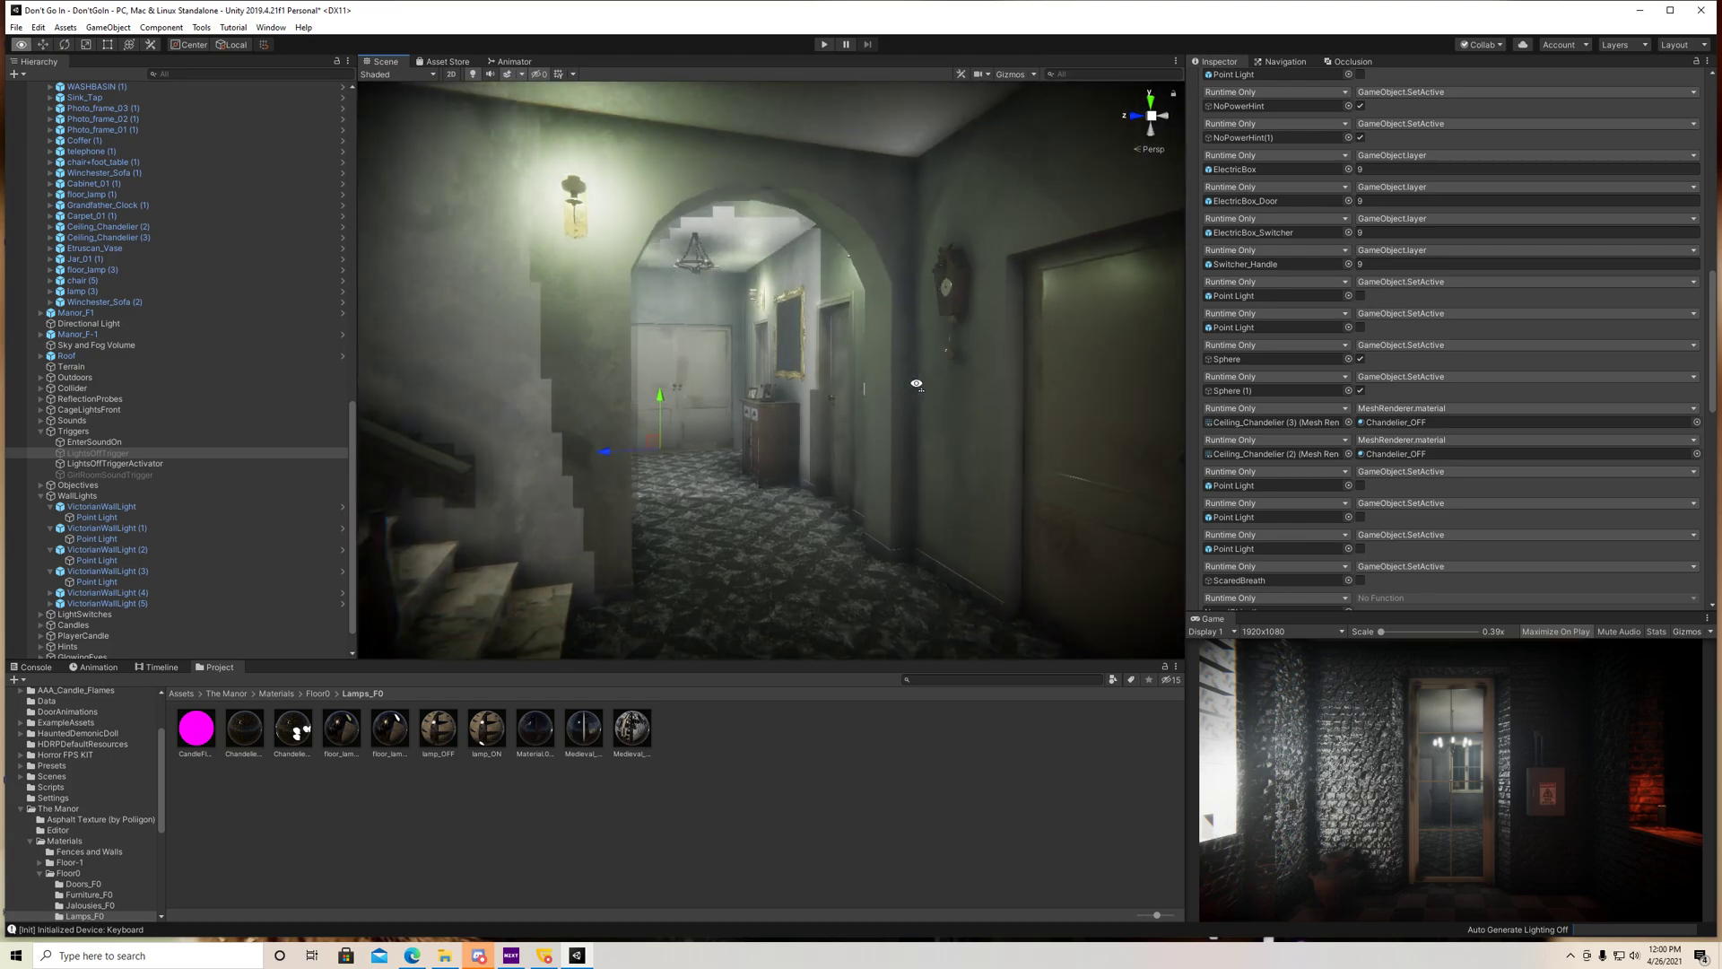
pyautogui.scroll(-3)
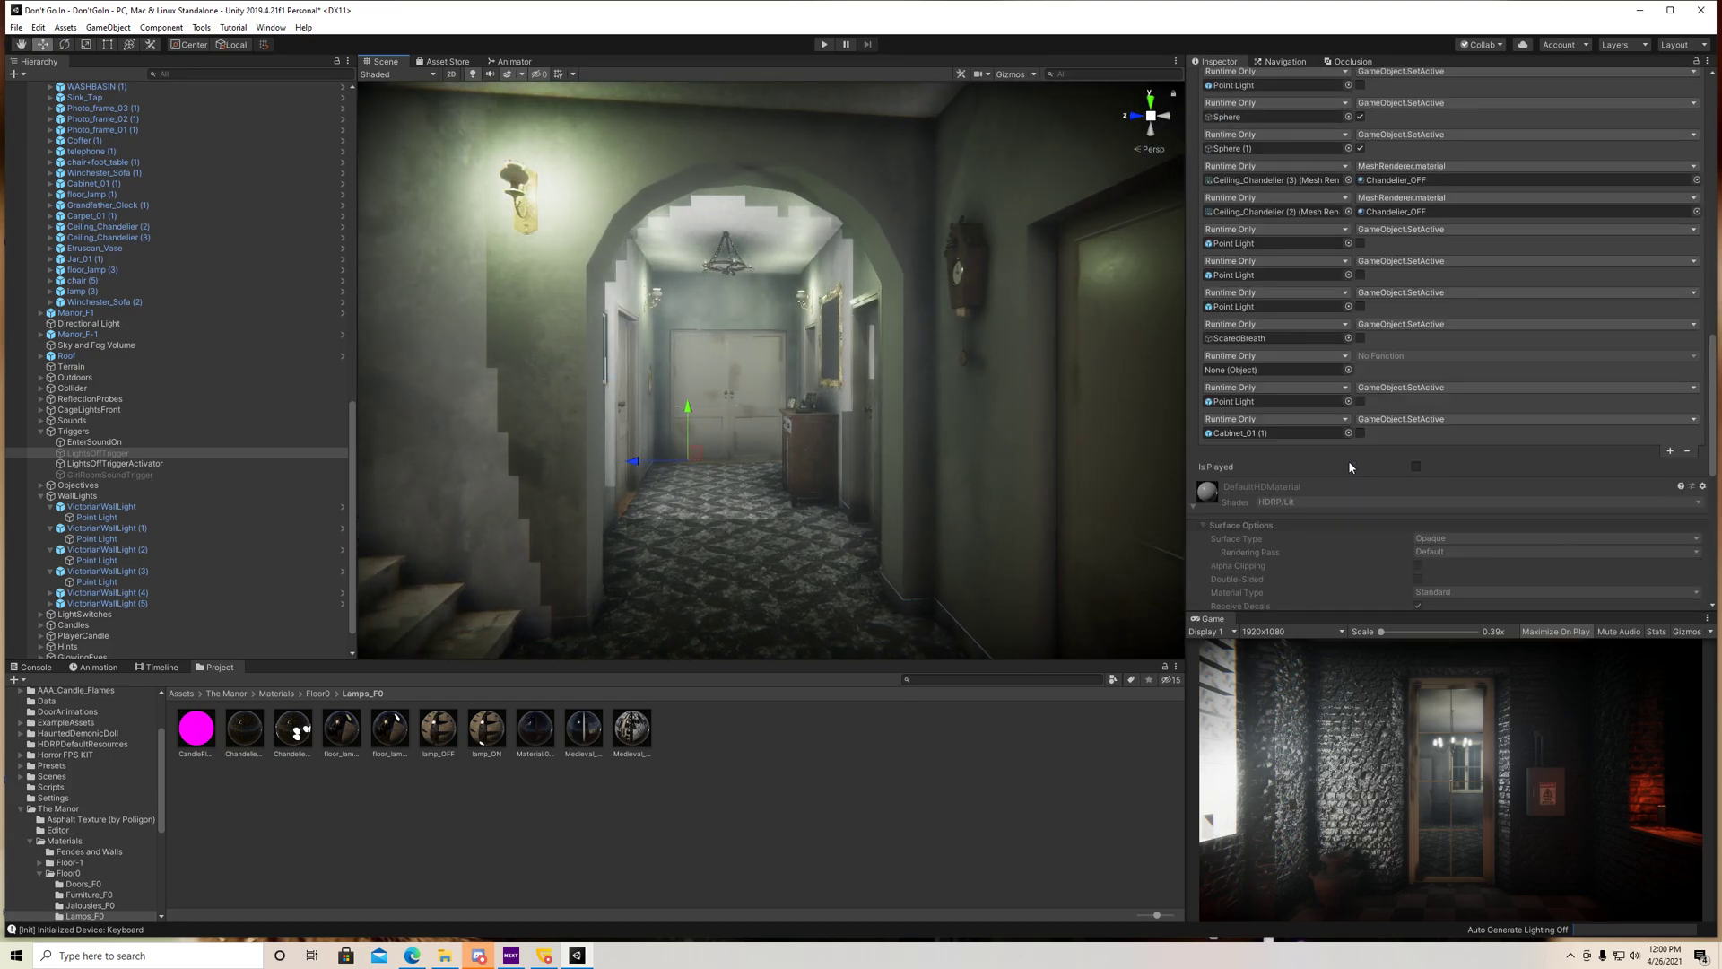
pyautogui.click(100, 452)
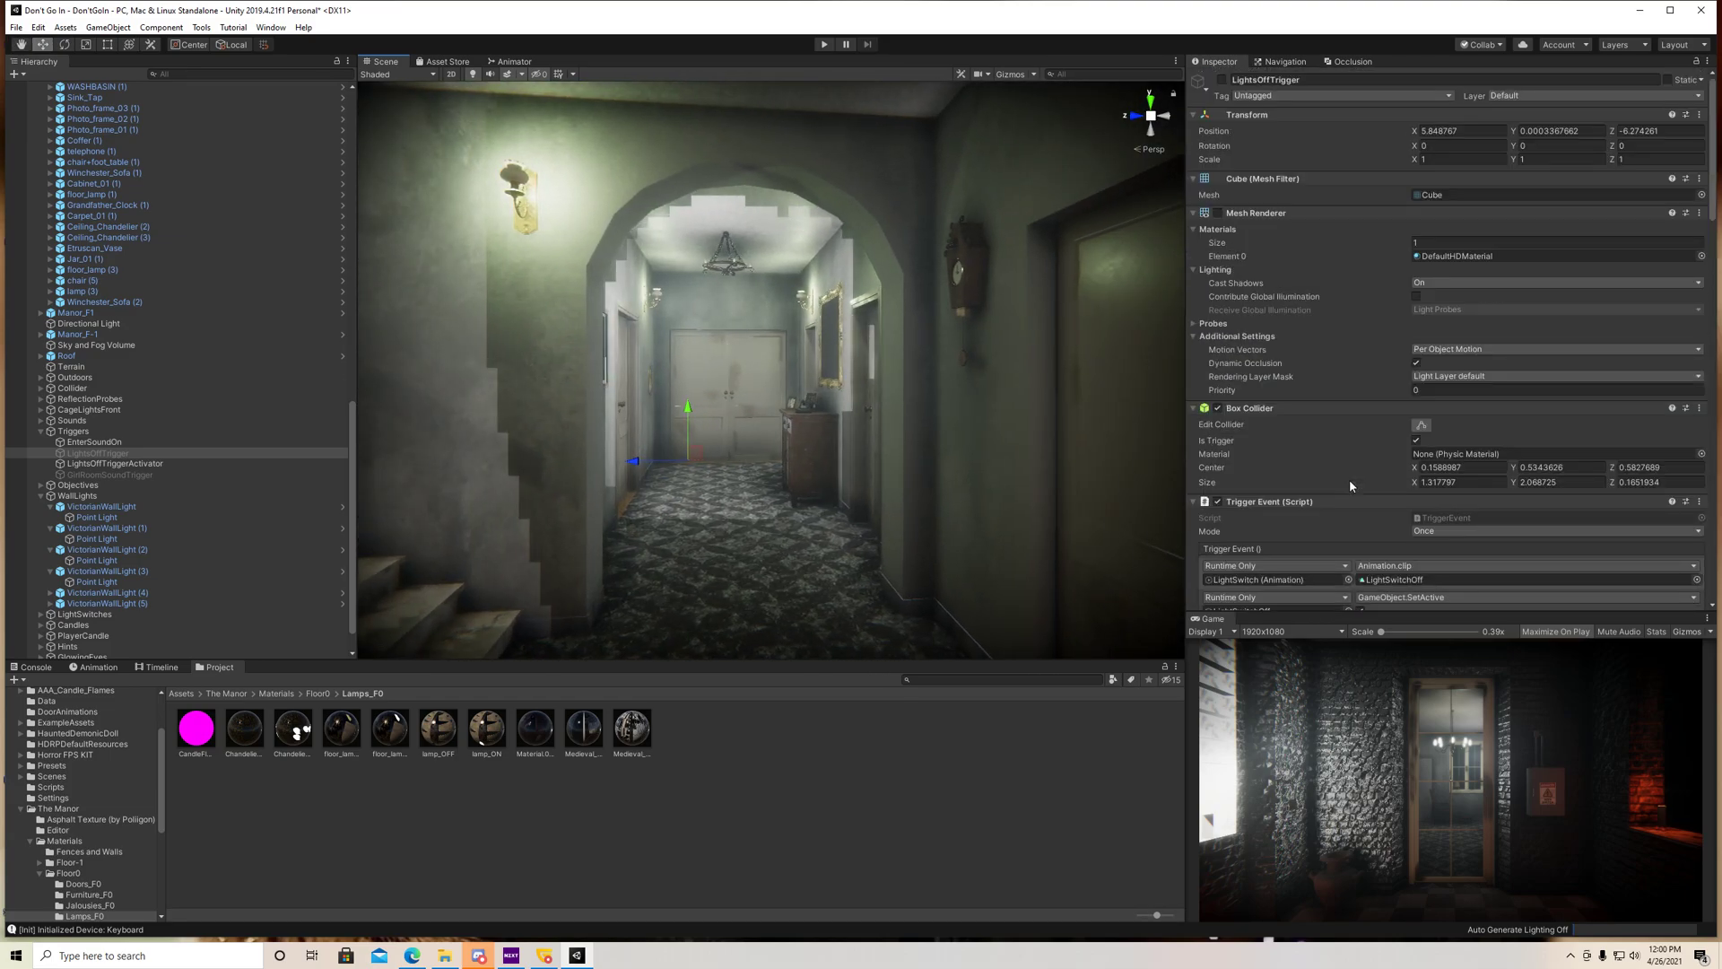
pyautogui.click(1460, 145)
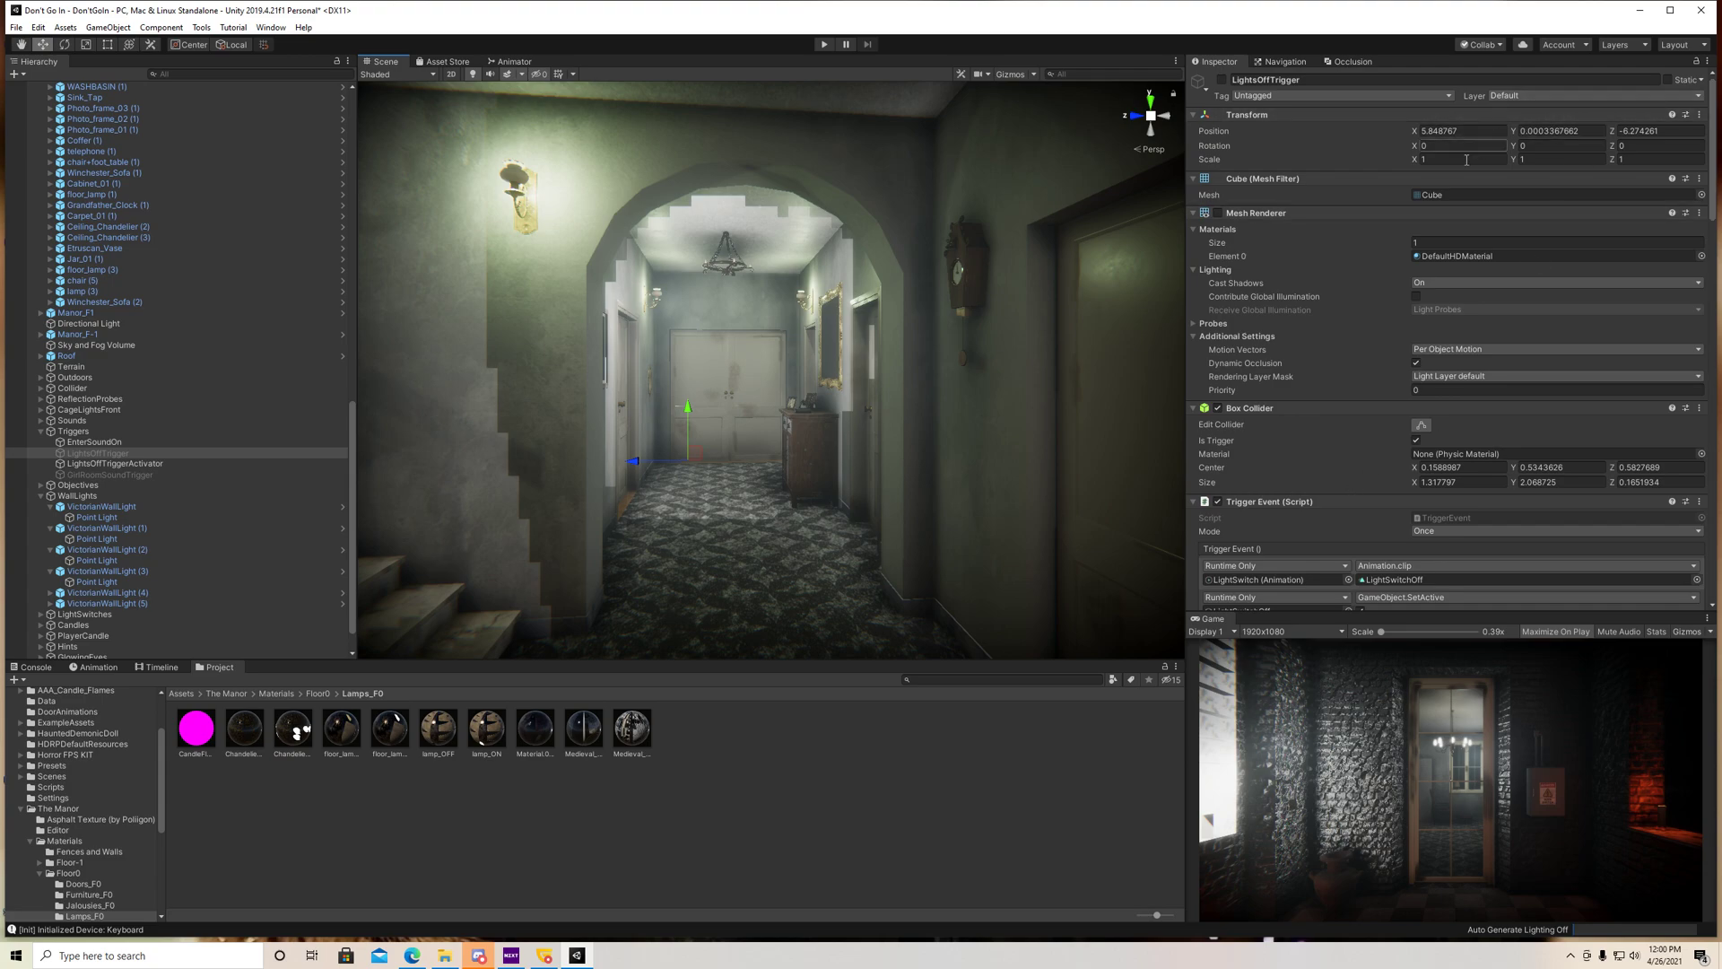